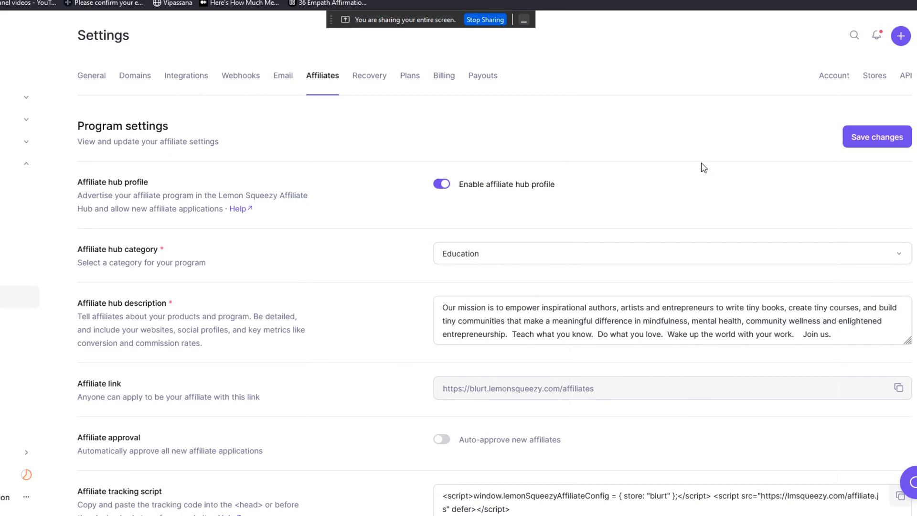
mouse_move(719, 291)
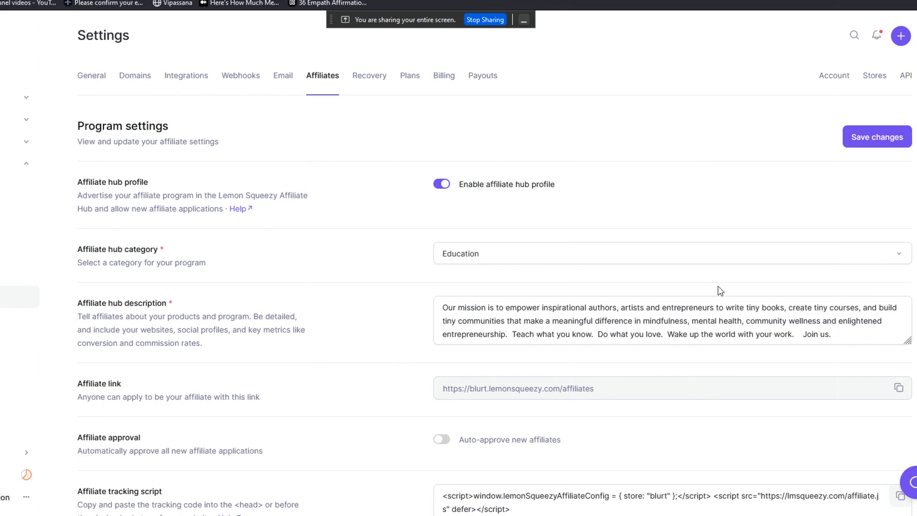
mouse_move(629, 239)
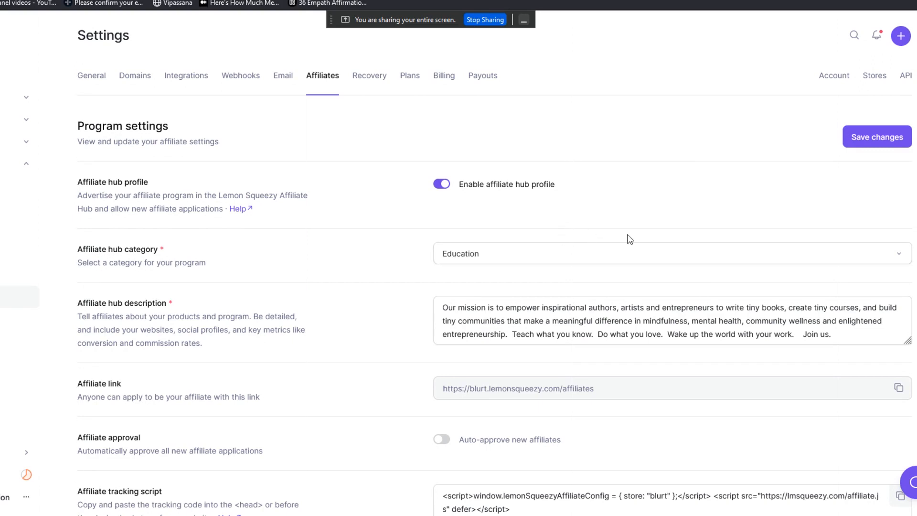
mouse_move(604, 214)
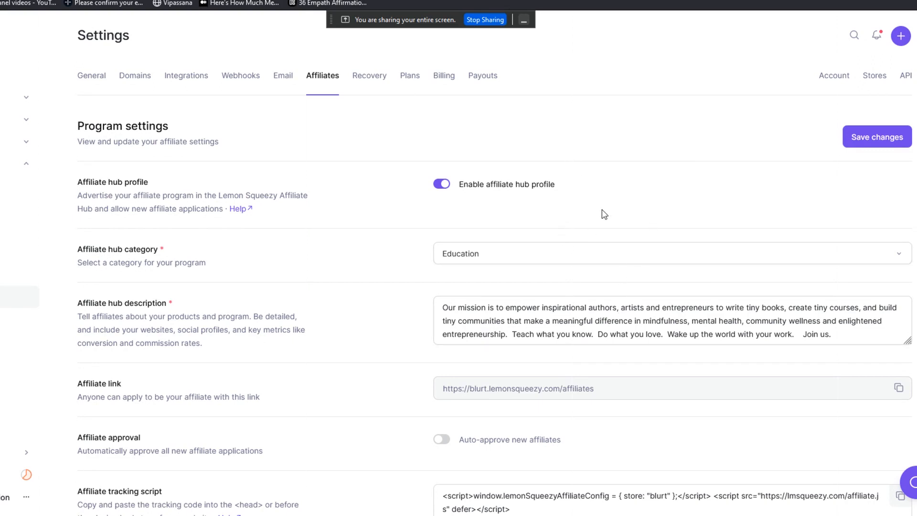
mouse_move(294, 204)
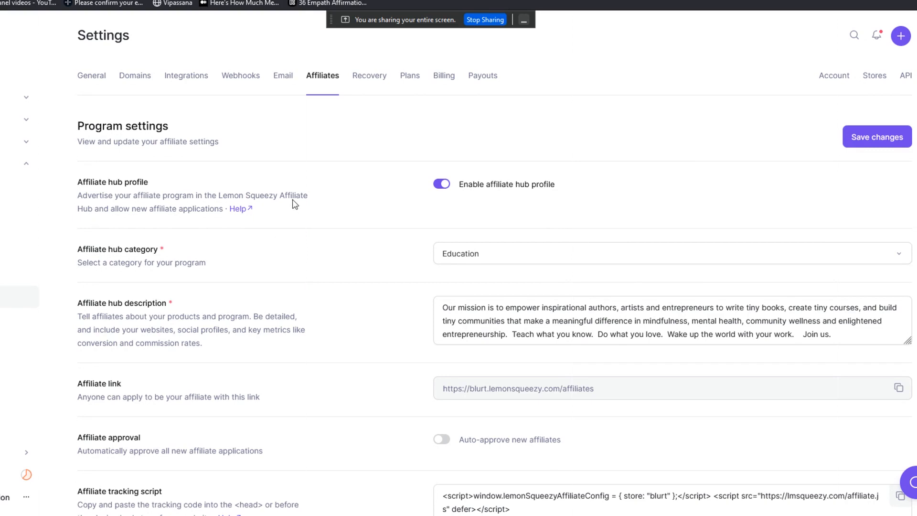
mouse_move(880, 159)
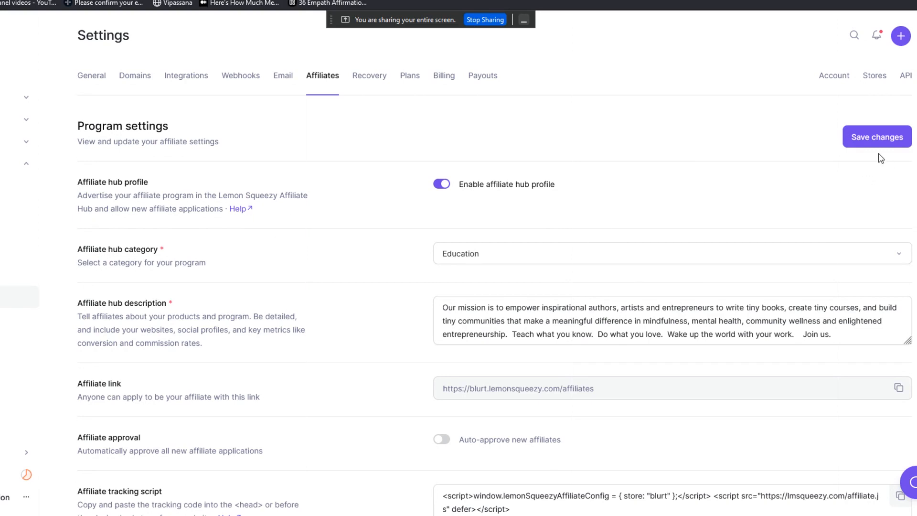
mouse_move(750, 171)
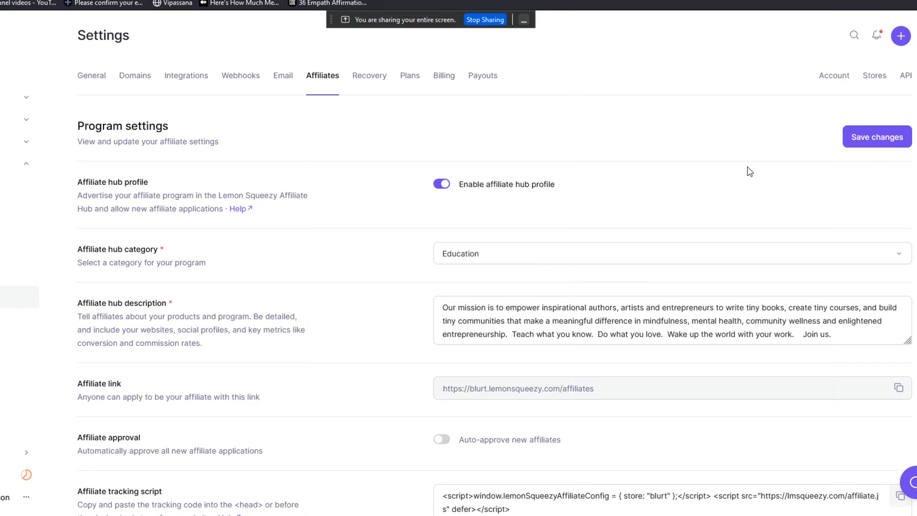
mouse_move(755, 133)
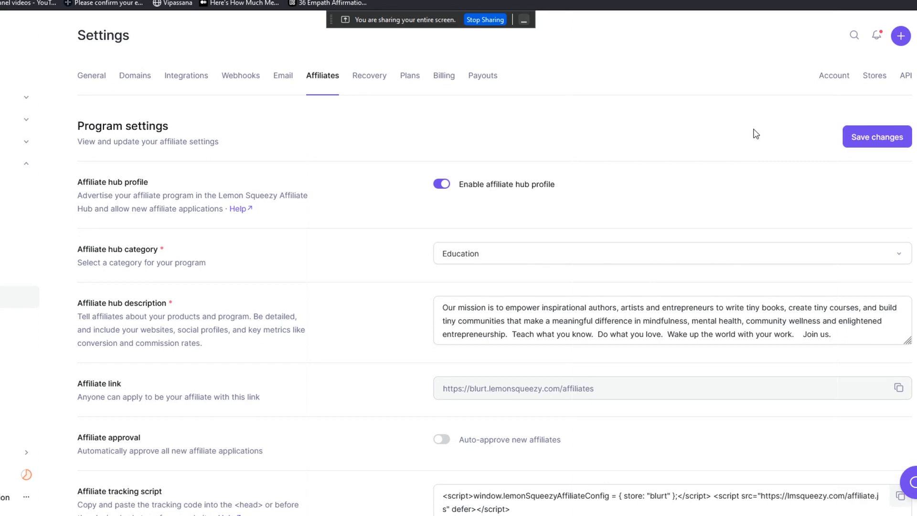
mouse_move(385, 201)
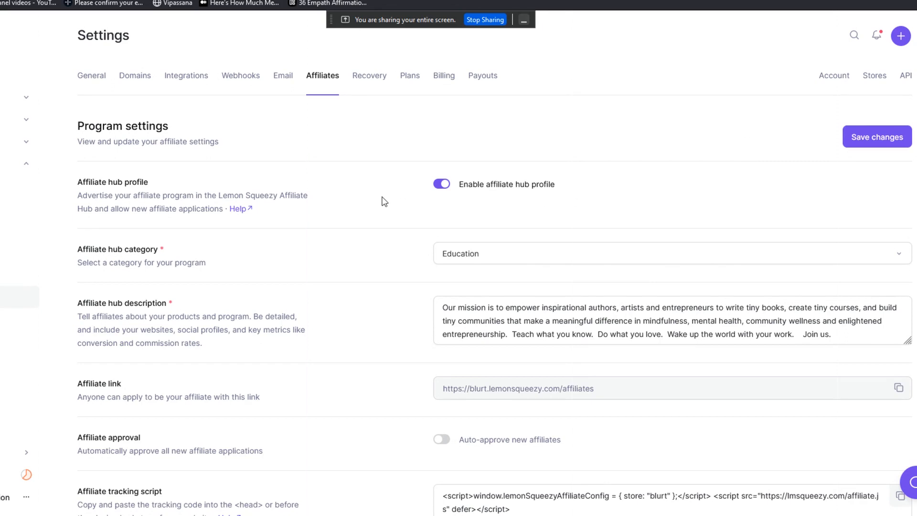
mouse_move(375, 232)
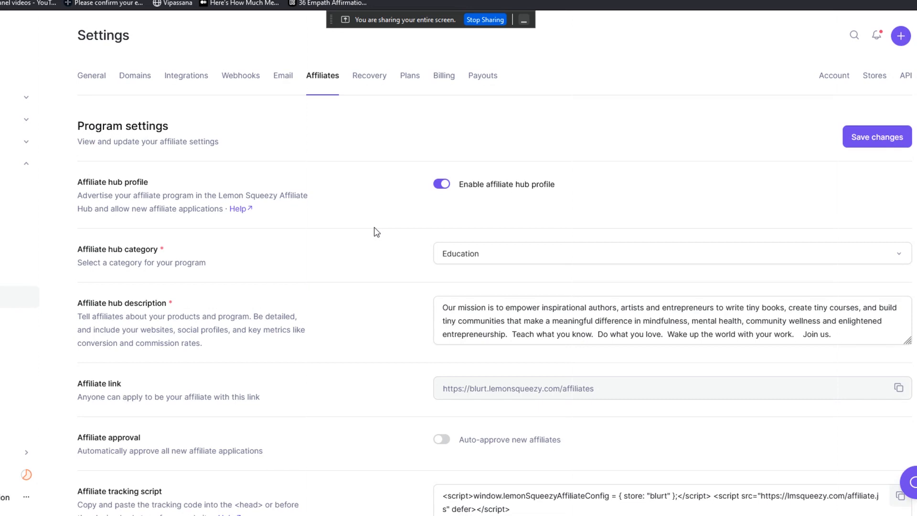
mouse_move(229, 231)
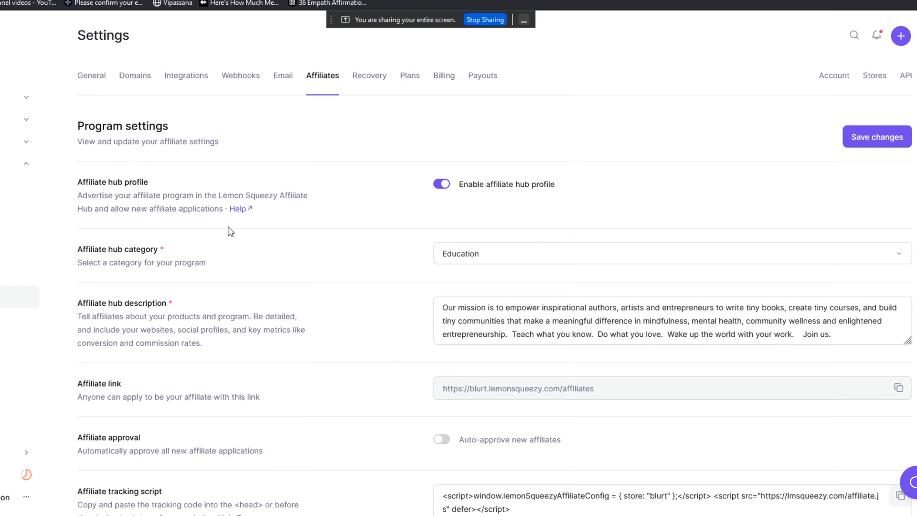
mouse_move(330, 265)
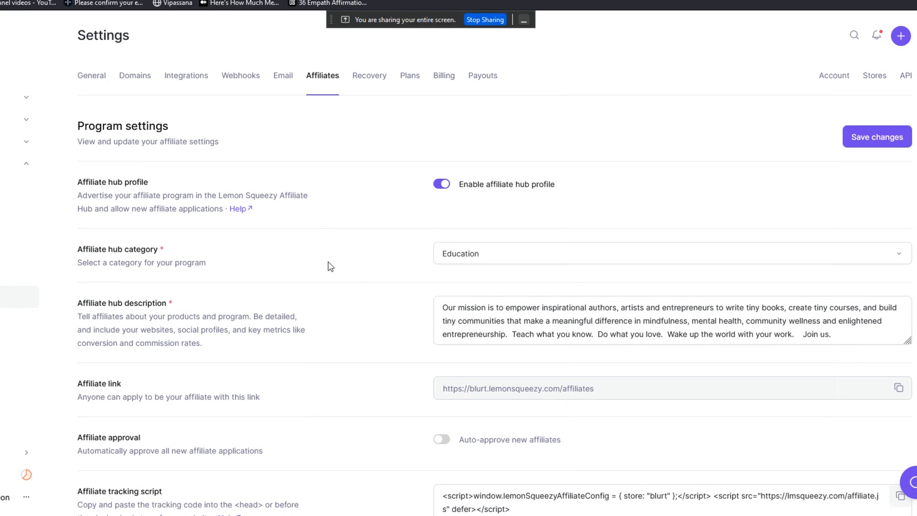
mouse_move(235, 268)
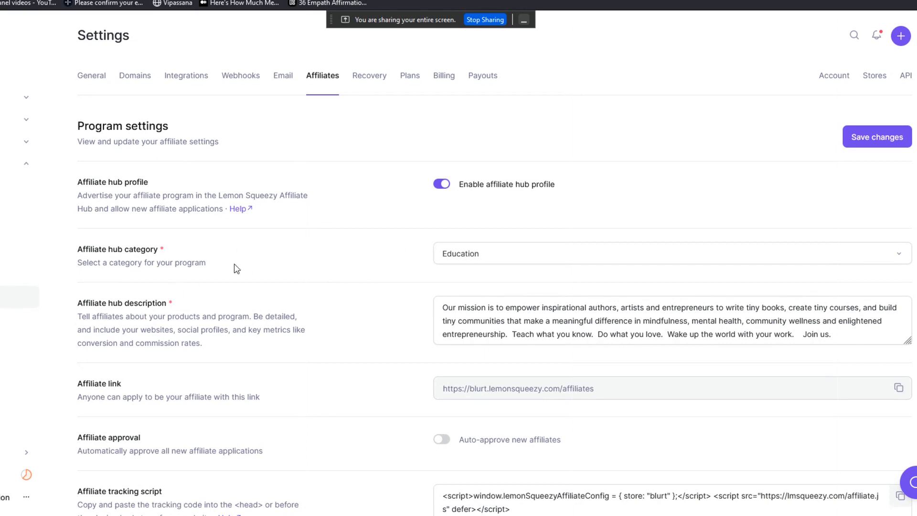
mouse_move(548, 222)
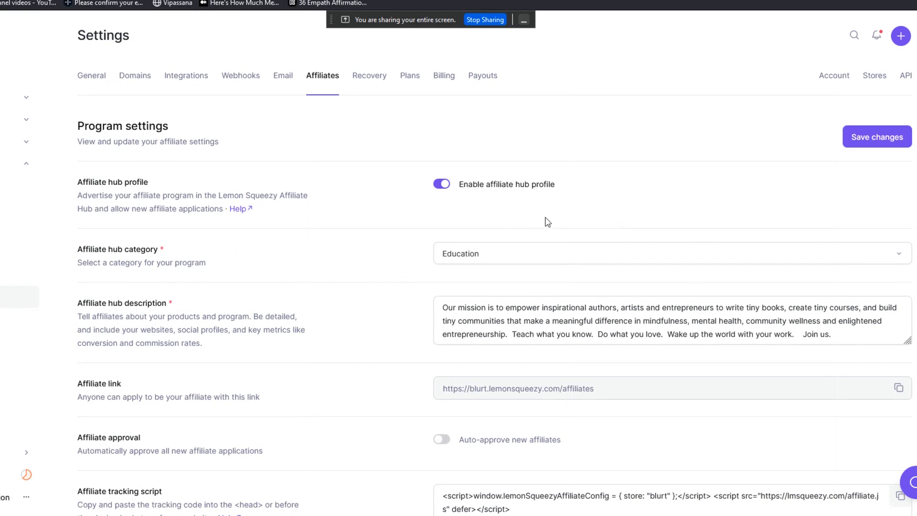
mouse_move(706, 227)
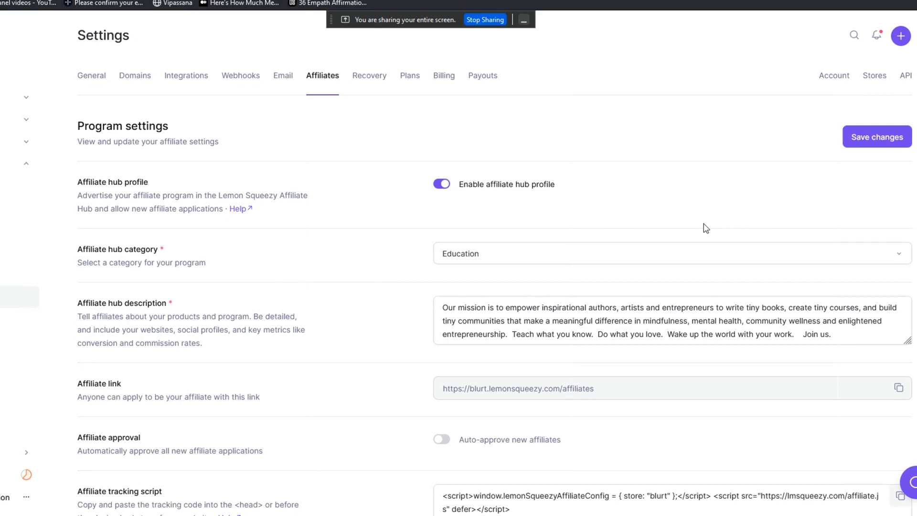
mouse_move(701, 219)
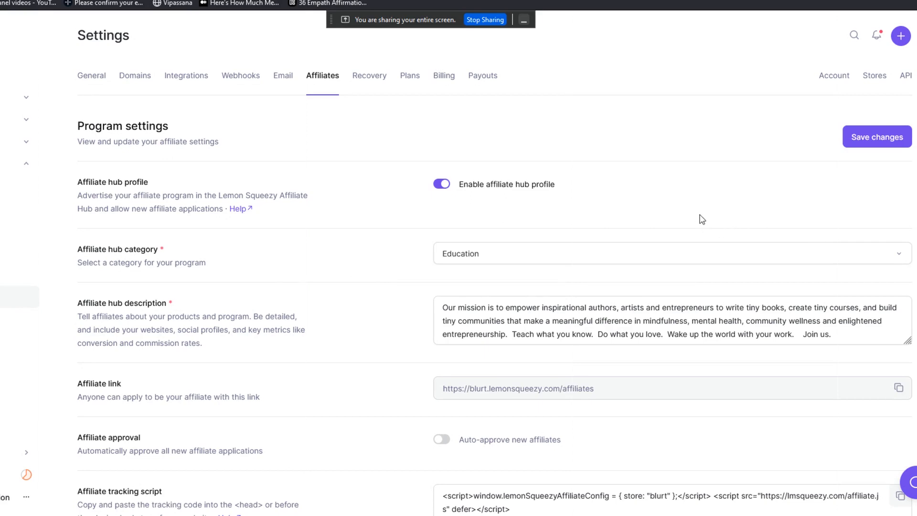
mouse_move(441, 217)
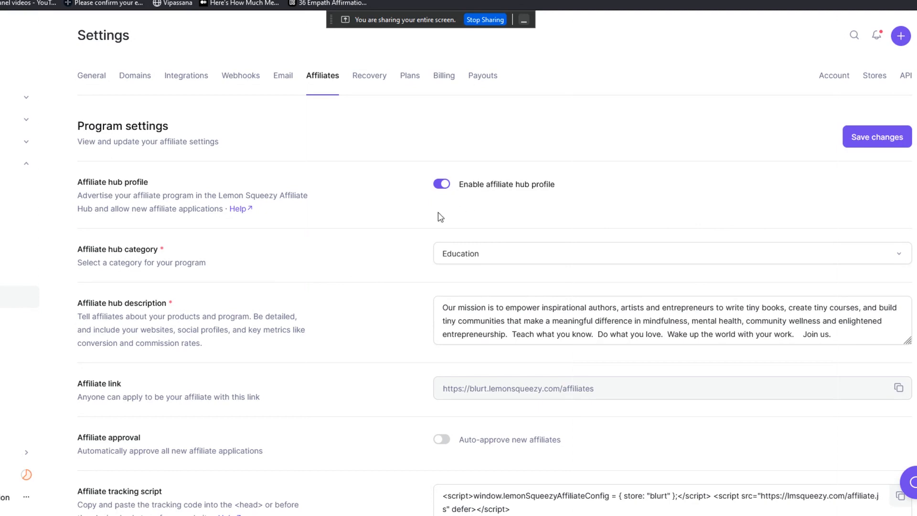
mouse_move(488, 226)
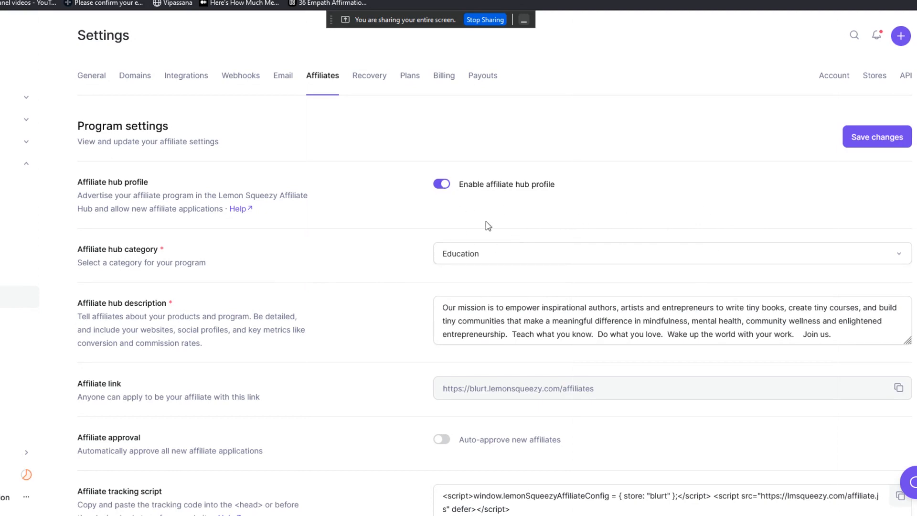
mouse_move(626, 153)
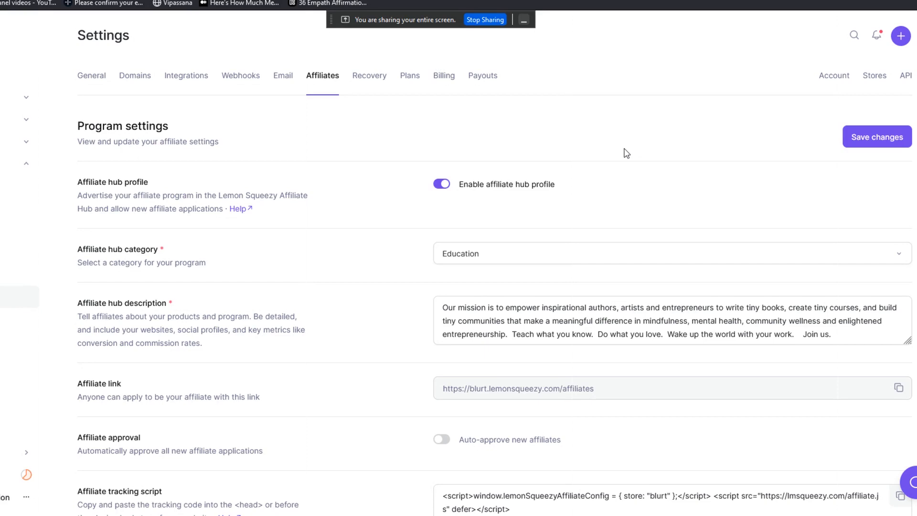
mouse_move(344, 260)
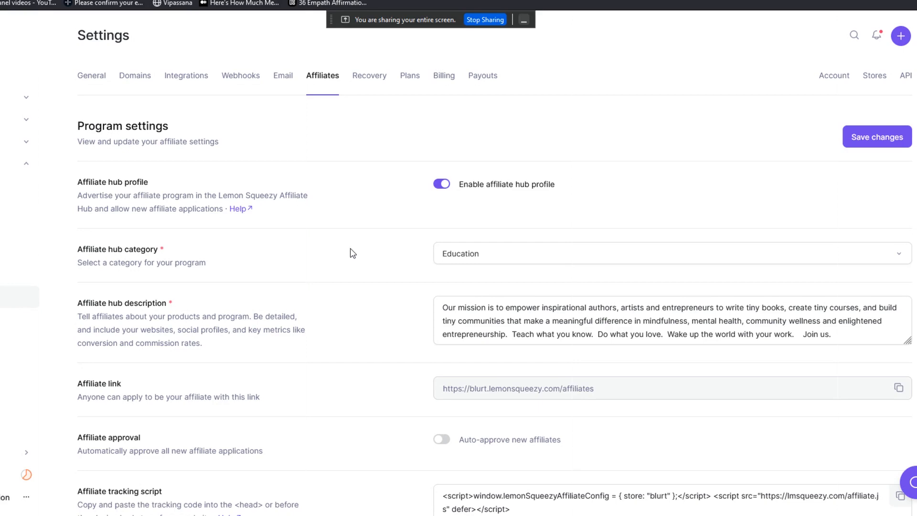
mouse_move(359, 242)
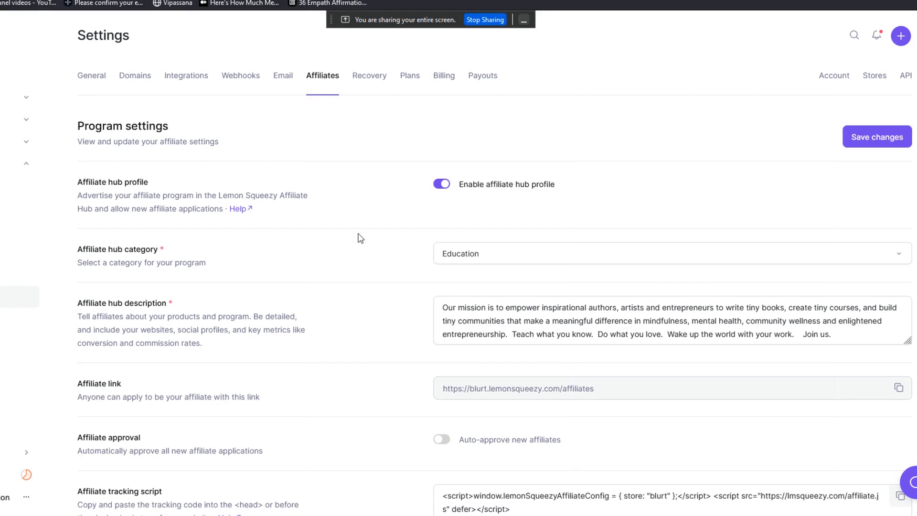
mouse_move(379, 176)
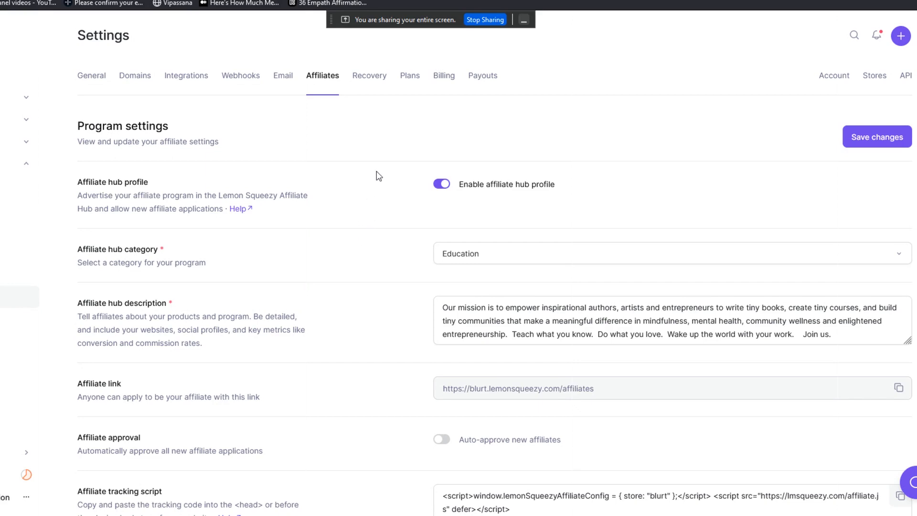
mouse_move(377, 149)
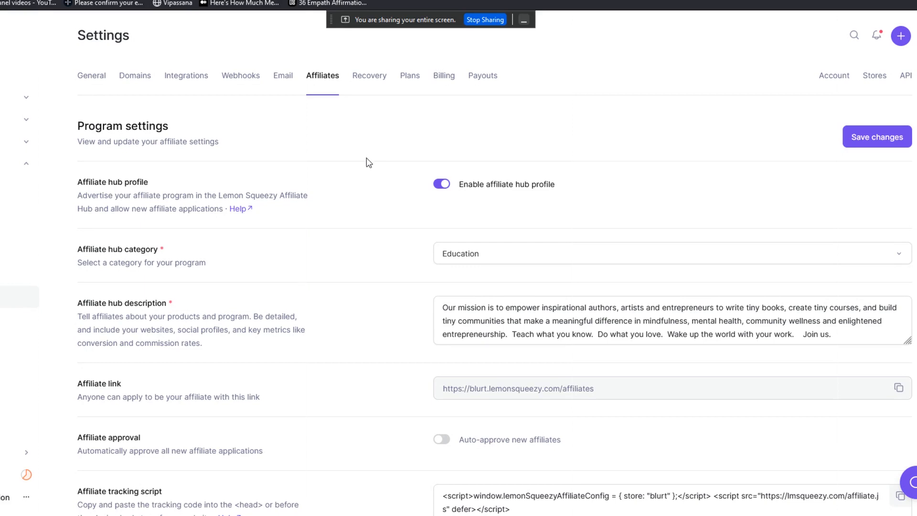
mouse_move(326, 222)
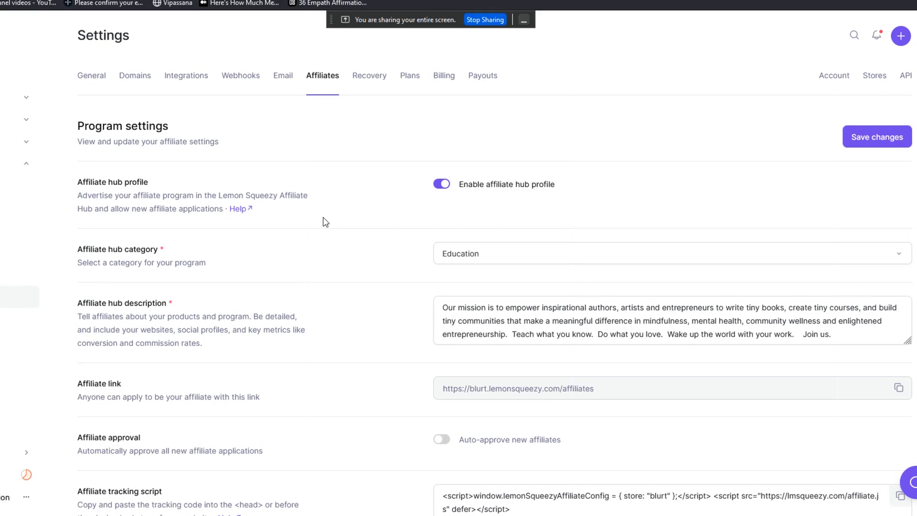
mouse_move(329, 385)
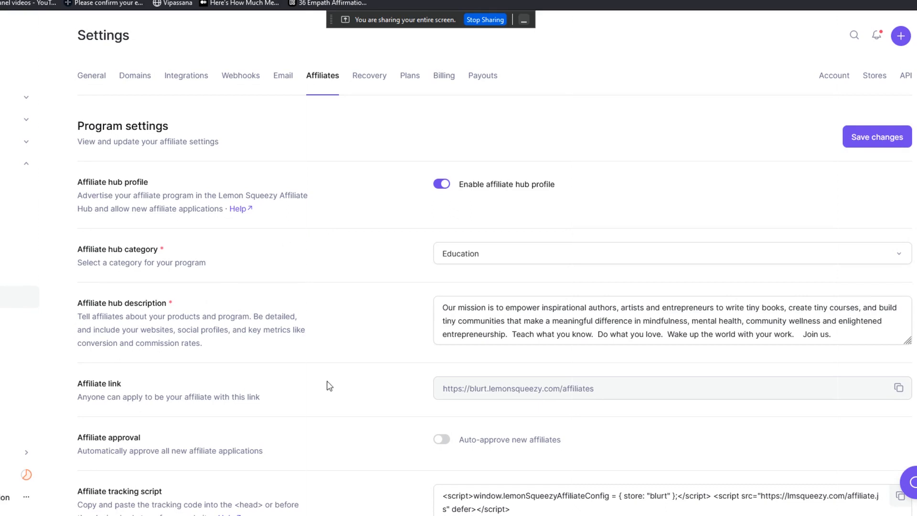
mouse_move(526, 232)
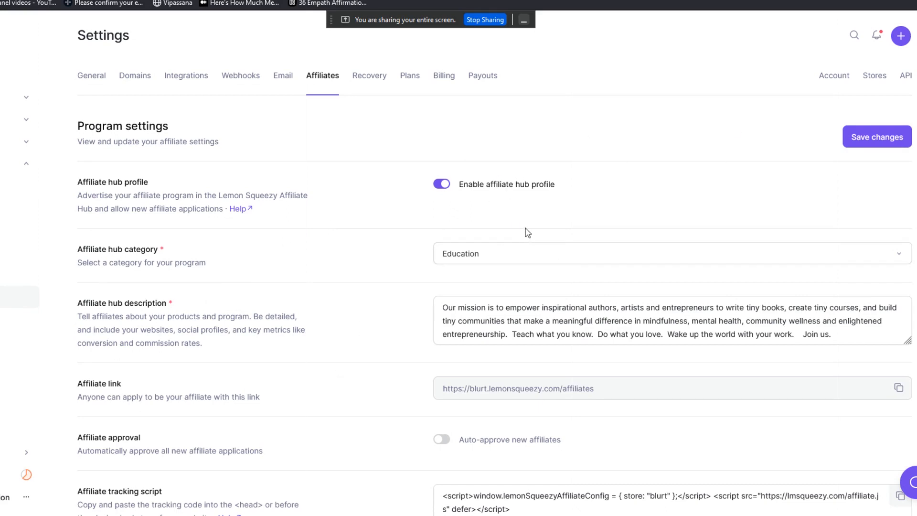
mouse_move(477, 169)
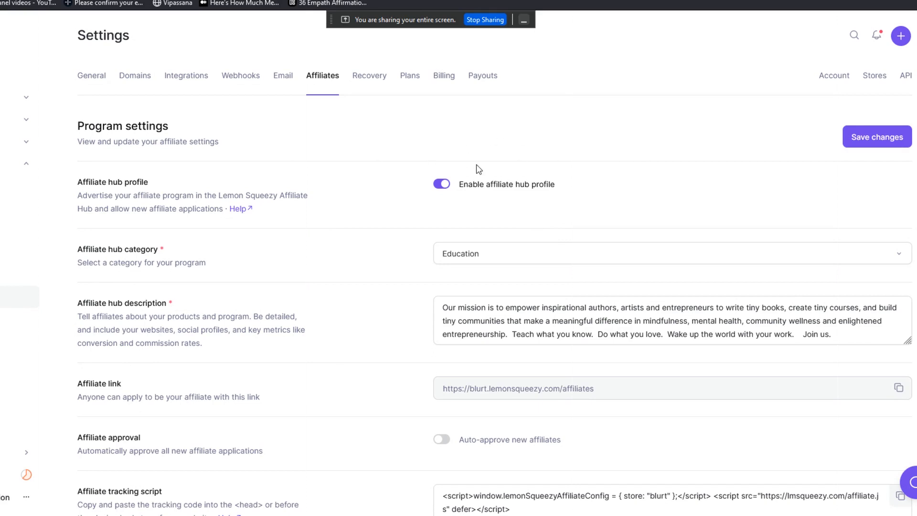
mouse_move(566, 166)
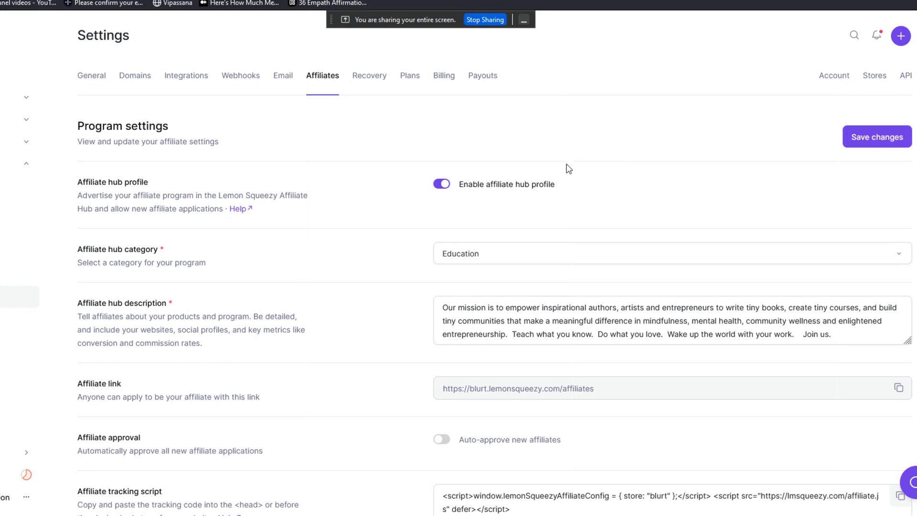
mouse_move(398, 169)
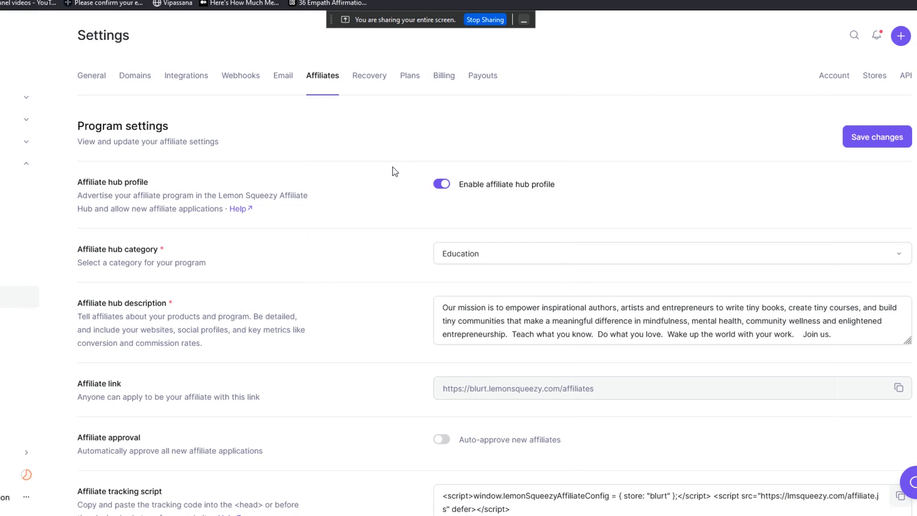
mouse_move(363, 248)
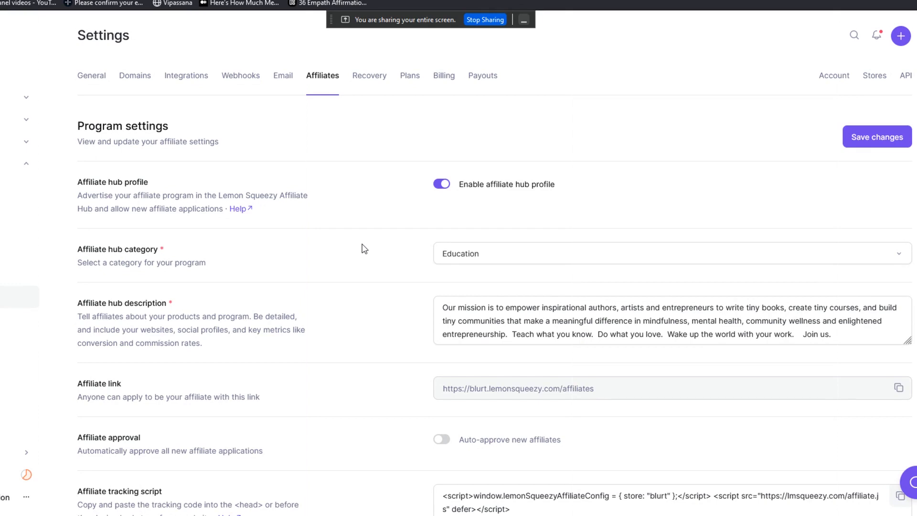
mouse_move(248, 210)
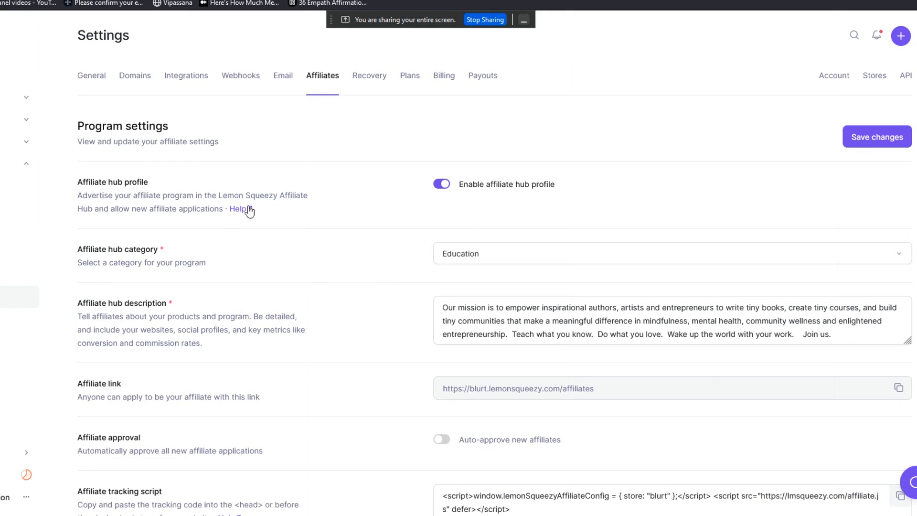
mouse_move(283, 225)
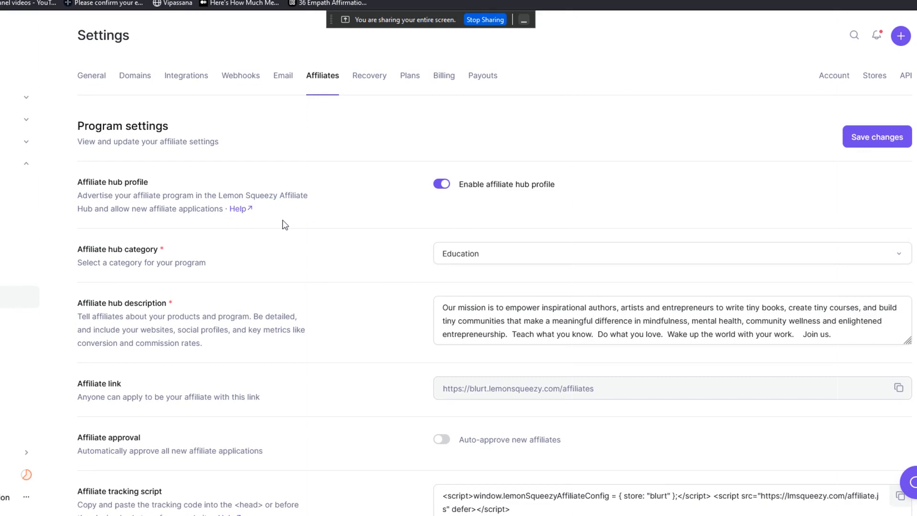
mouse_move(558, 194)
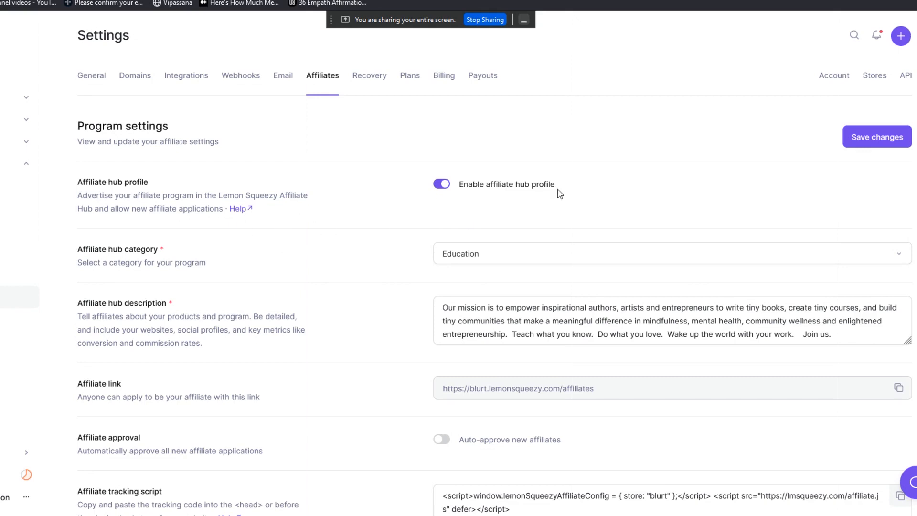
mouse_move(468, 256)
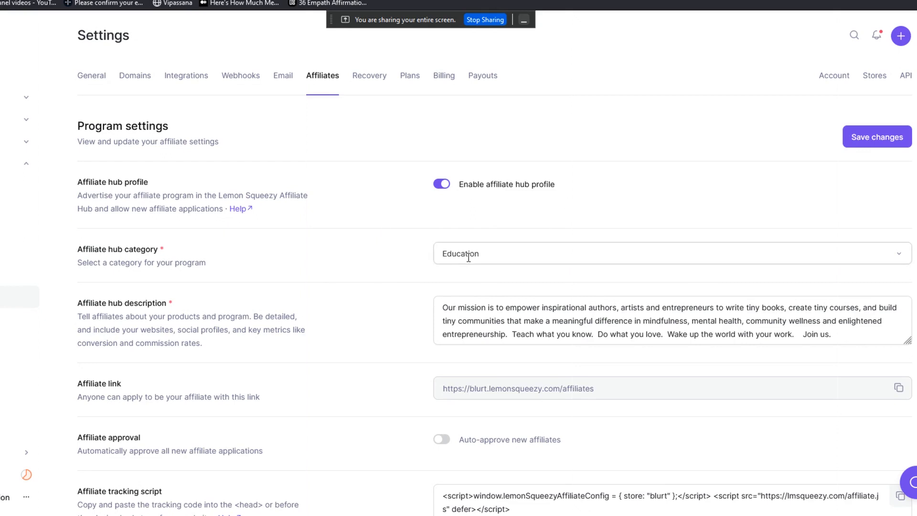
mouse_move(377, 364)
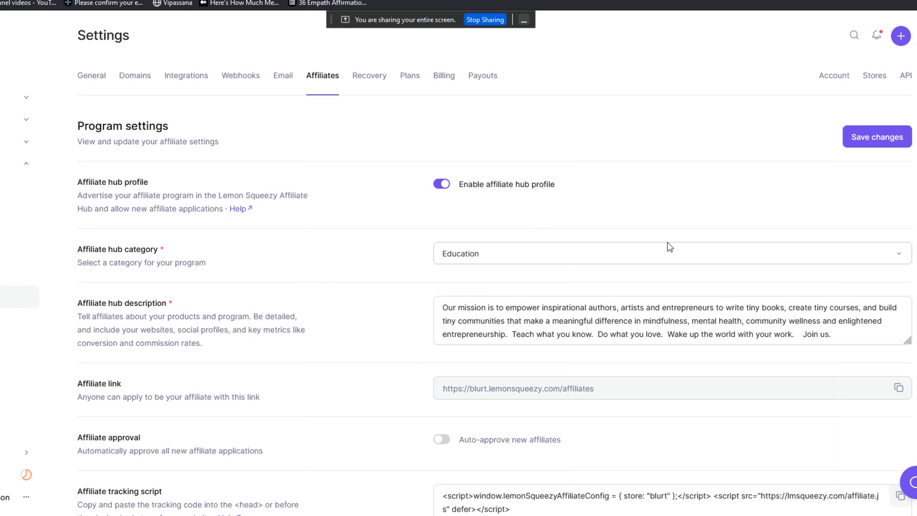
mouse_move(659, 257)
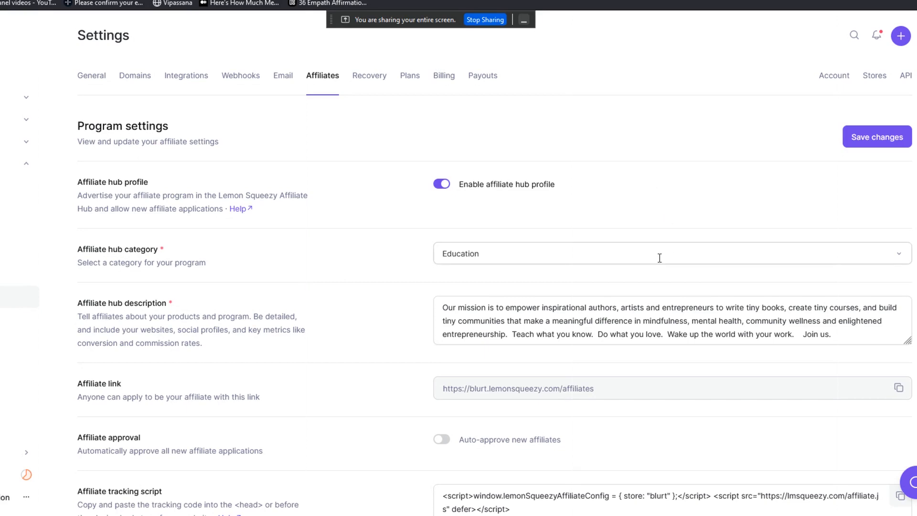
mouse_move(591, 276)
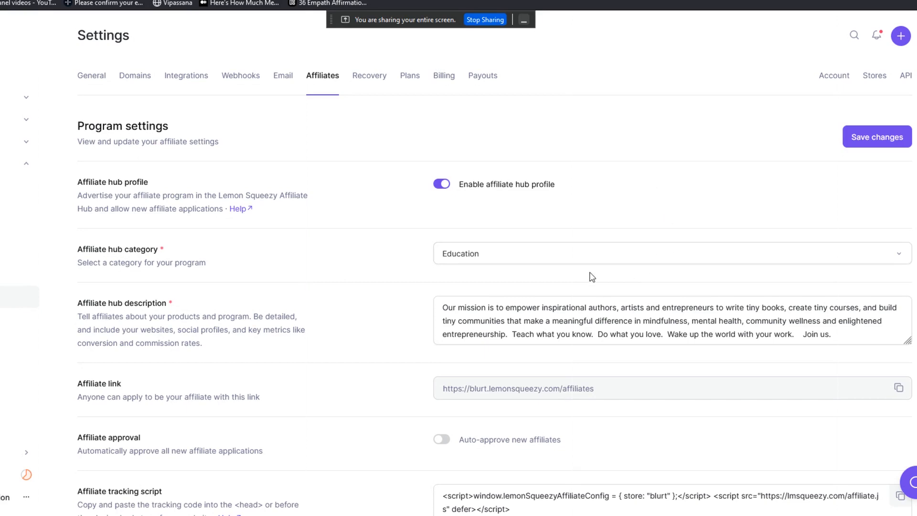
mouse_move(757, 227)
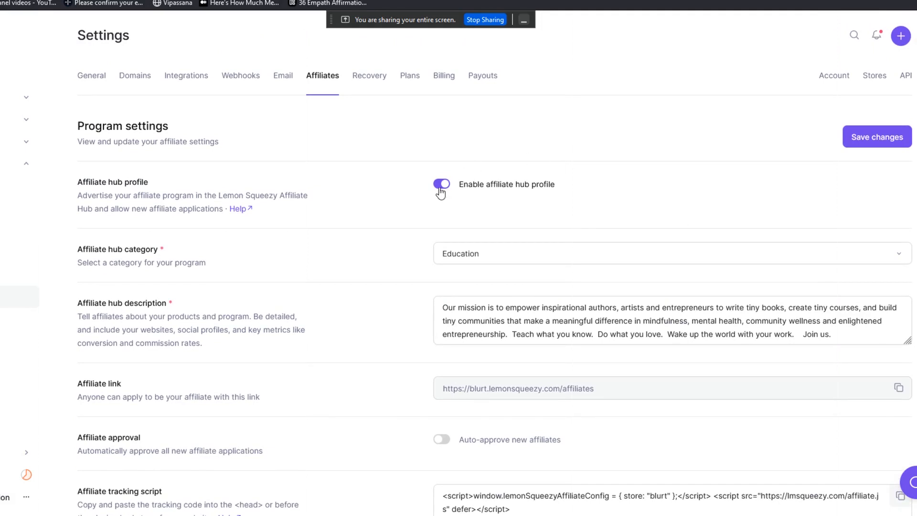
Step: Toggle the affiliate hub profile off and back on, then review the hub categories
left_click(440, 185)
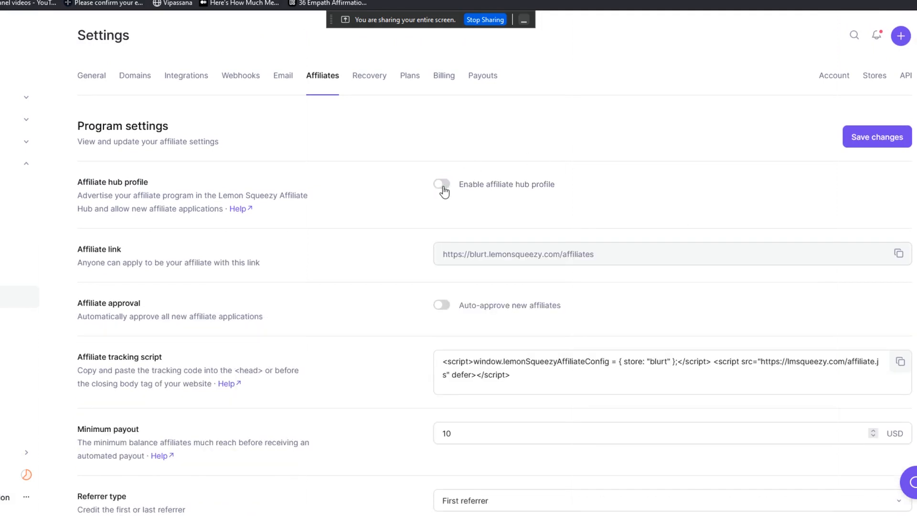
left_click(441, 184)
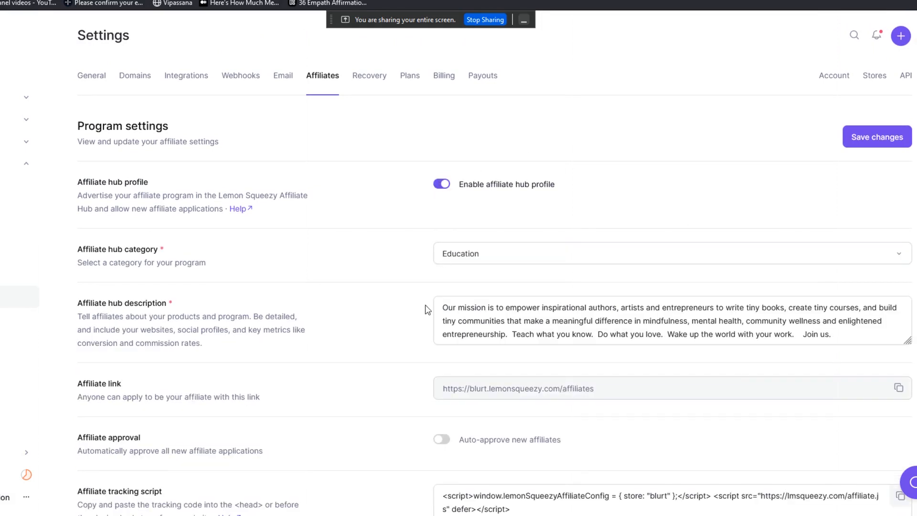
mouse_move(506, 204)
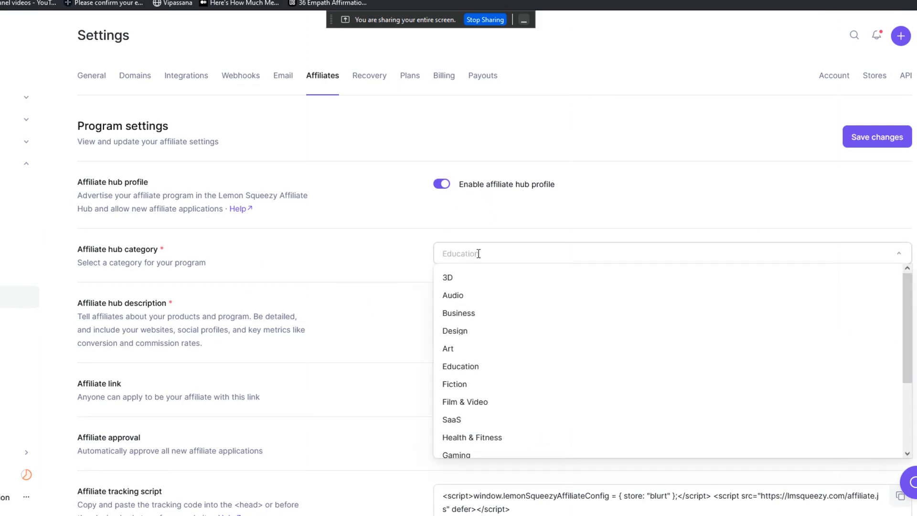
left_click(460, 366)
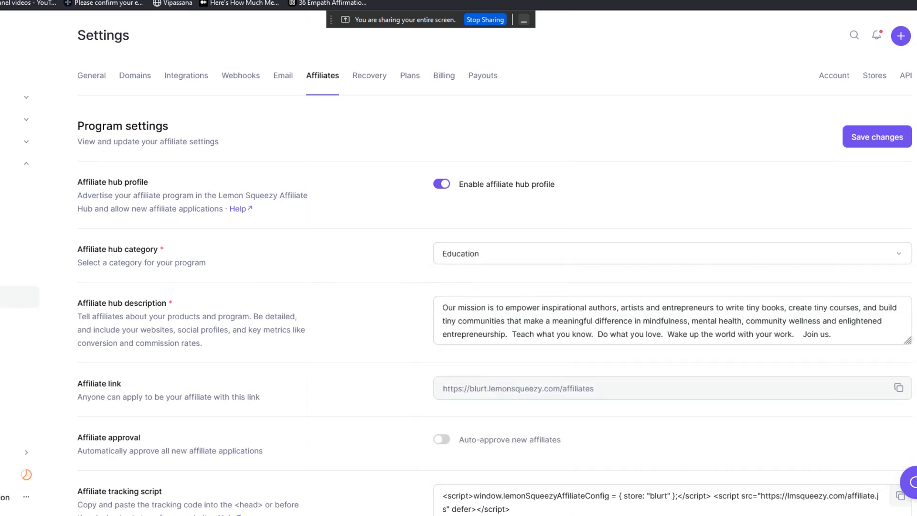
scroll("down", 3)
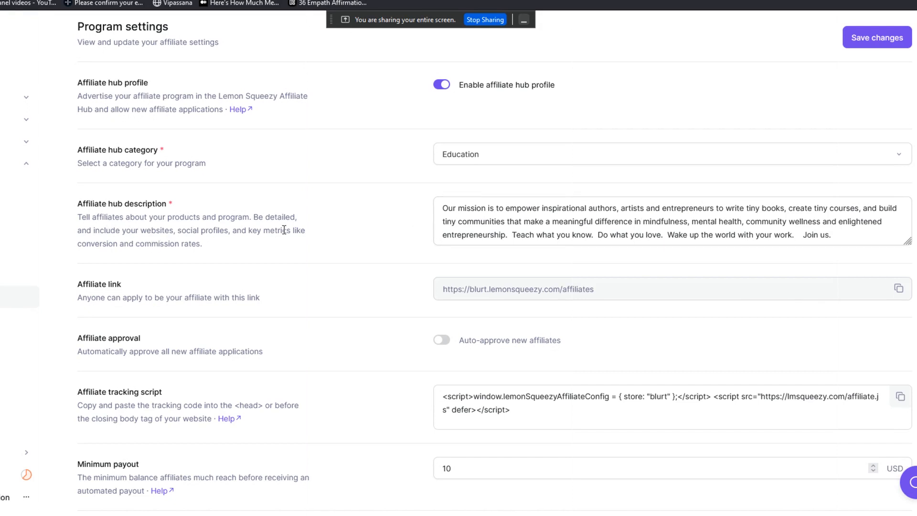
mouse_move(183, 284)
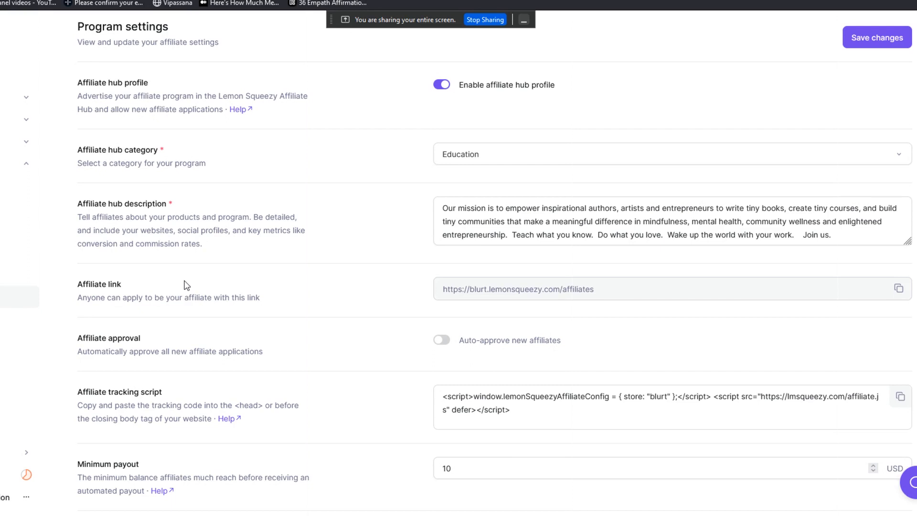
mouse_move(575, 291)
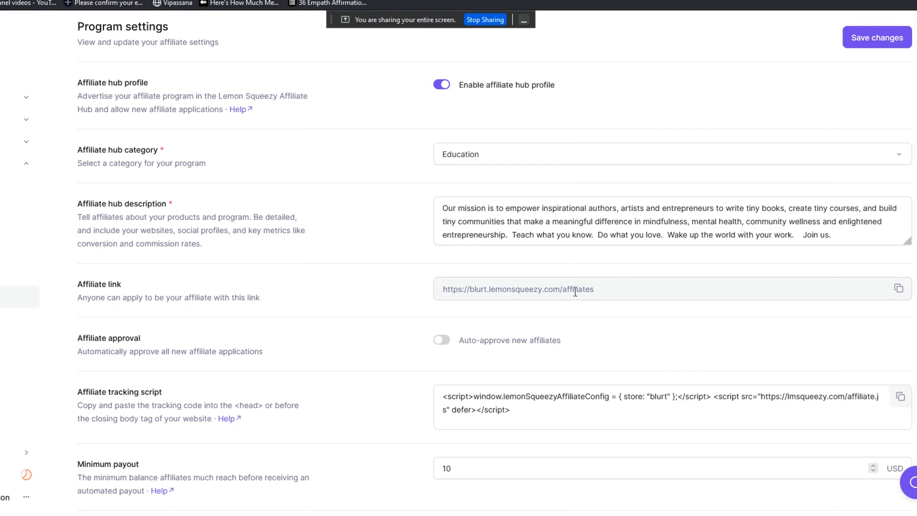
mouse_move(547, 267)
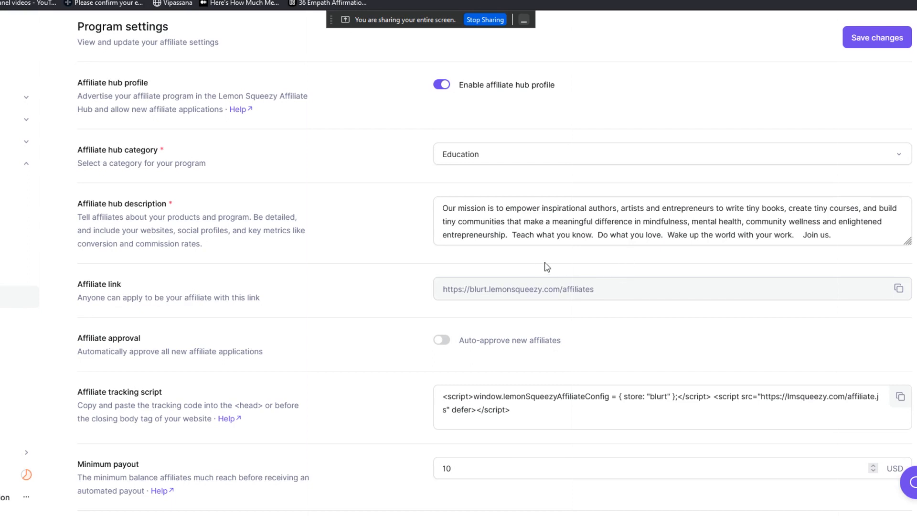
mouse_move(649, 213)
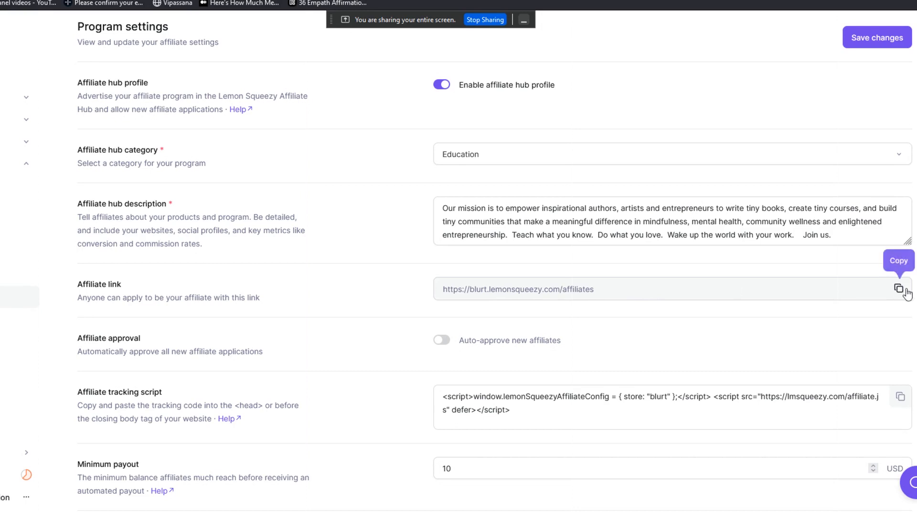
Step: Copy the affiliate signup link and start editing the 10 USD minimum payout
left_click(898, 288)
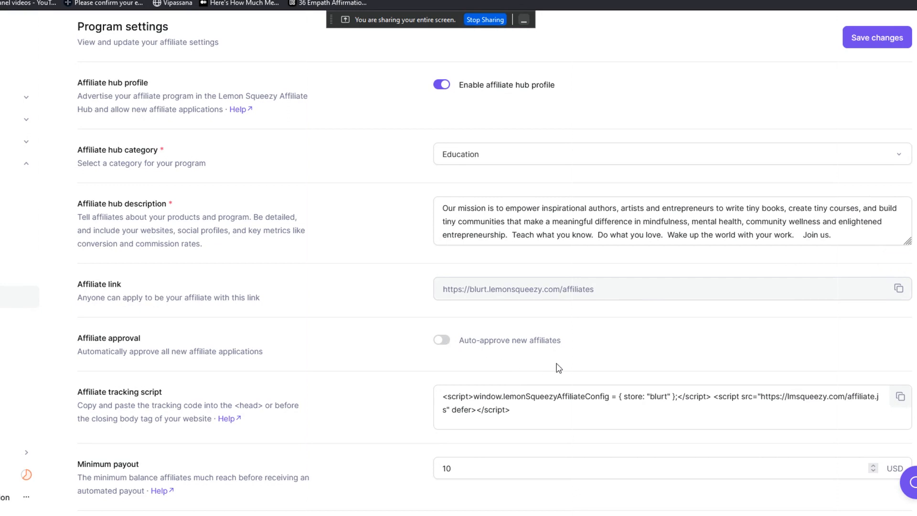
mouse_move(448, 348)
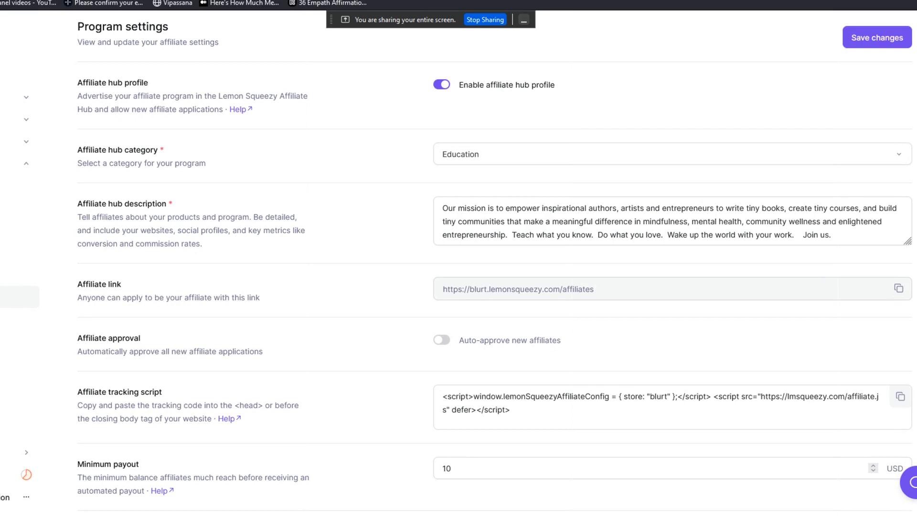
scroll("down", 3)
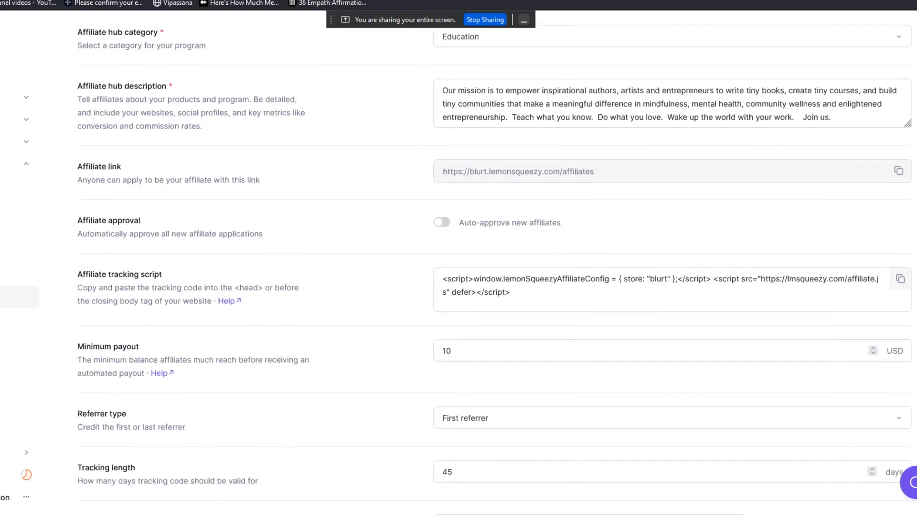
scroll("down", 3)
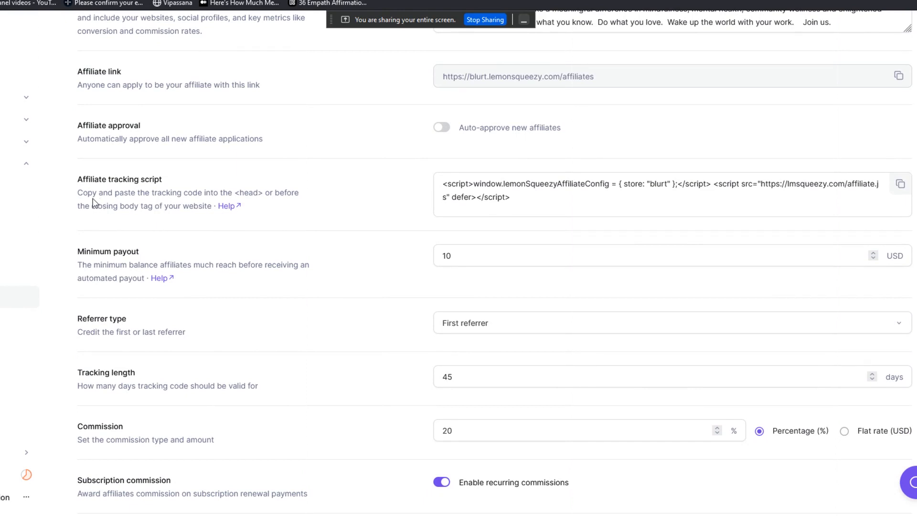
mouse_move(235, 261)
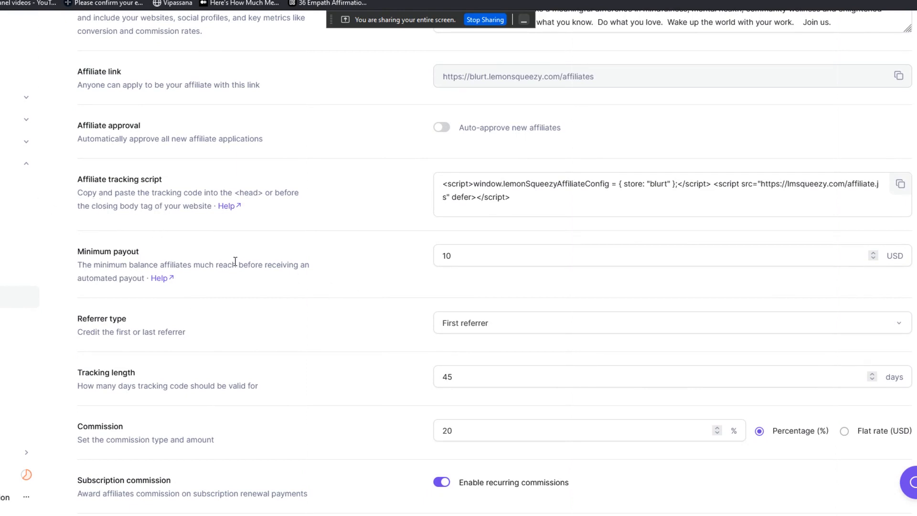
mouse_move(222, 228)
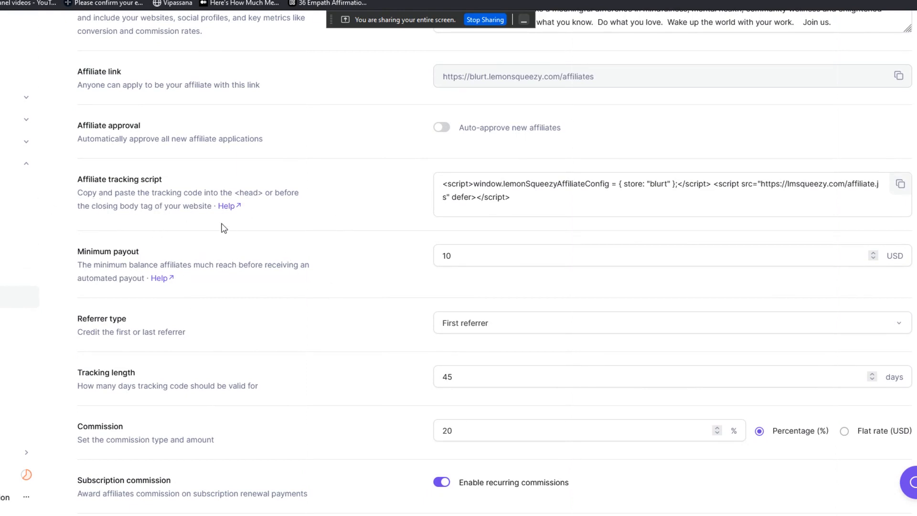
mouse_move(50, 221)
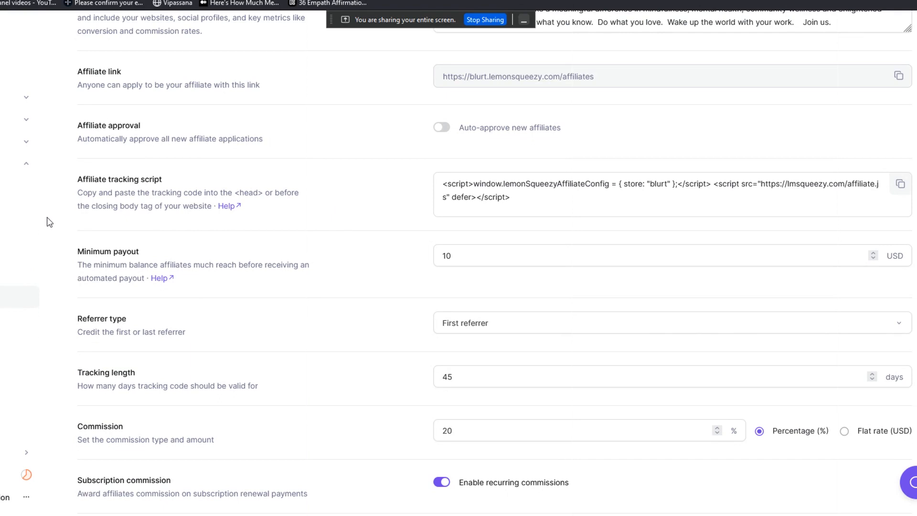
mouse_move(63, 229)
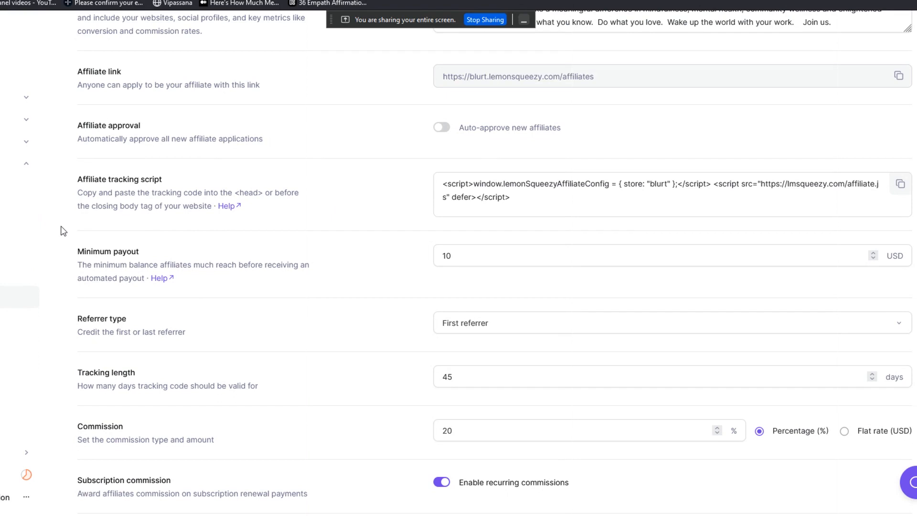
mouse_move(883, 107)
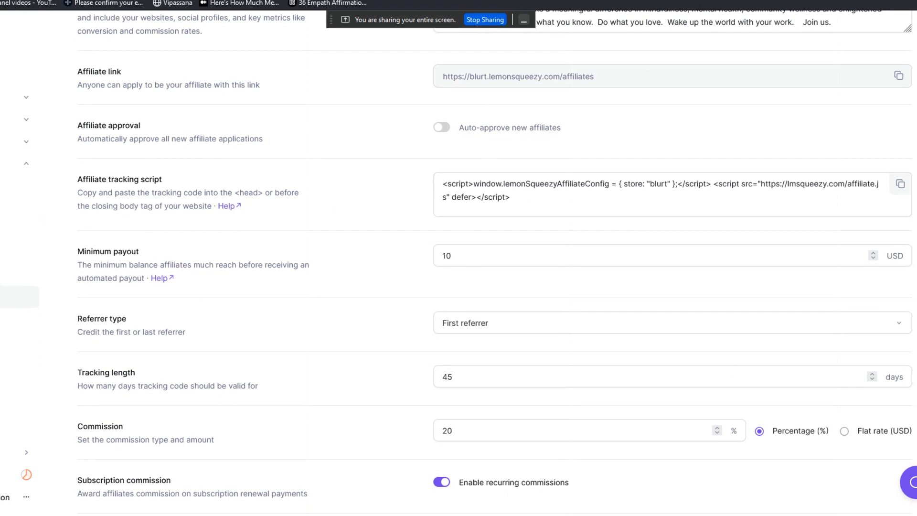
mouse_move(336, 217)
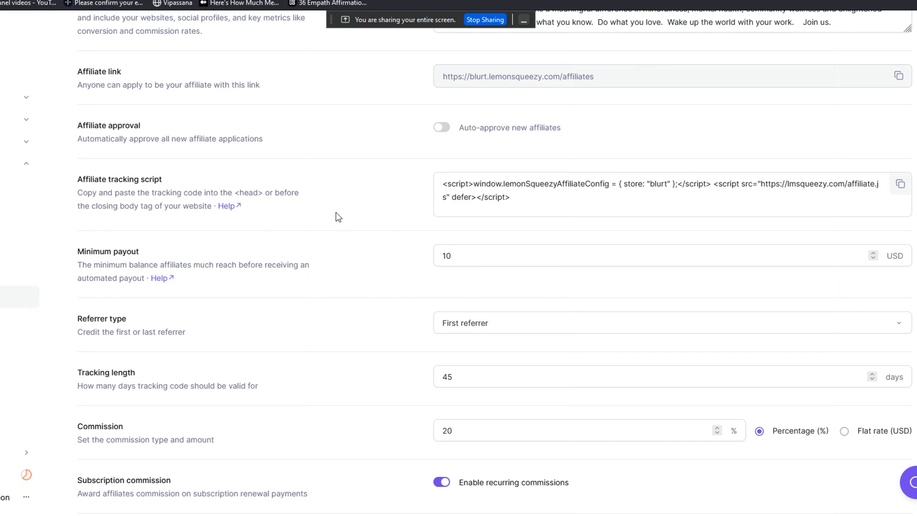
mouse_move(355, 204)
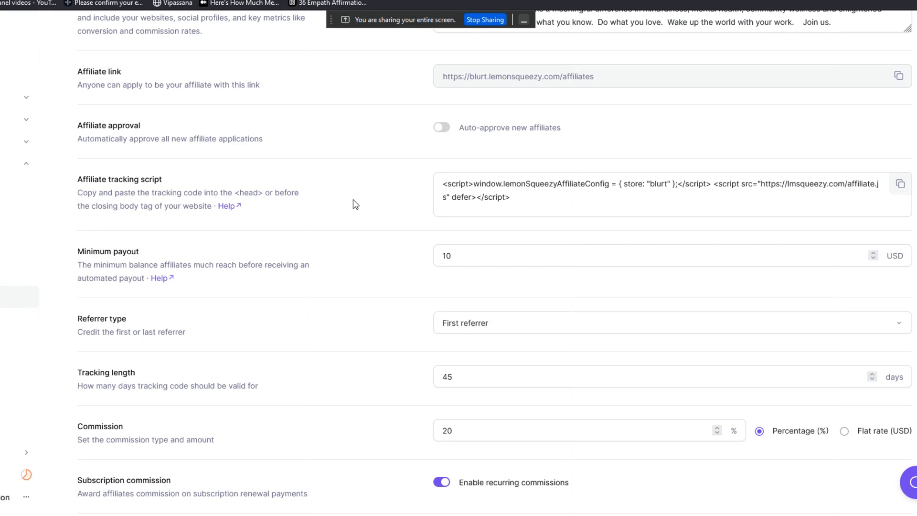
mouse_move(216, 265)
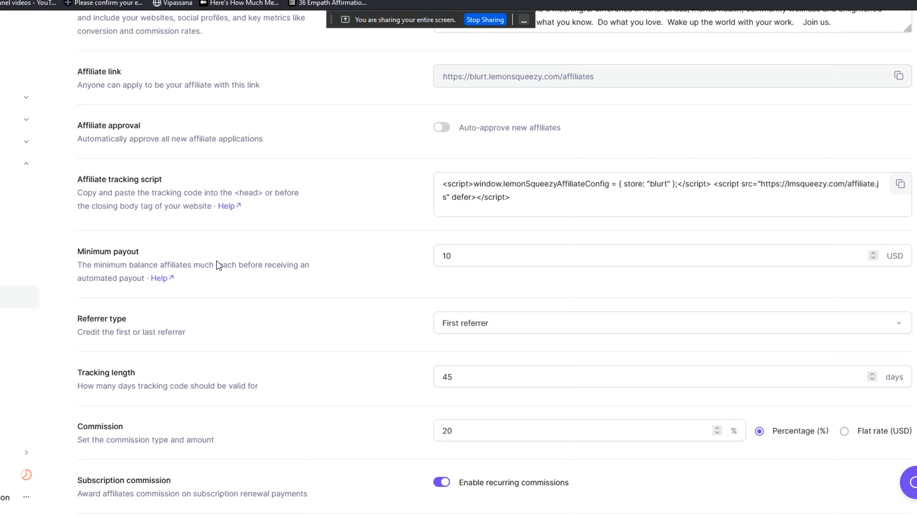
mouse_move(291, 242)
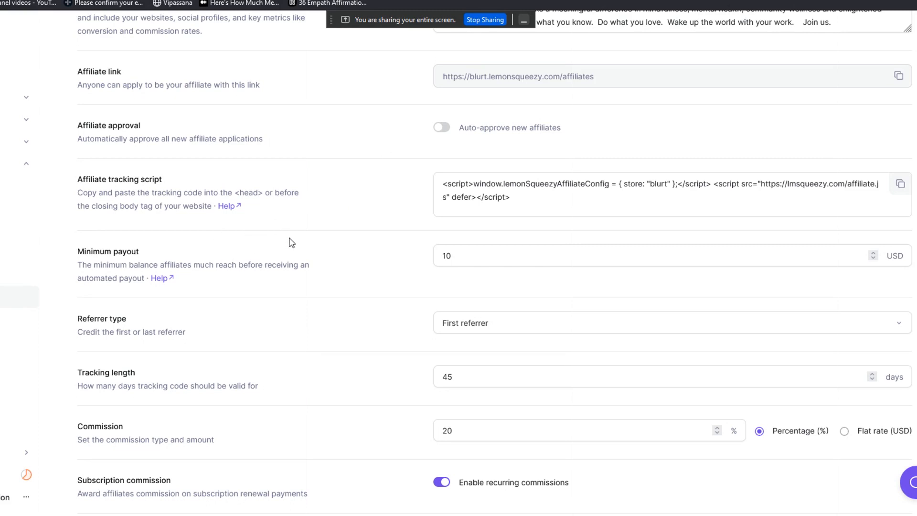
mouse_move(233, 252)
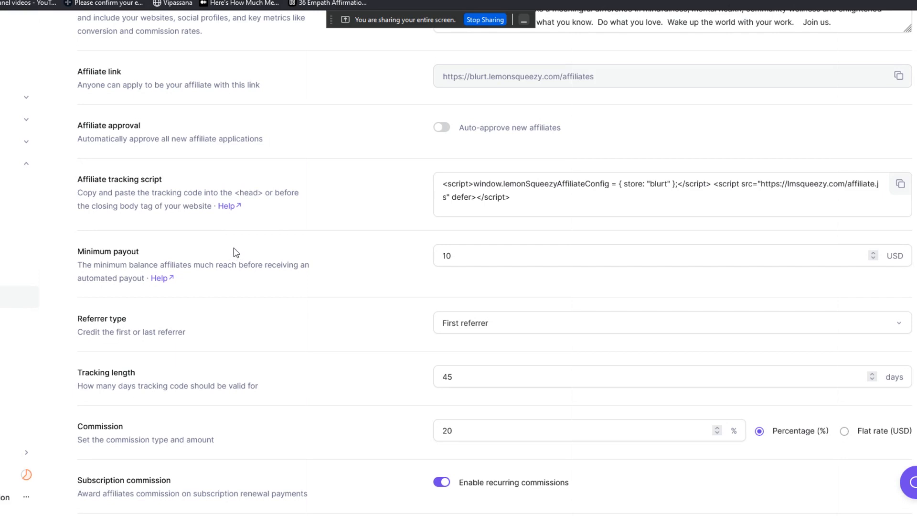
mouse_move(250, 237)
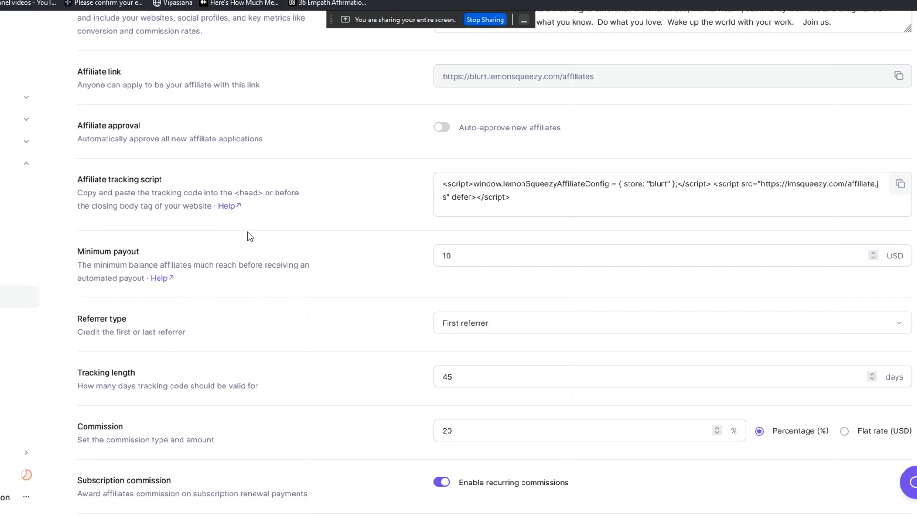
mouse_move(139, 327)
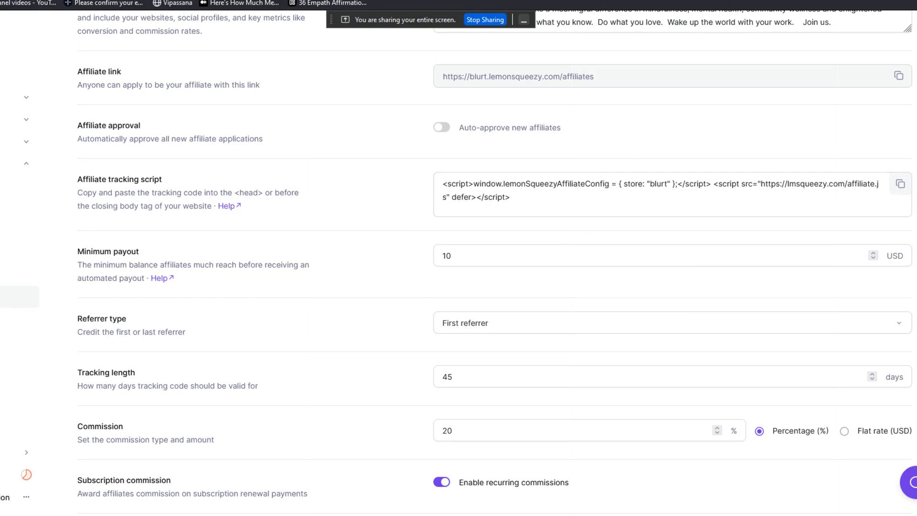
mouse_move(201, 291)
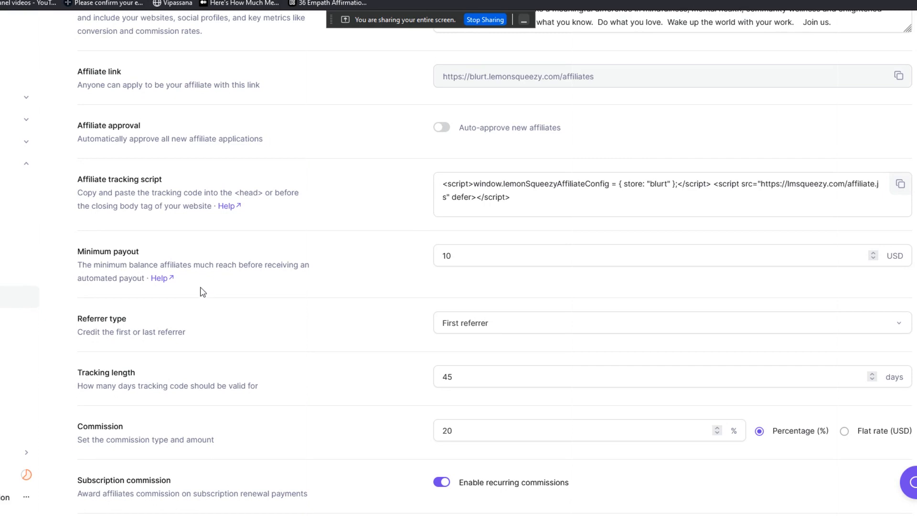
mouse_move(503, 250)
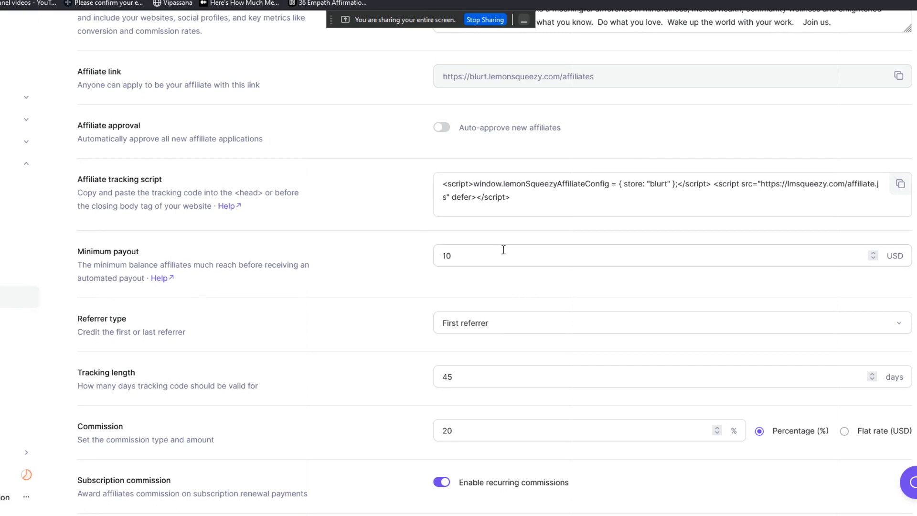
left_click(584, 255)
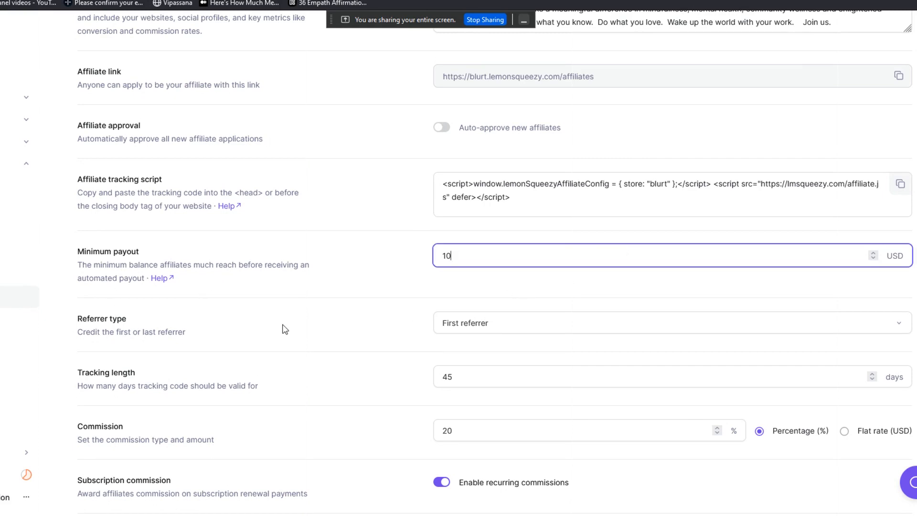
mouse_move(487, 272)
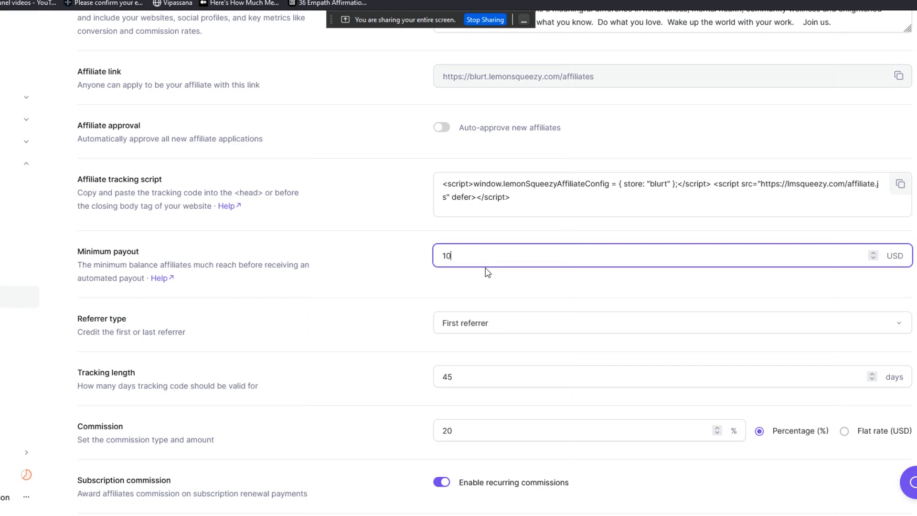
mouse_move(341, 195)
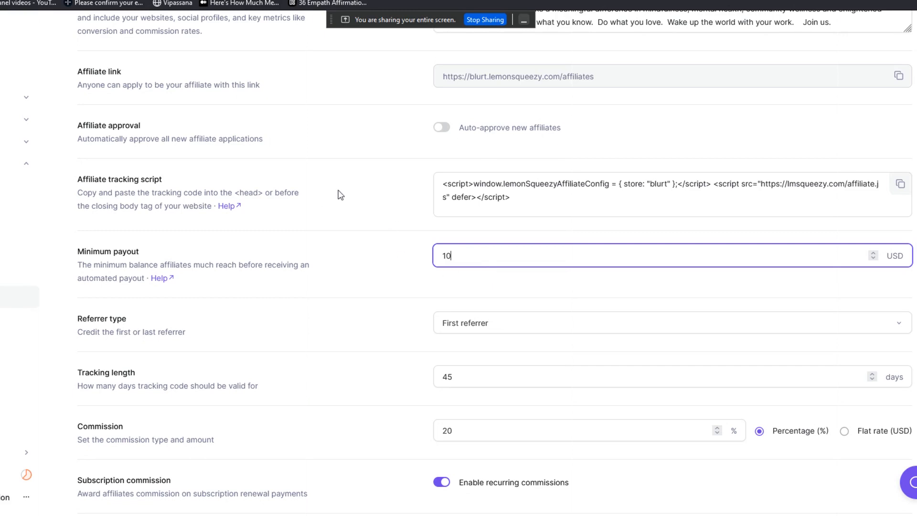
mouse_move(581, 259)
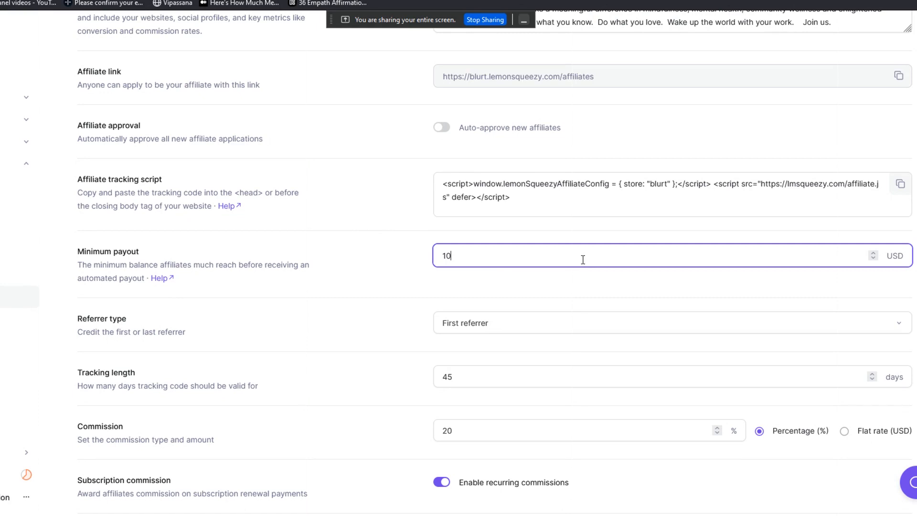
mouse_move(417, 255)
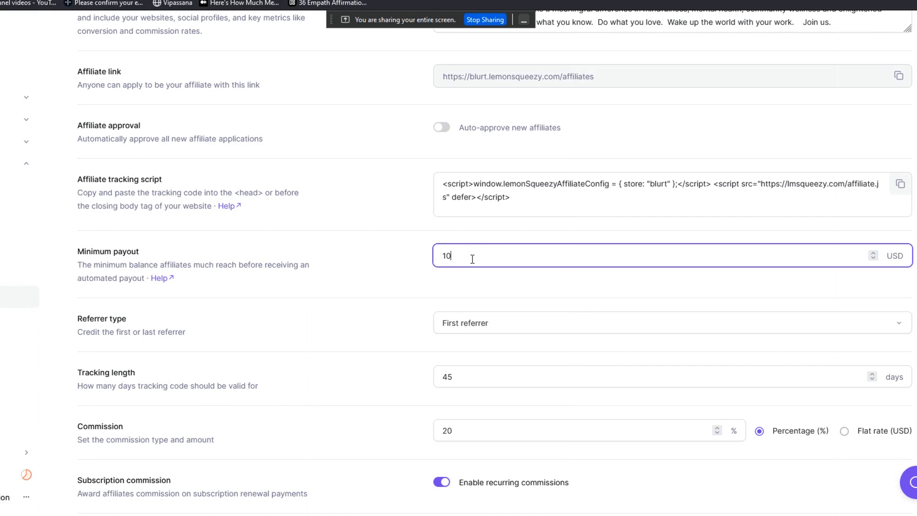
mouse_move(330, 356)
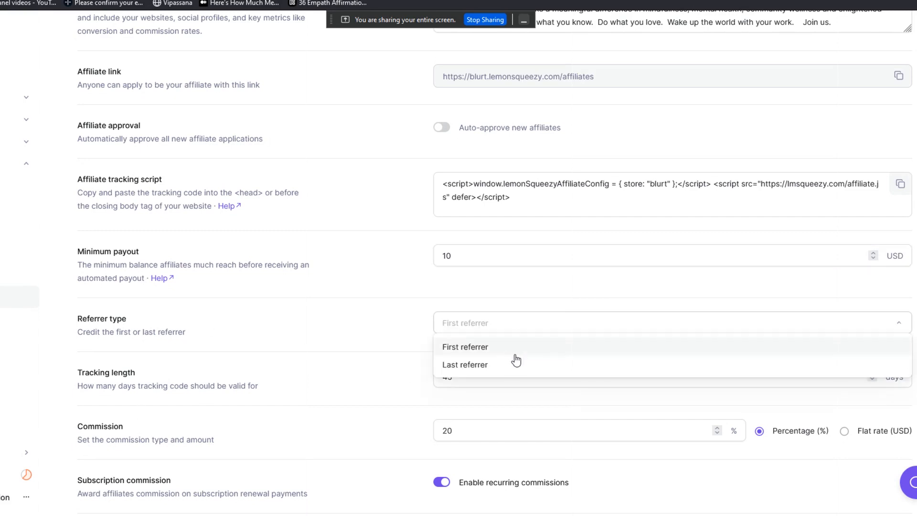
Step: Keep First referrer as the referrer type and scroll further down the settings
left_click(465, 347)
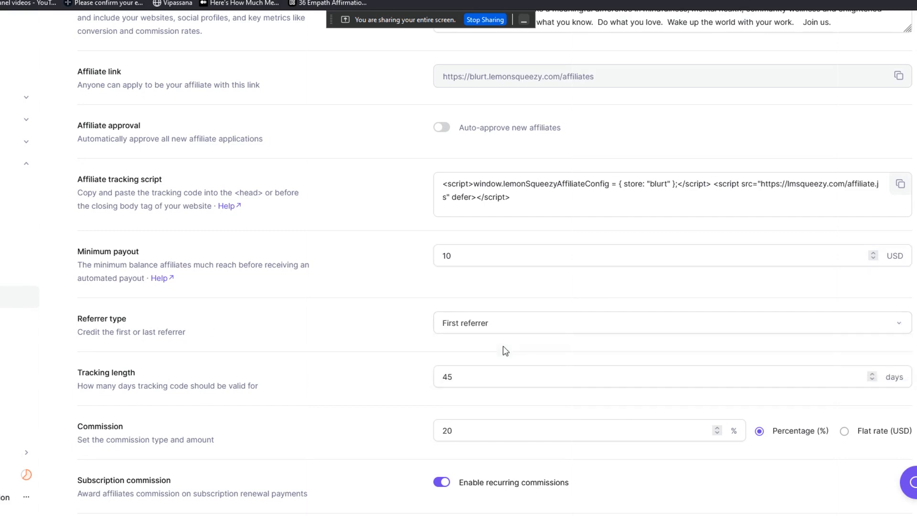
mouse_move(528, 317)
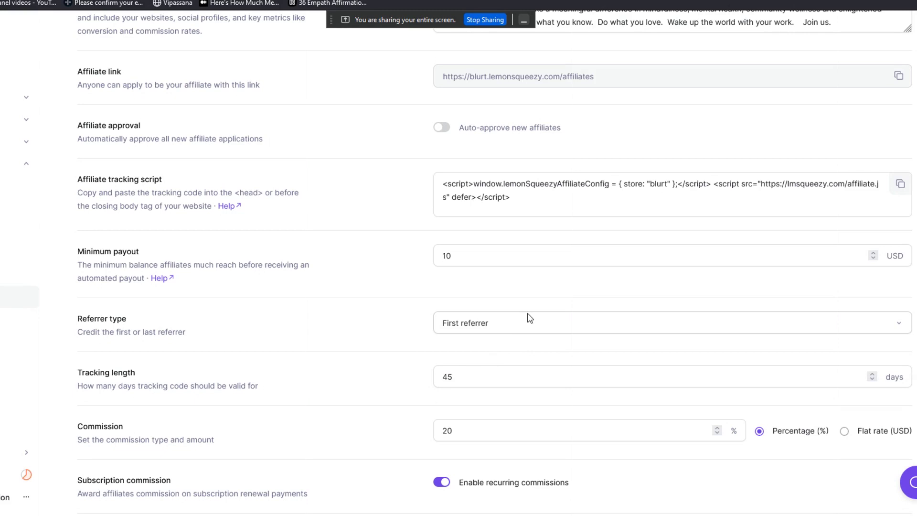
mouse_move(515, 326)
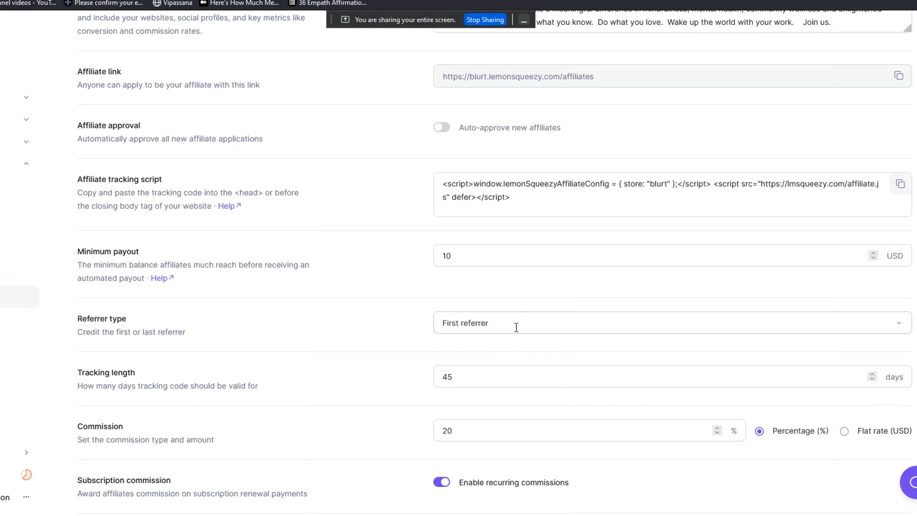
mouse_move(438, 339)
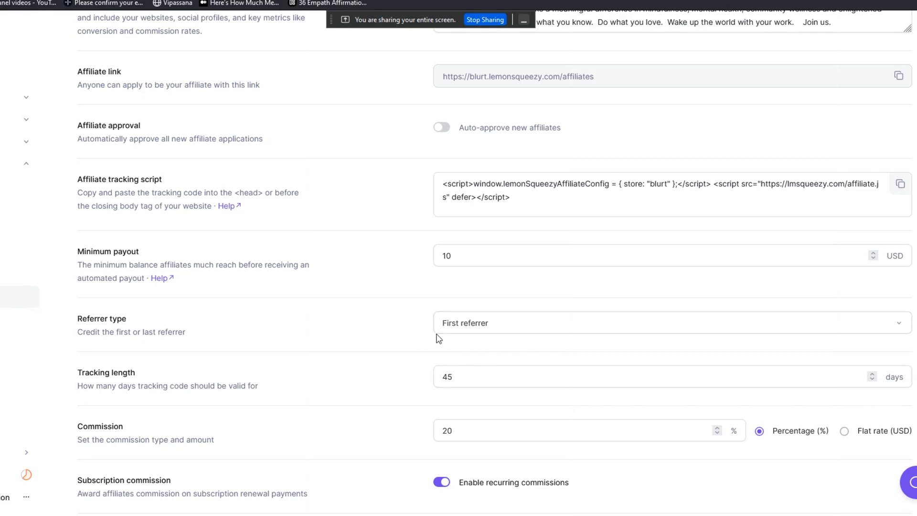
mouse_move(505, 340)
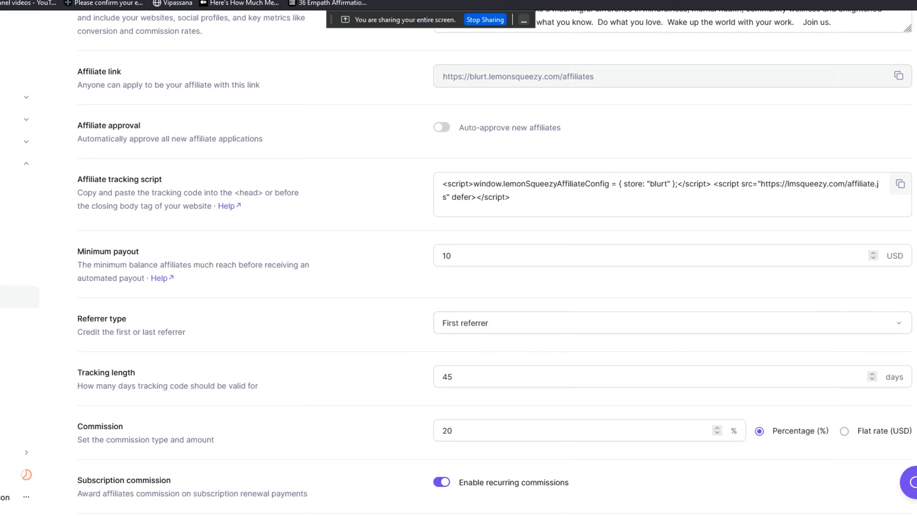
scroll("down", 3)
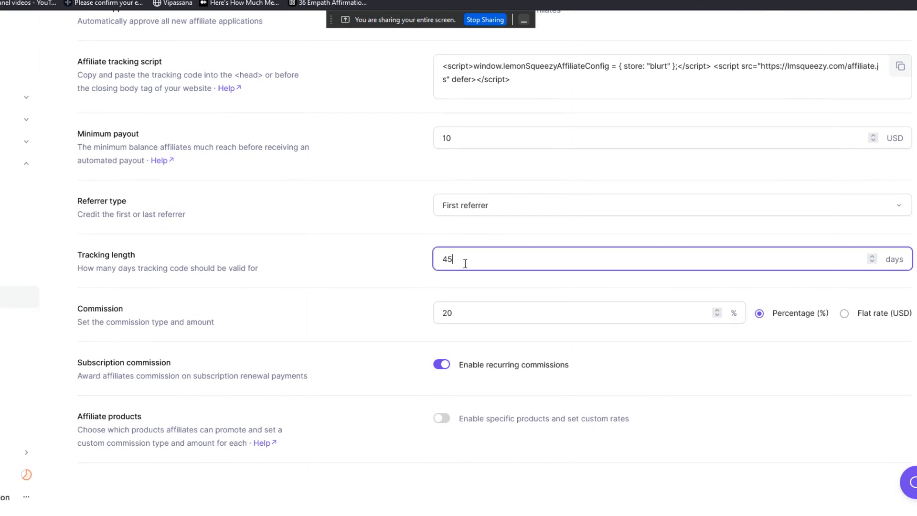
Step: Change the affiliate tracking length from 45 to 60 days
type("60")
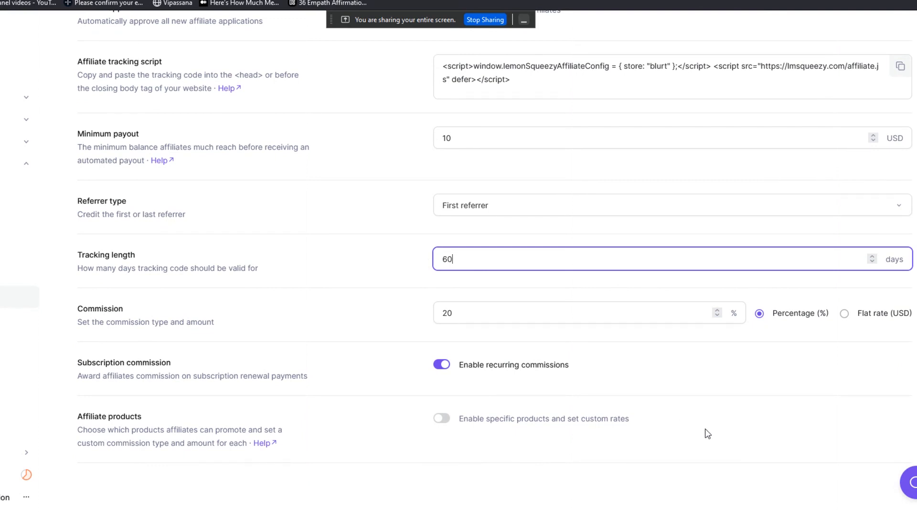
mouse_move(526, 221)
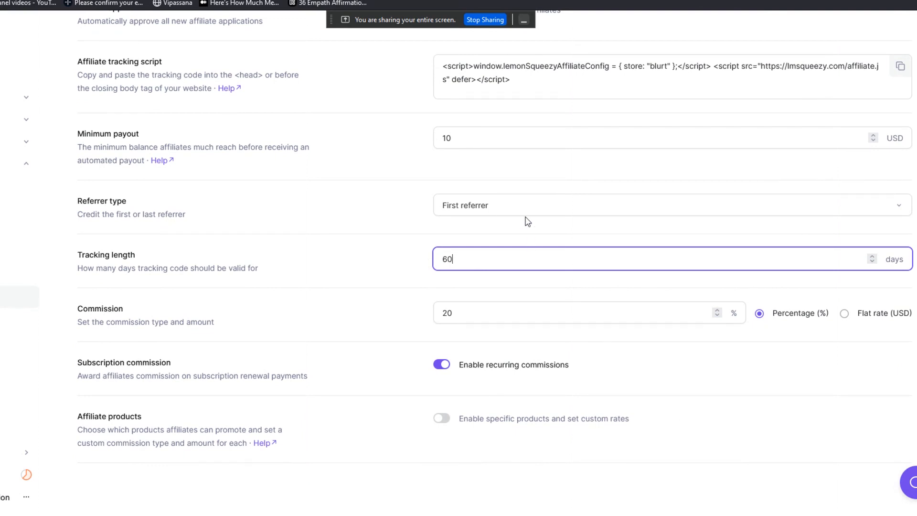
mouse_move(529, 259)
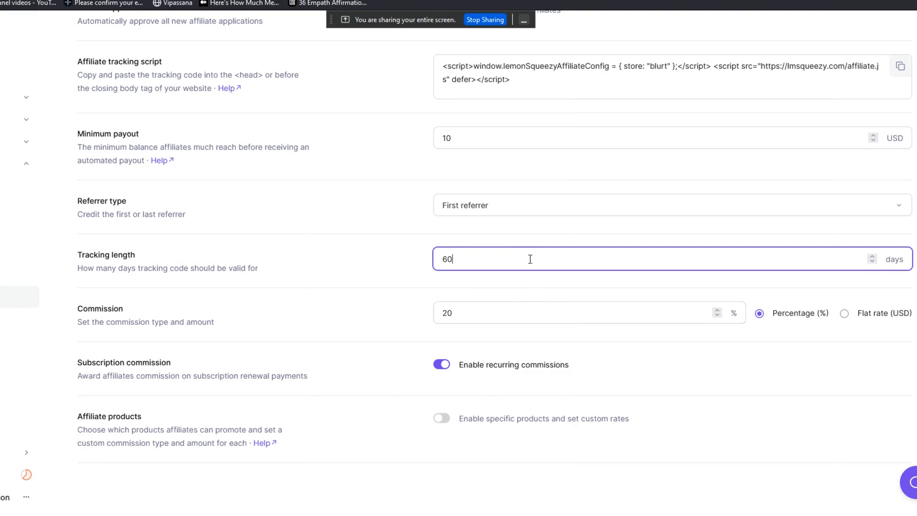
mouse_move(462, 253)
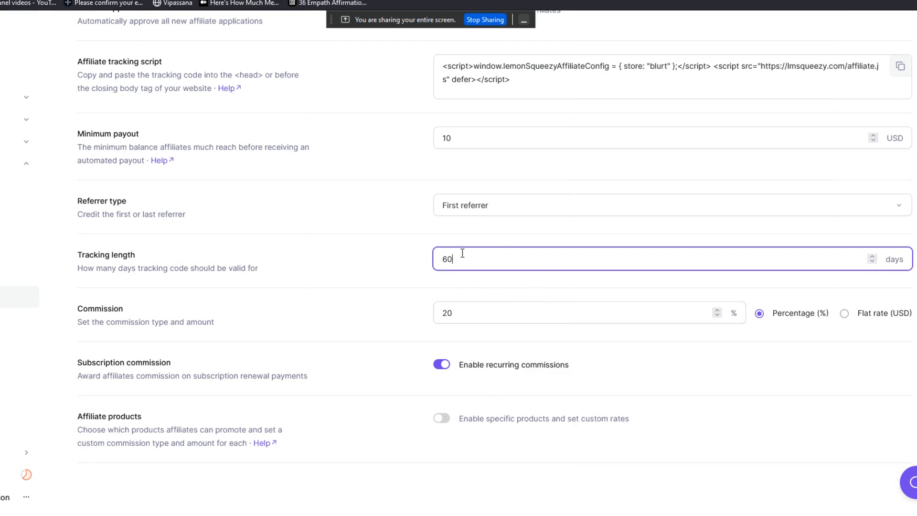
mouse_move(466, 285)
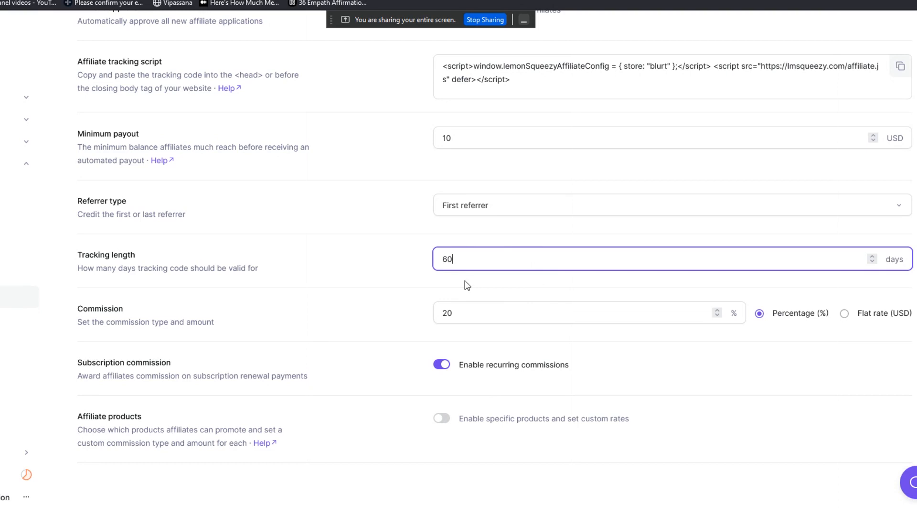
mouse_move(486, 252)
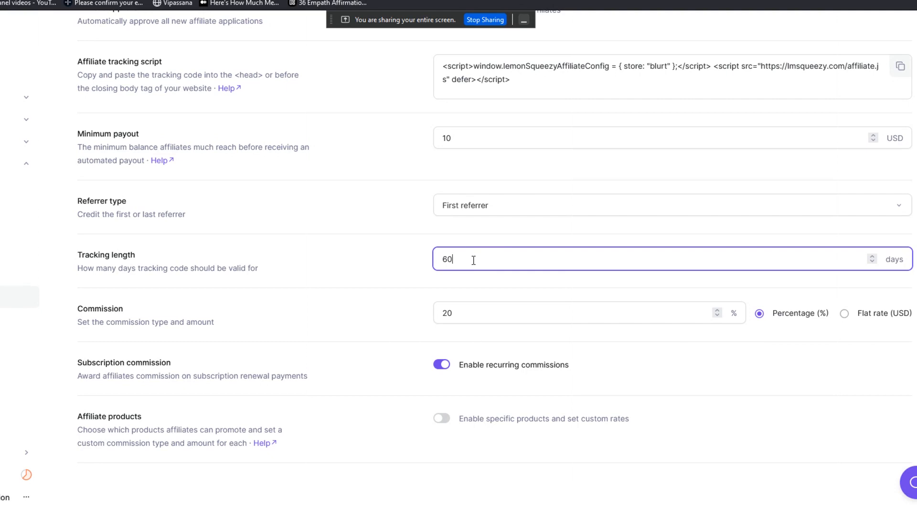
mouse_move(531, 205)
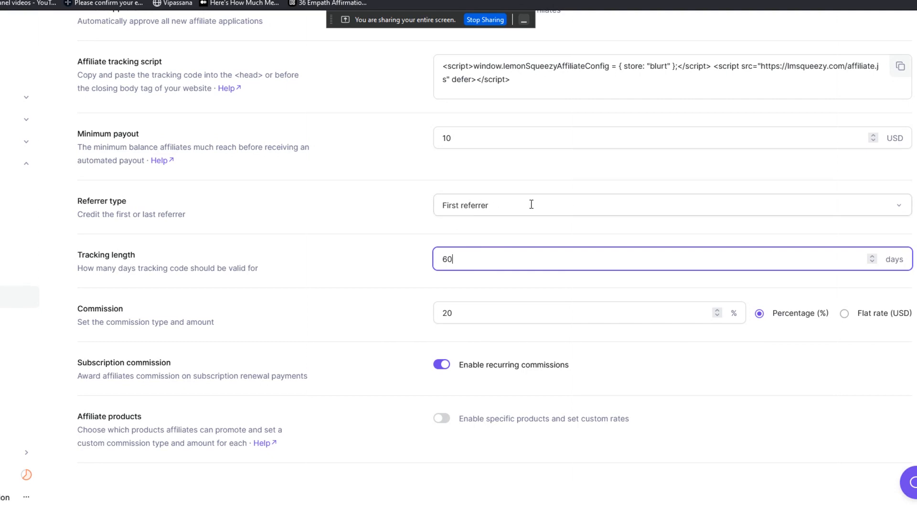
mouse_move(477, 276)
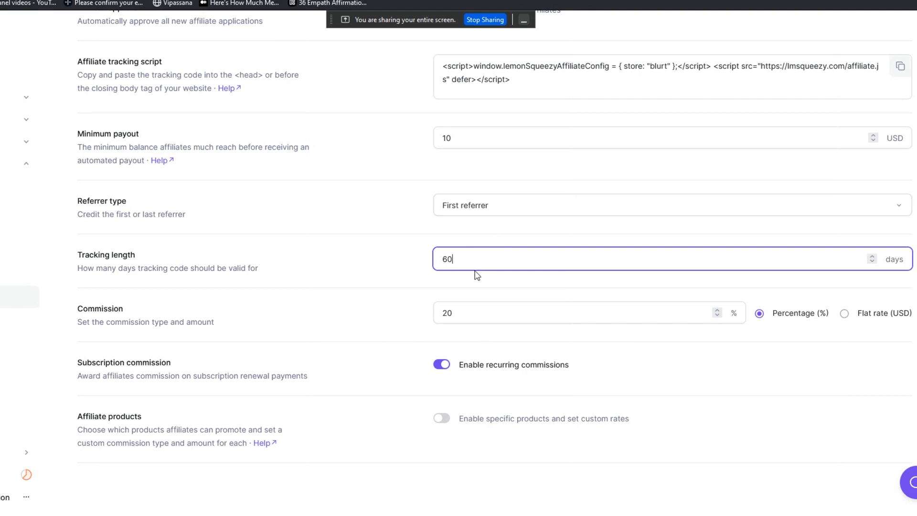
mouse_move(485, 266)
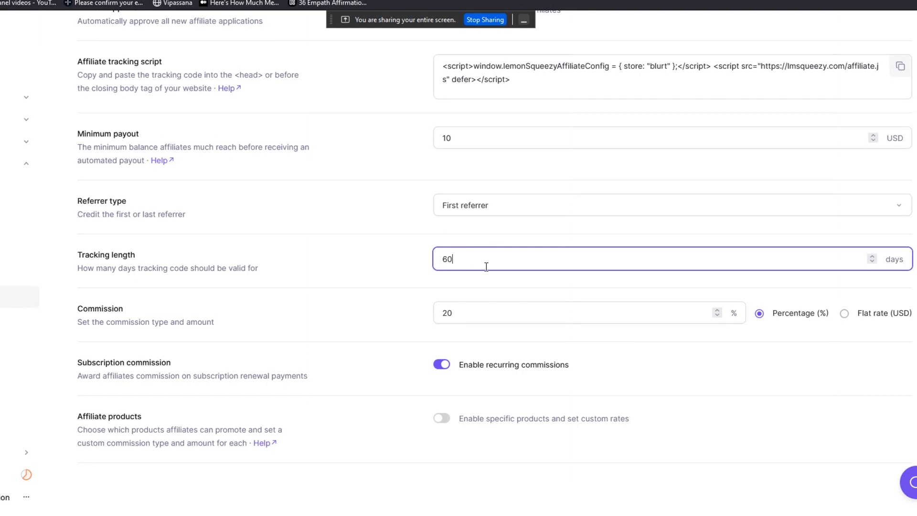
mouse_move(469, 275)
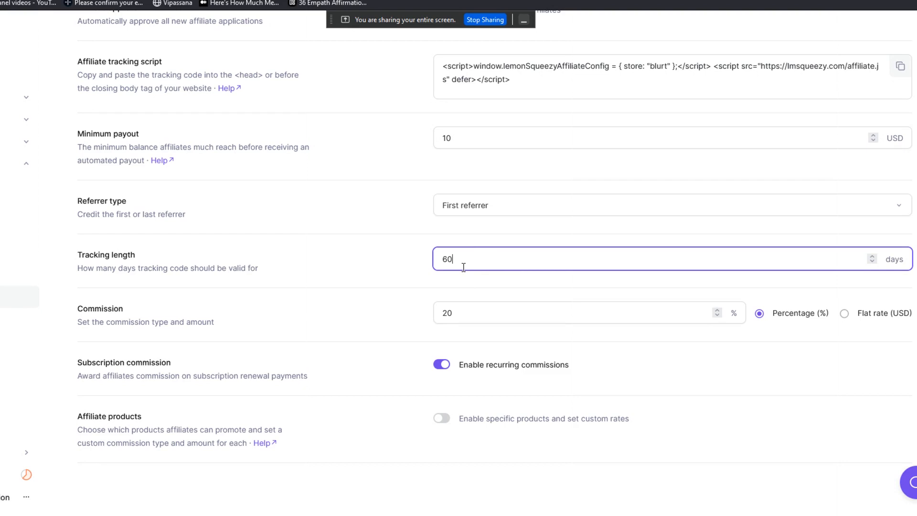
mouse_move(468, 260)
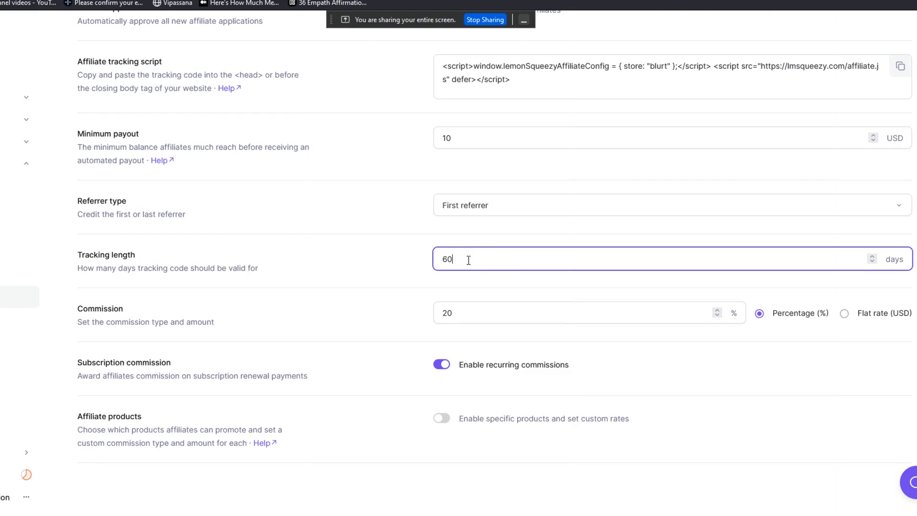
mouse_move(552, 343)
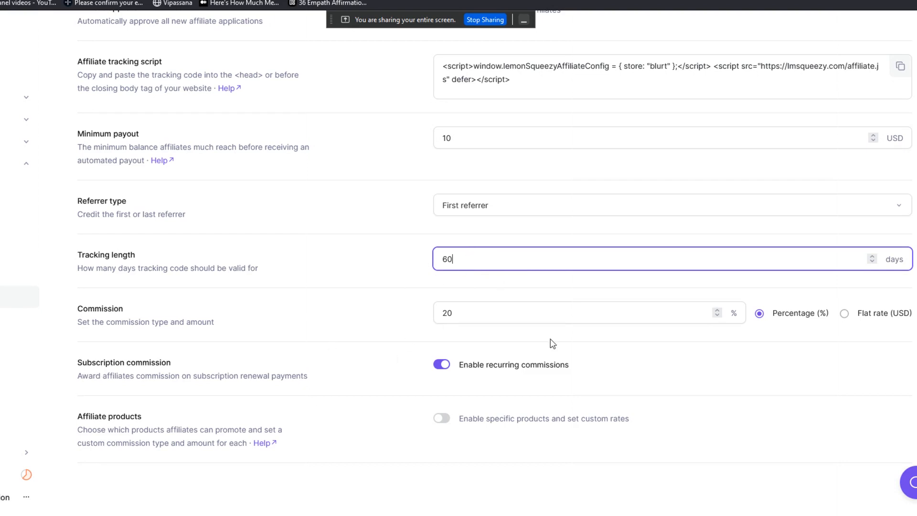
mouse_move(773, 325)
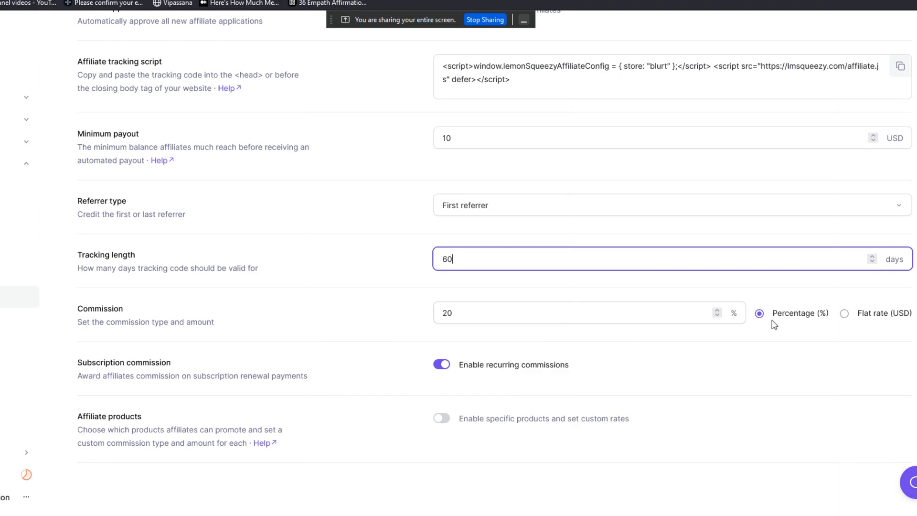
mouse_move(844, 313)
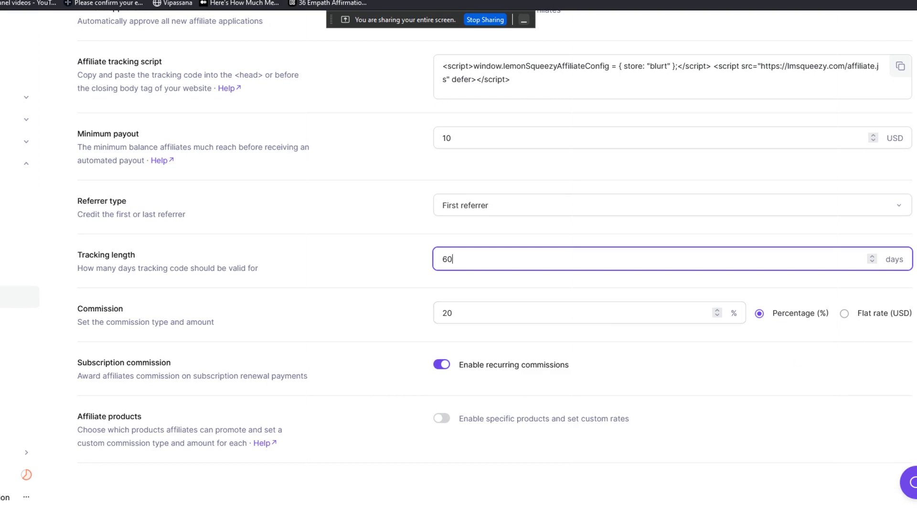
scroll("up", 3)
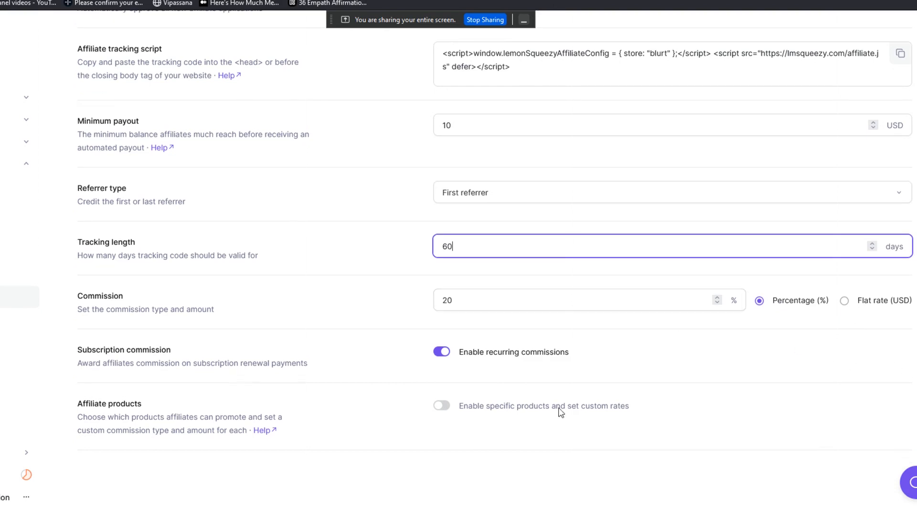
mouse_move(519, 367)
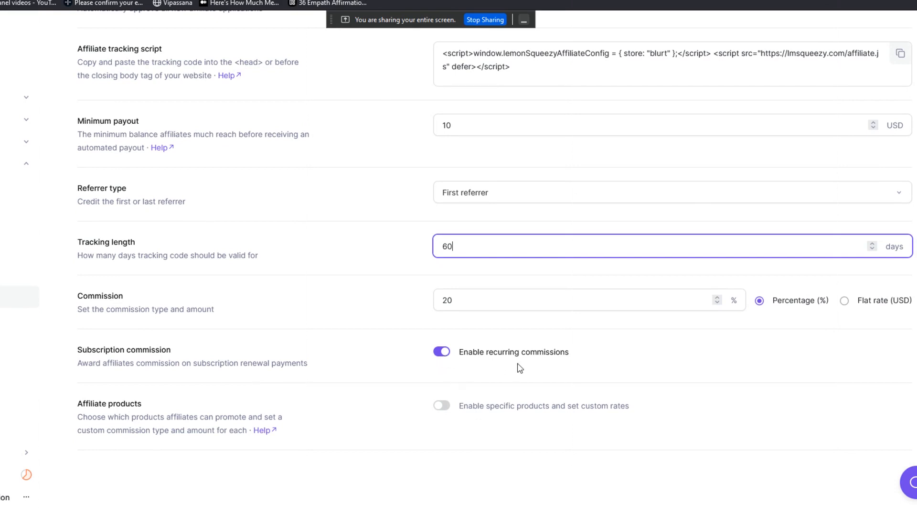
mouse_move(509, 371)
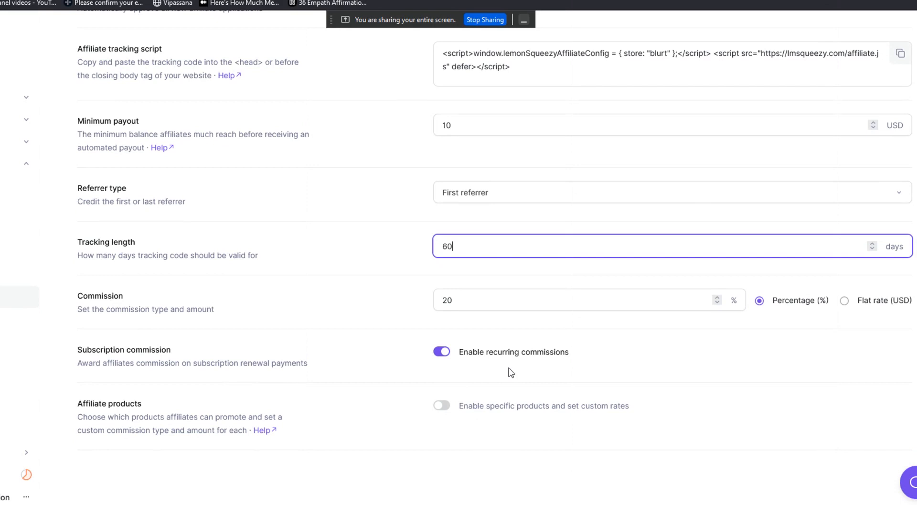
mouse_move(376, 473)
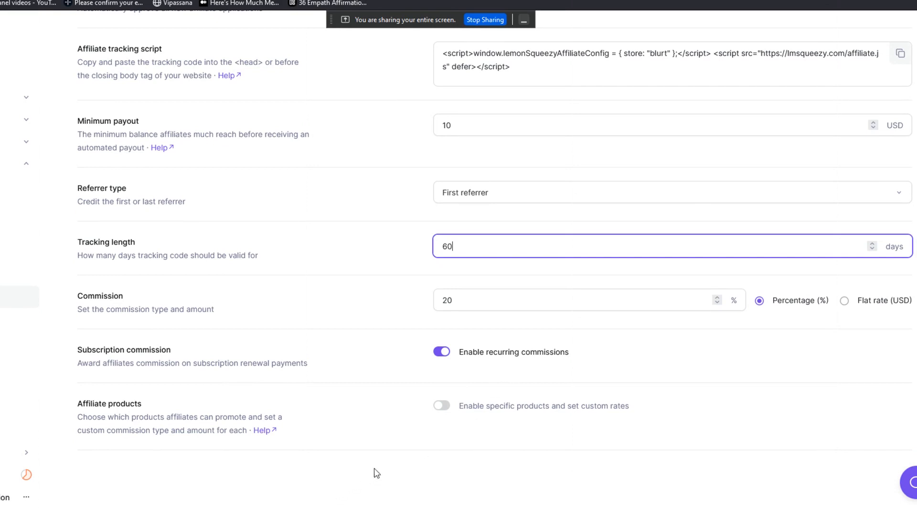
mouse_move(505, 359)
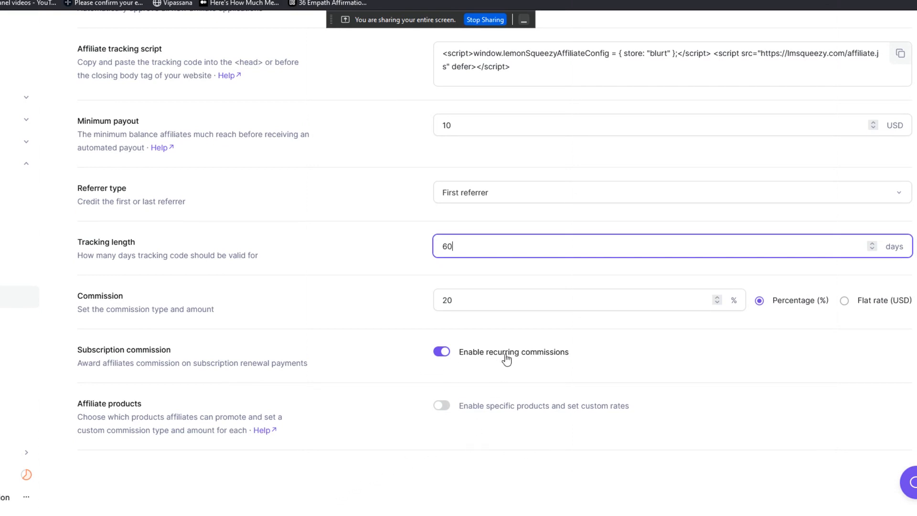
mouse_move(452, 416)
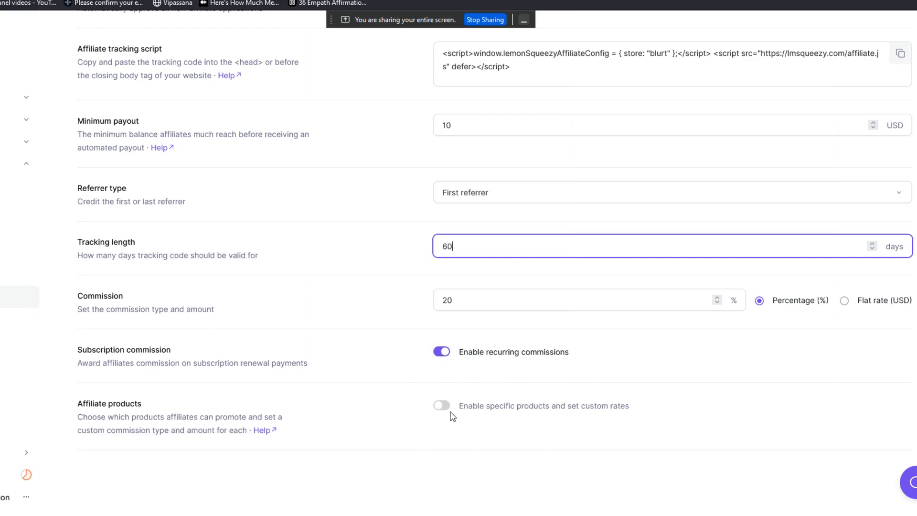
Step: Enable specific affiliate products and review the four products listed at 20%
left_click(441, 405)
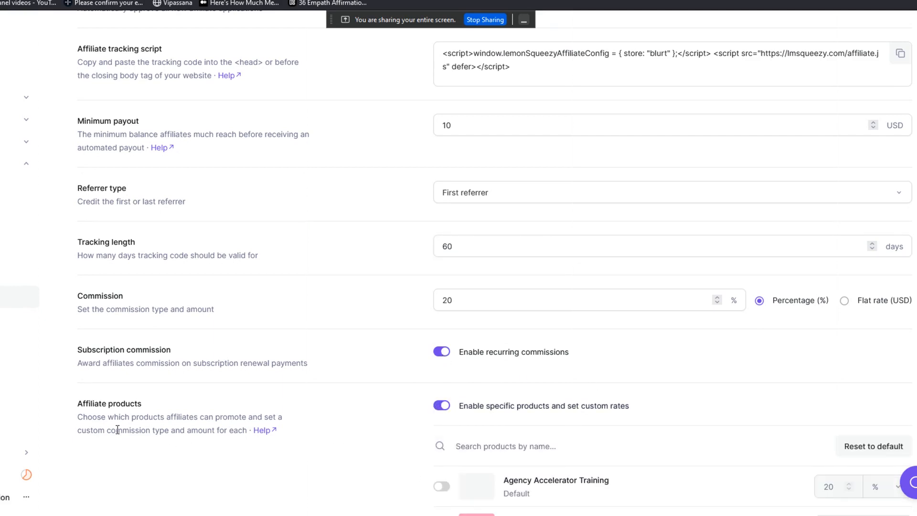
scroll("down", 3)
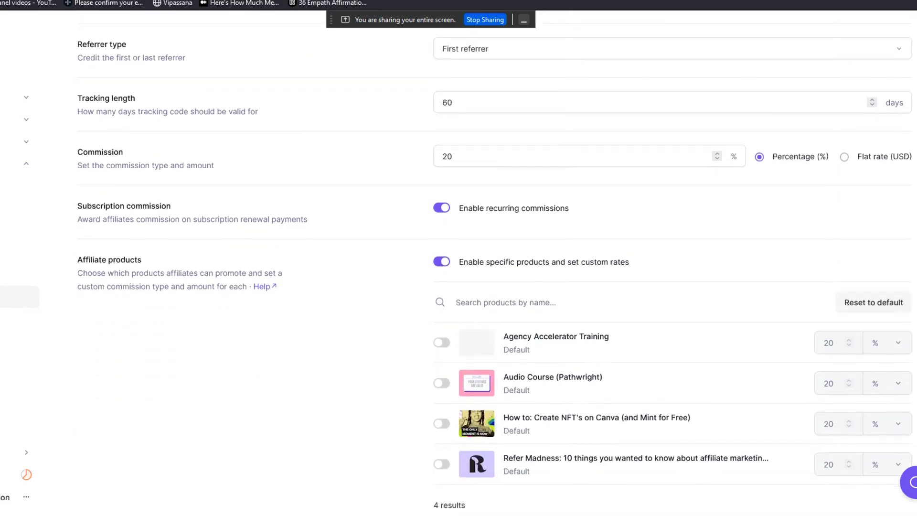
scroll("down", 3)
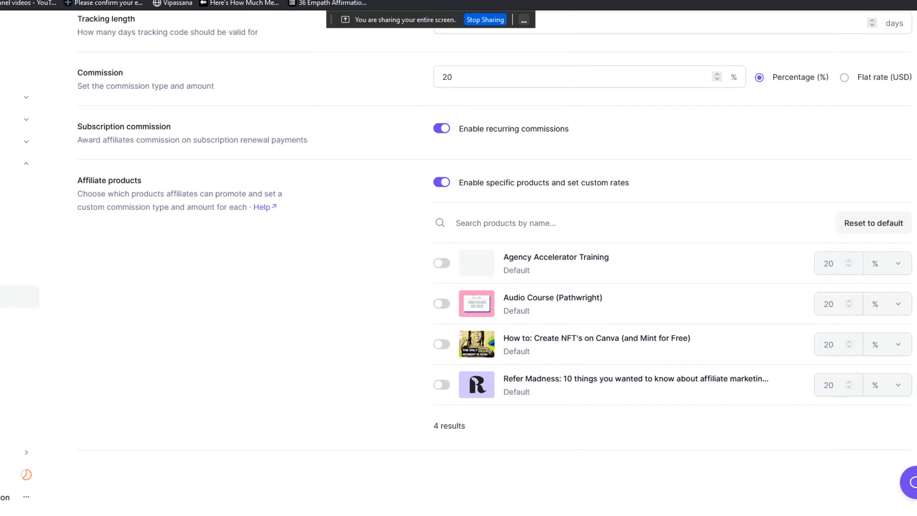
mouse_move(601, 398)
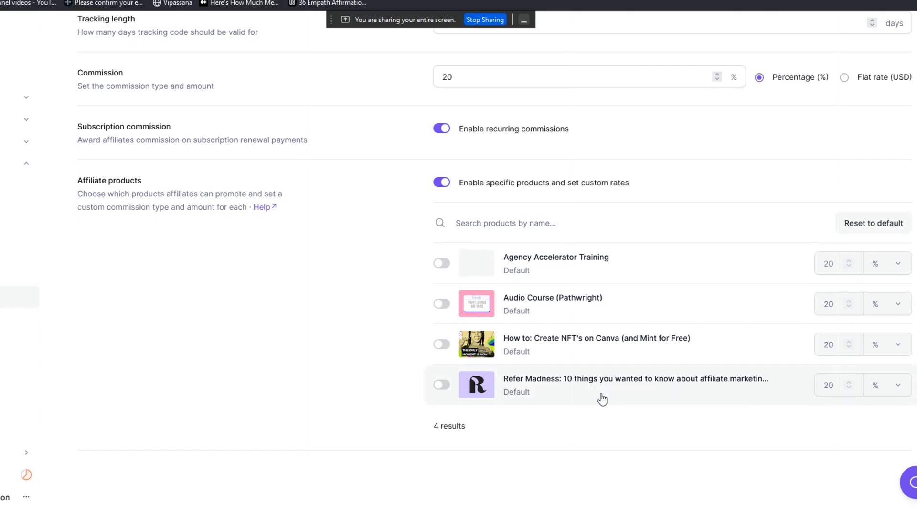
scroll("up", 3)
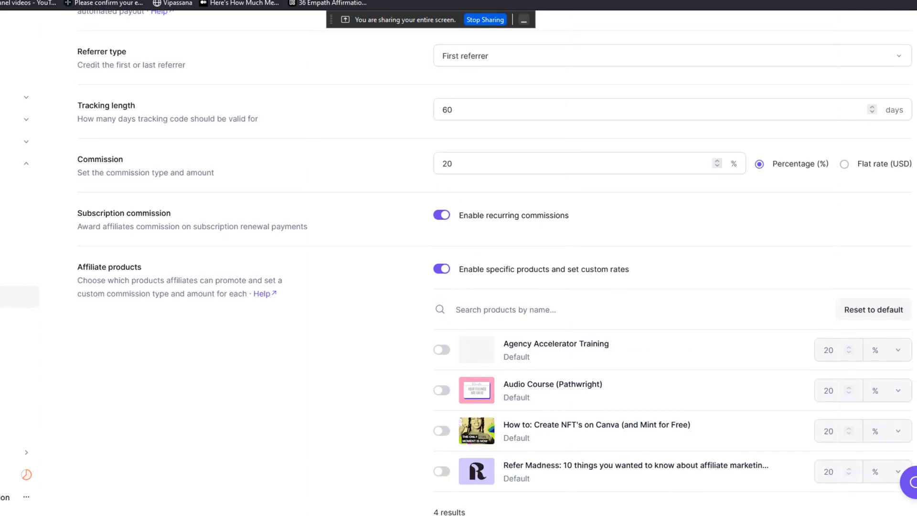
scroll("up", 3)
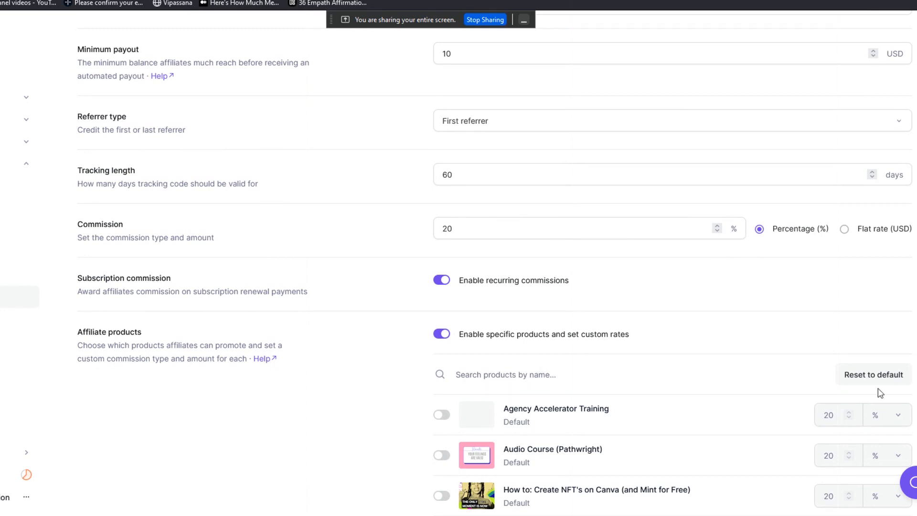
mouse_move(595, 426)
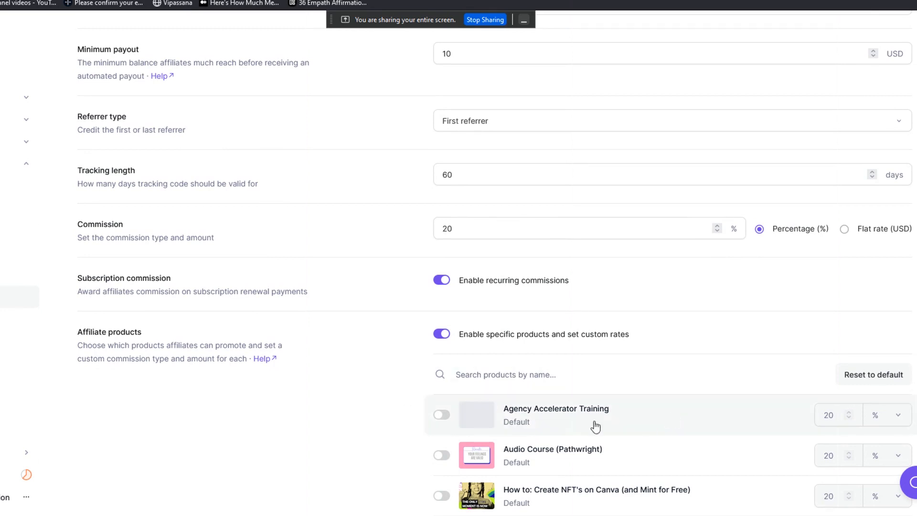
mouse_move(574, 354)
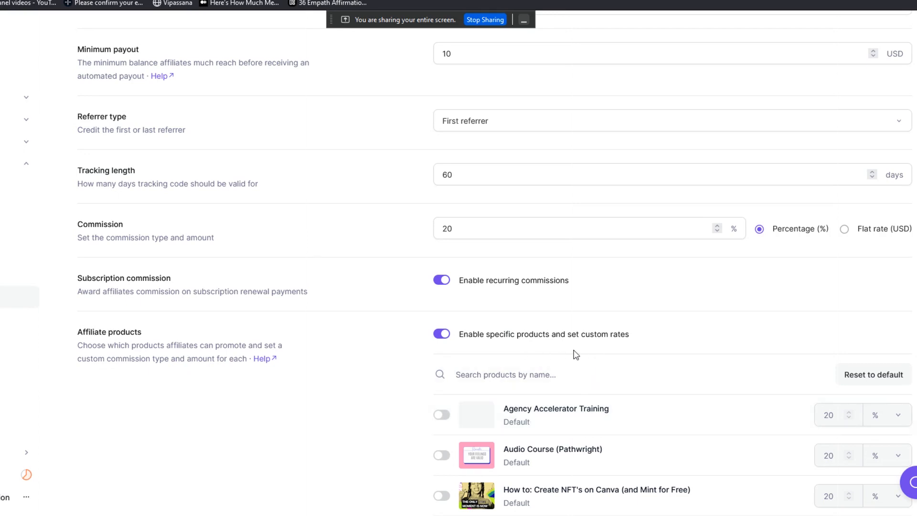
mouse_move(860, 348)
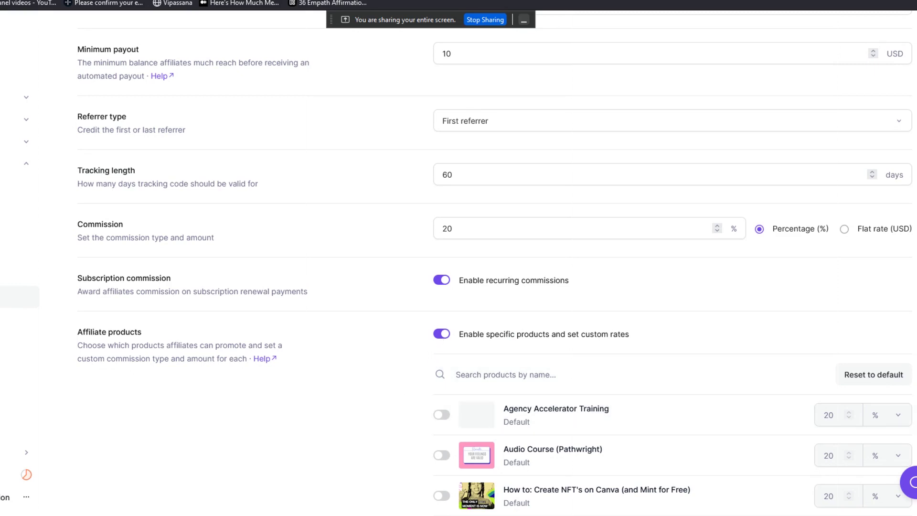
mouse_move(283, 373)
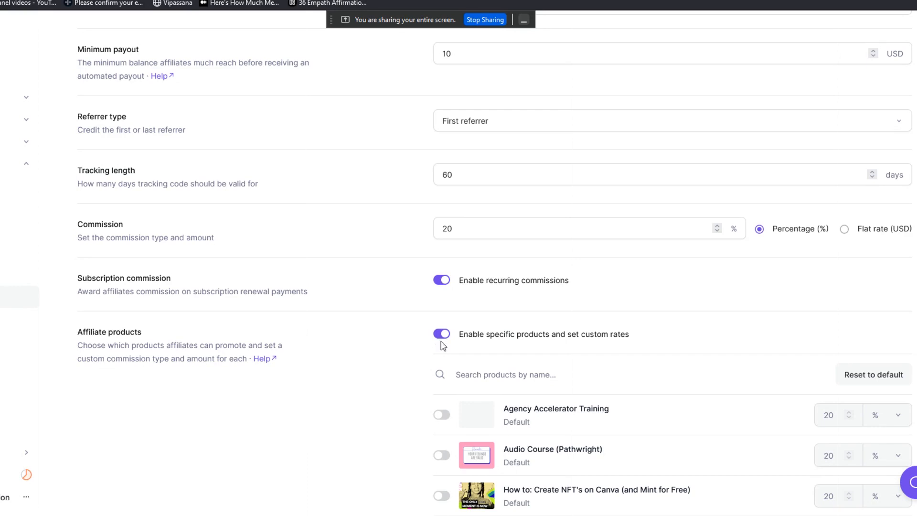
mouse_move(234, 121)
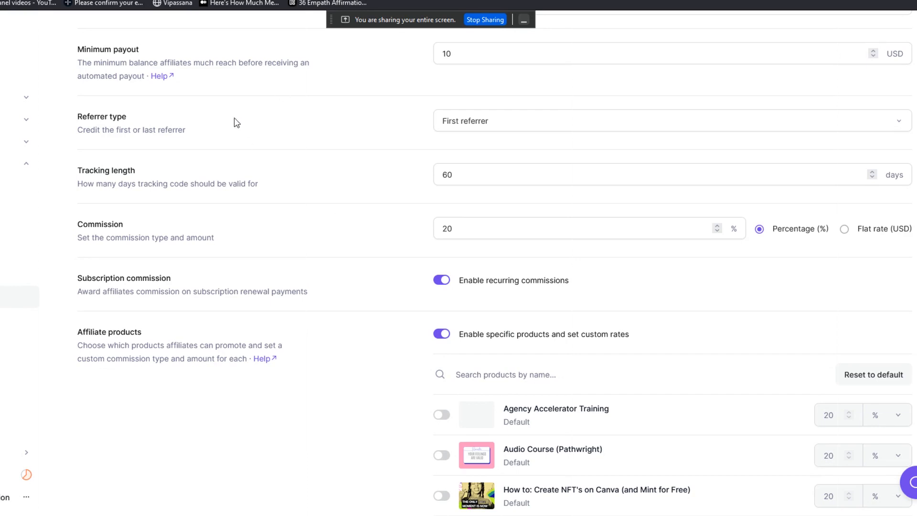
mouse_move(441, 334)
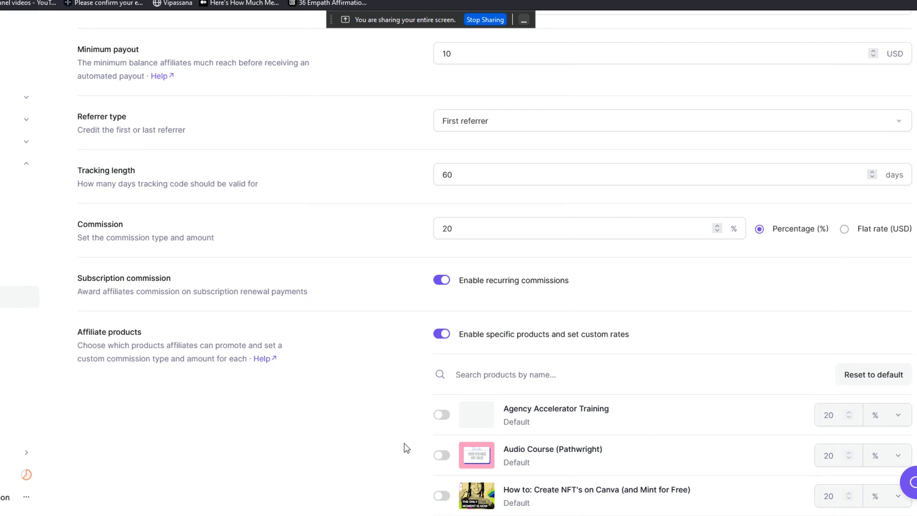
mouse_move(417, 422)
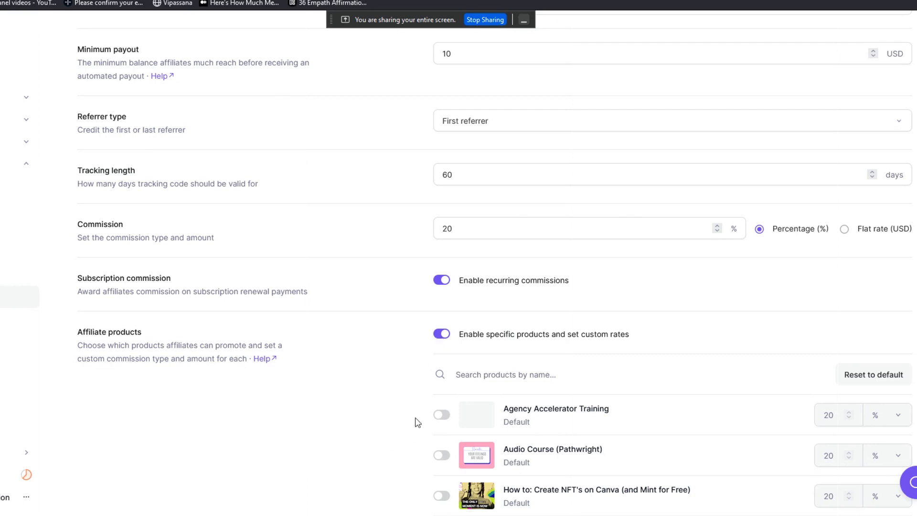
mouse_move(224, 175)
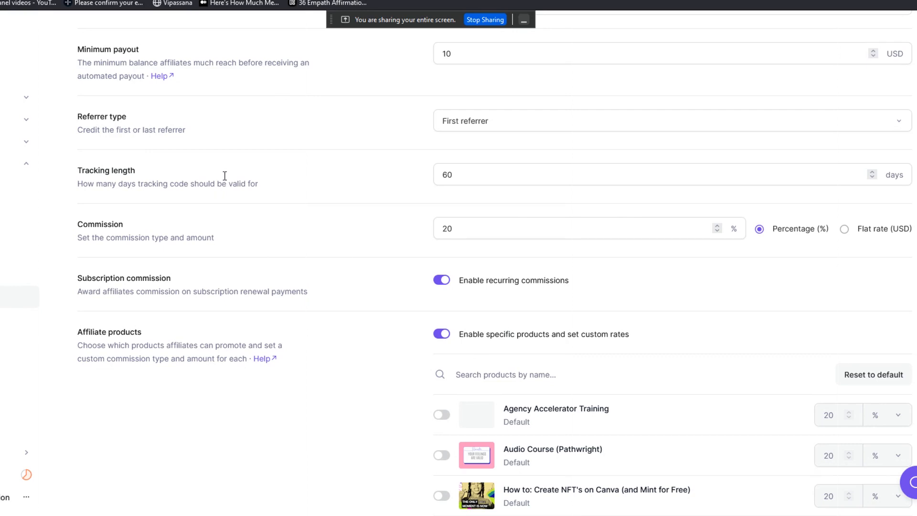
mouse_move(413, 434)
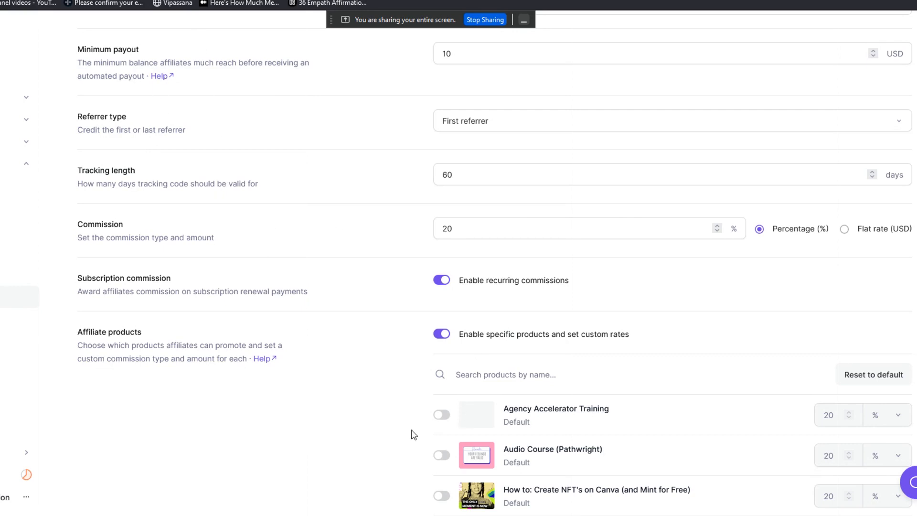
mouse_move(316, 414)
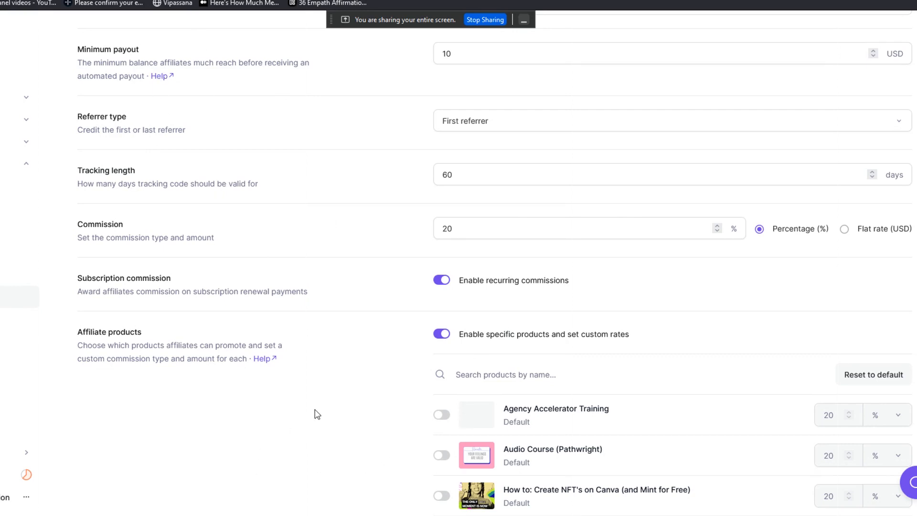
mouse_move(378, 414)
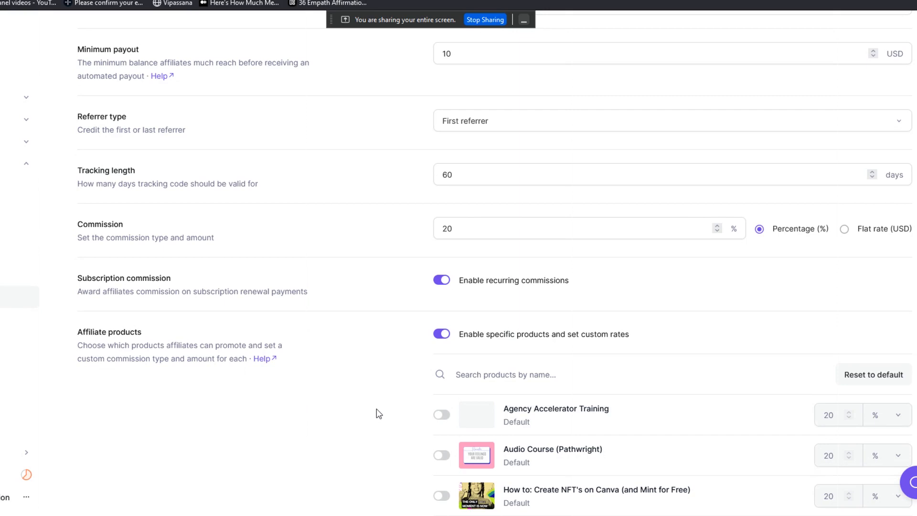
mouse_move(412, 442)
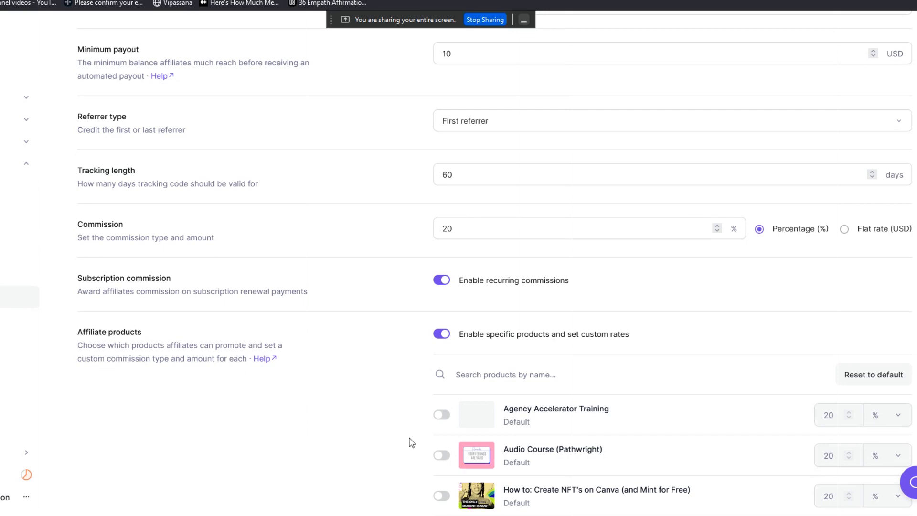
mouse_move(386, 386)
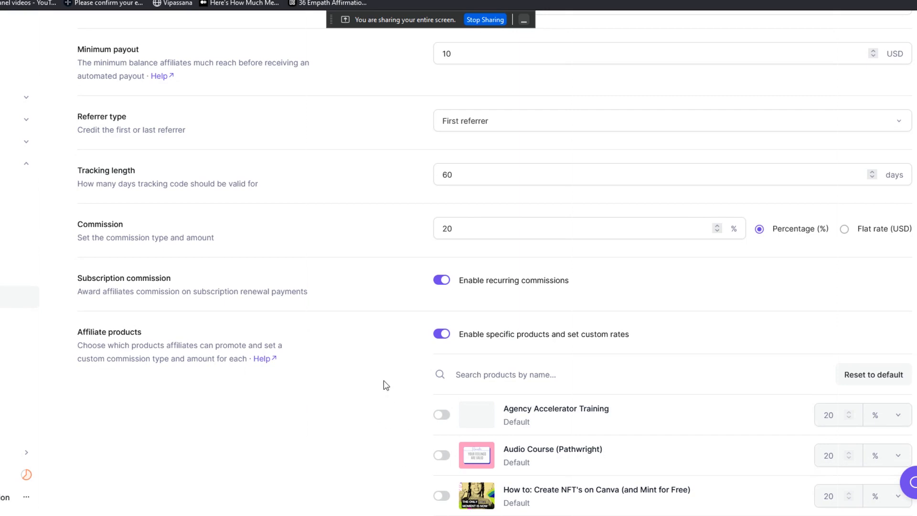
mouse_move(390, 378)
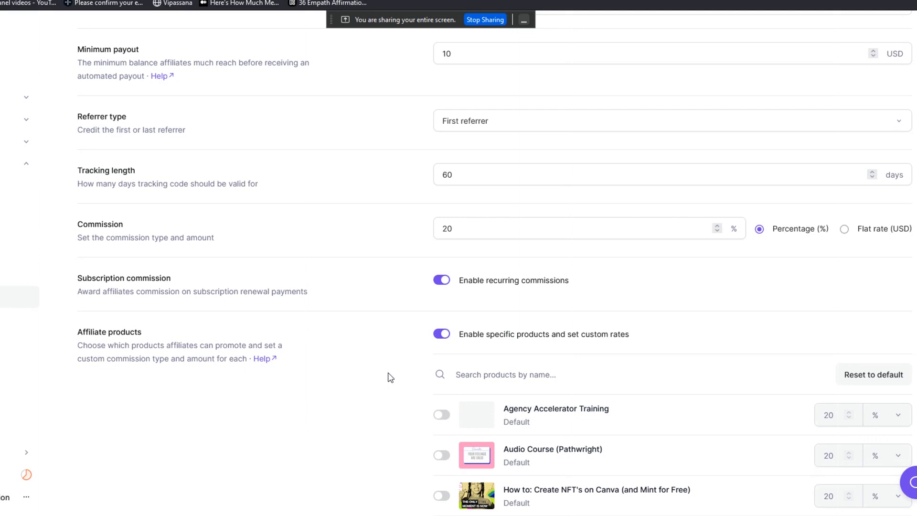
mouse_move(393, 380)
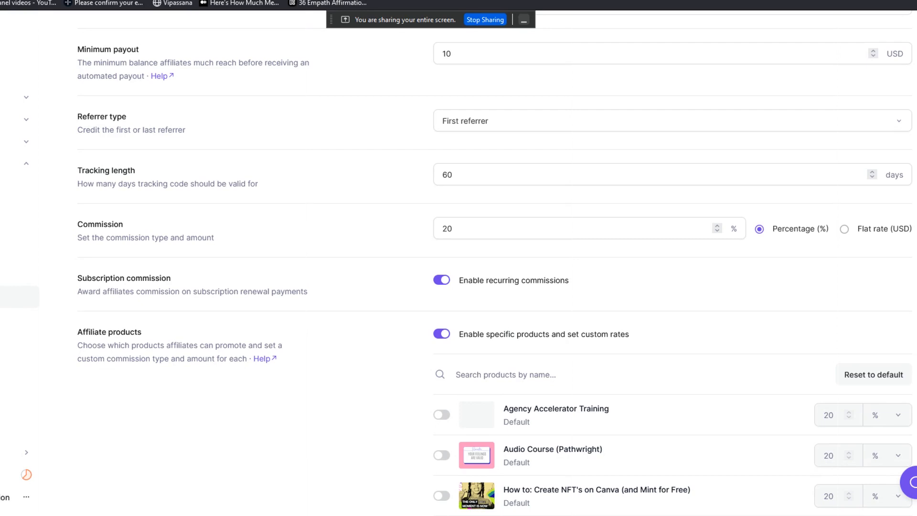
mouse_move(913, 330)
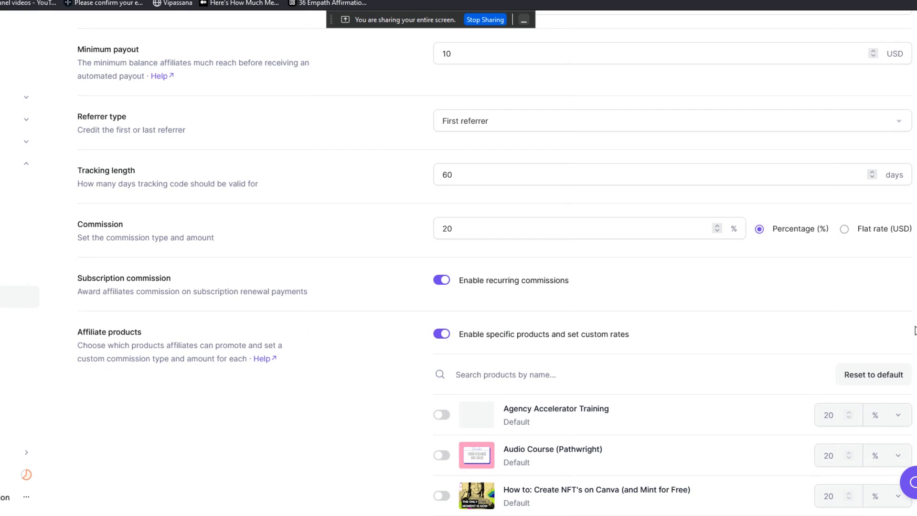
scroll("down", 3)
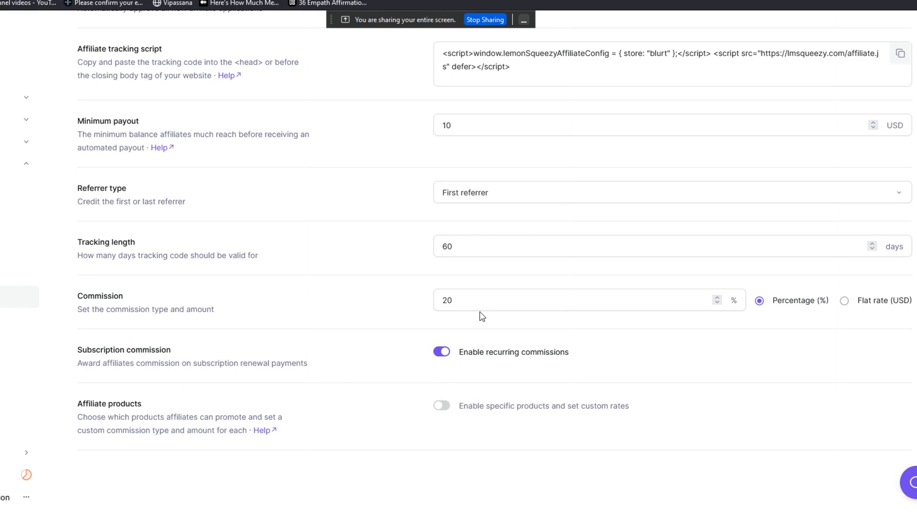
mouse_move(451, 316)
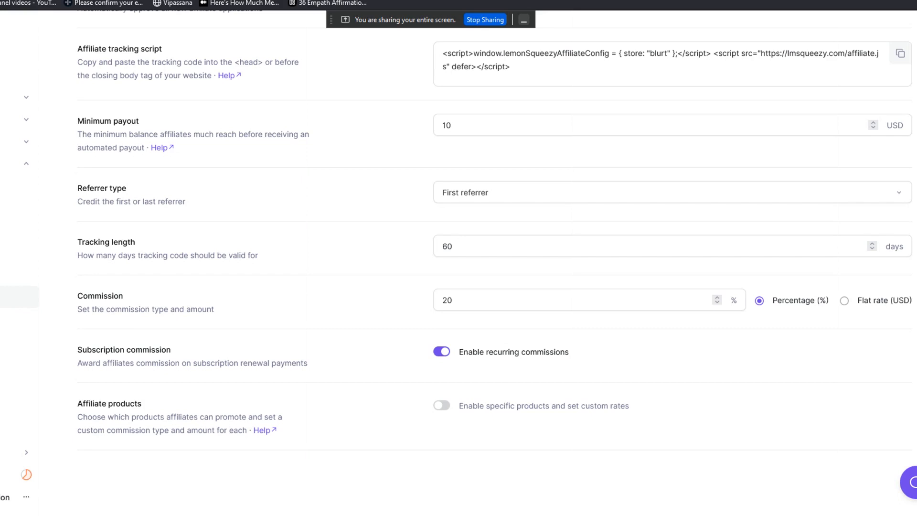
mouse_move(505, 365)
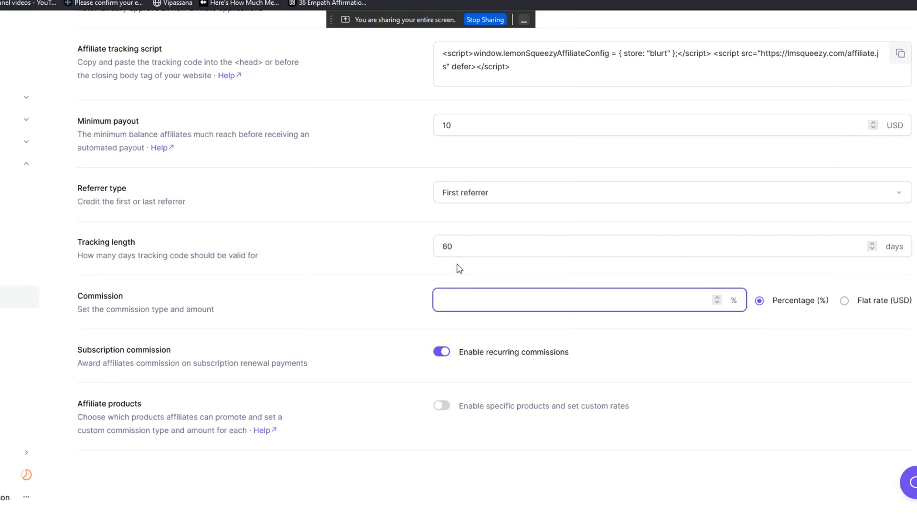
Step: Set commission back to 20% after trying 50%, then save the affiliate settings
type("50")
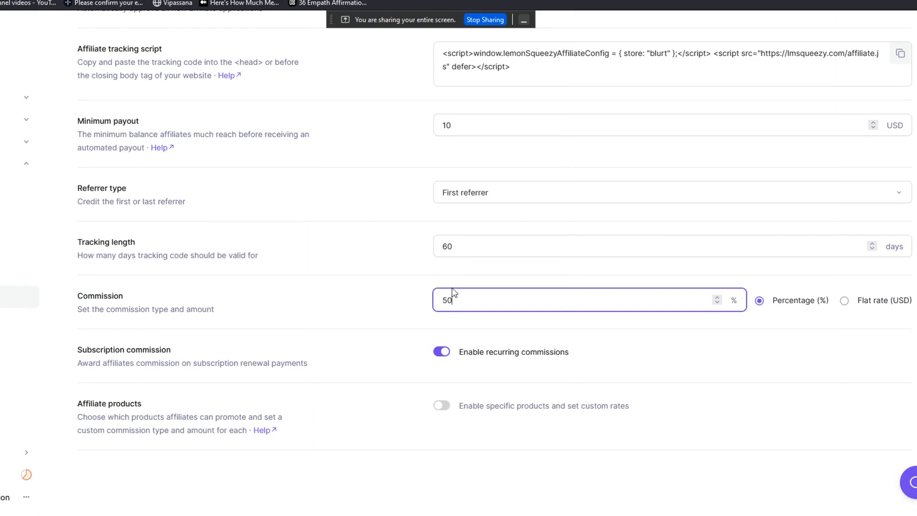
type("20")
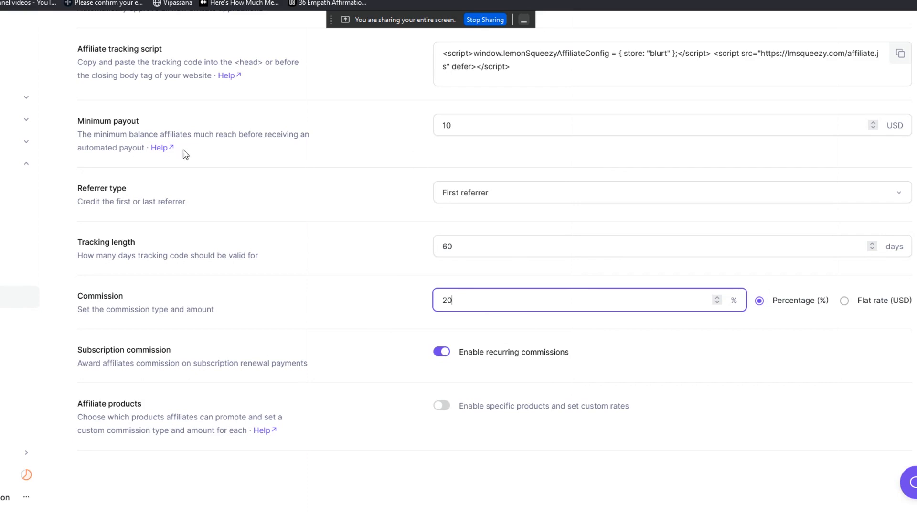
mouse_move(662, 424)
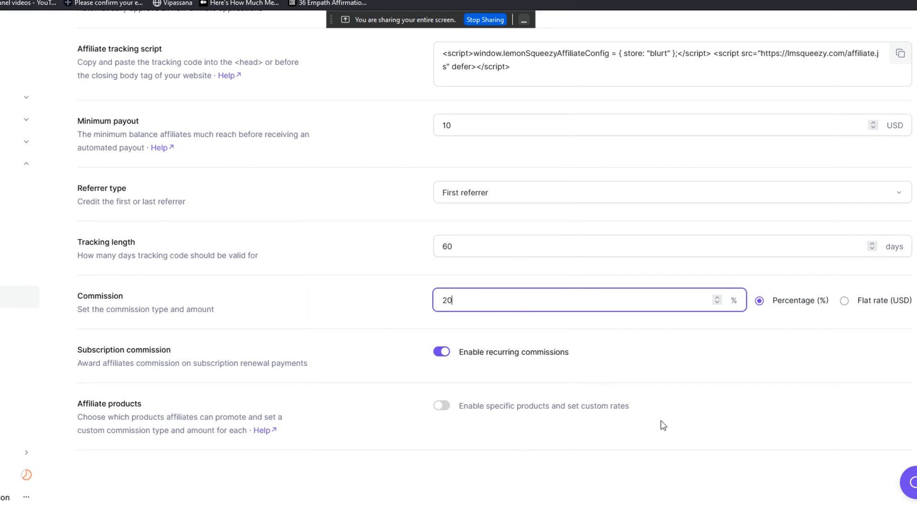
mouse_move(547, 302)
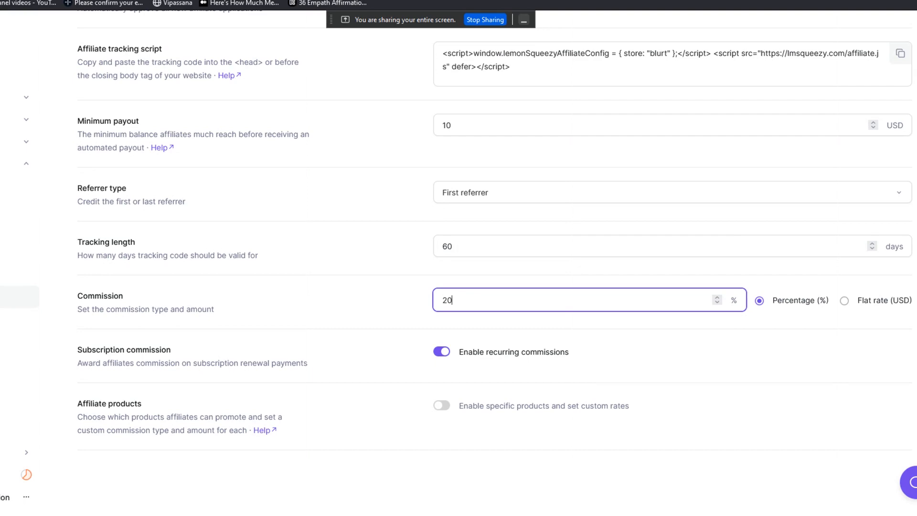
scroll("up", 3)
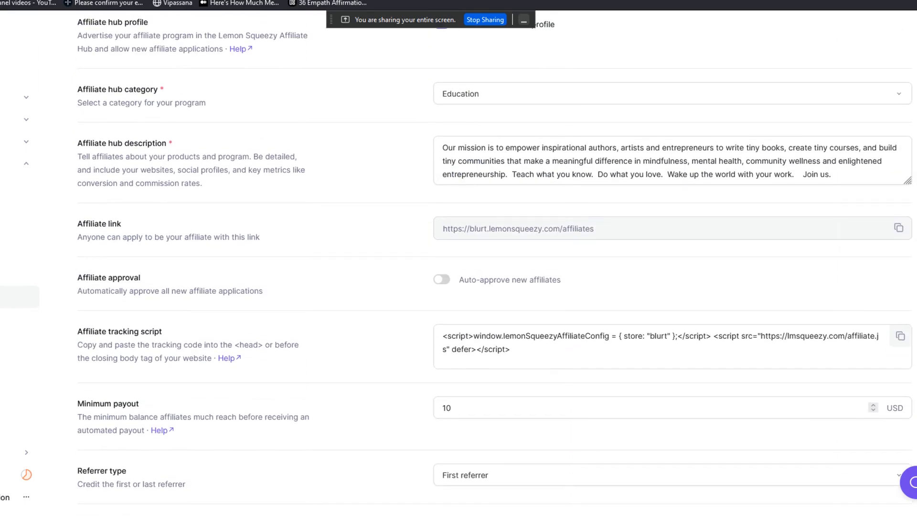
scroll("up", 3)
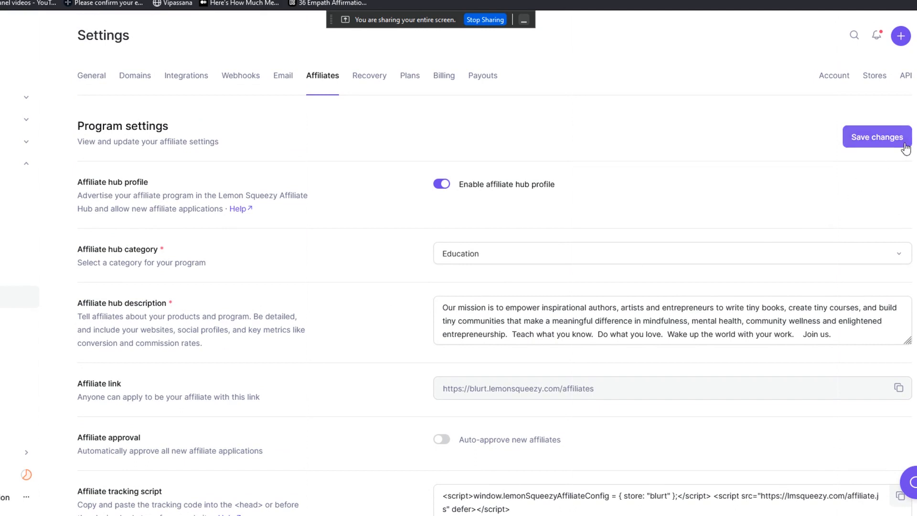
mouse_move(871, 138)
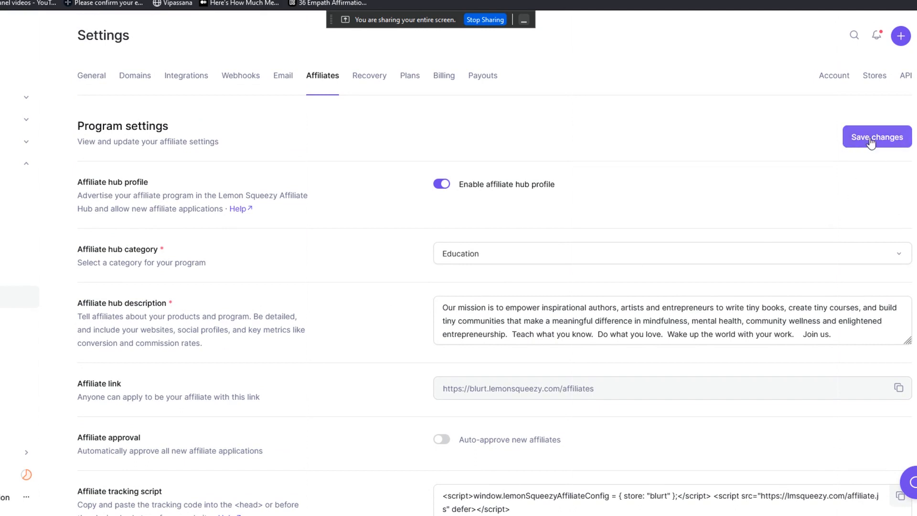
left_click(875, 136)
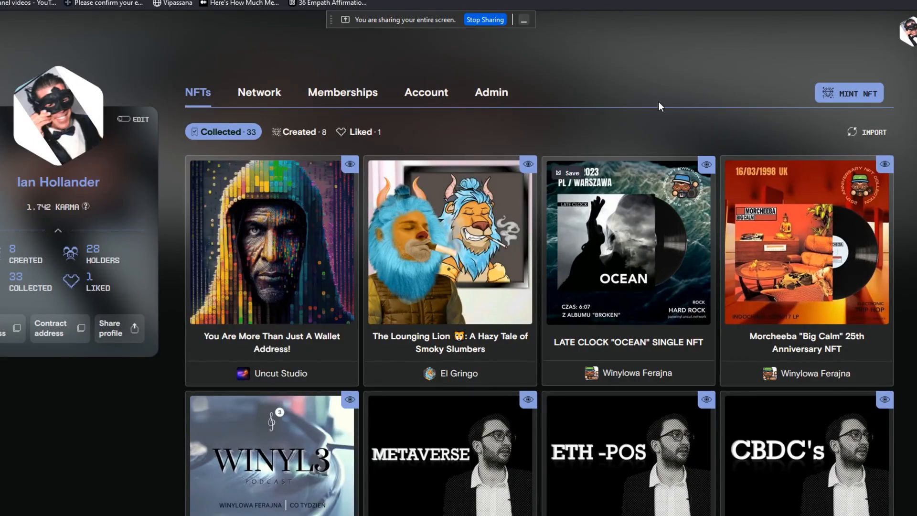
left_click(234, 7)
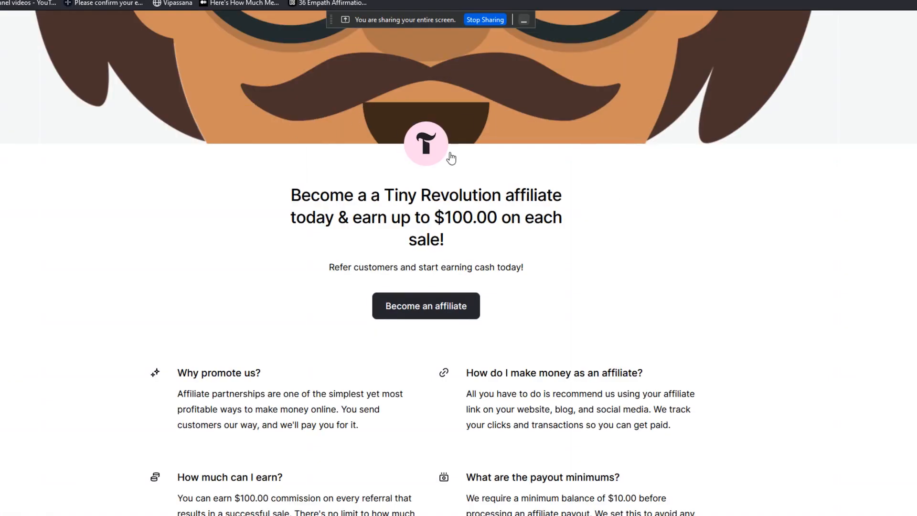
scroll("down", 3)
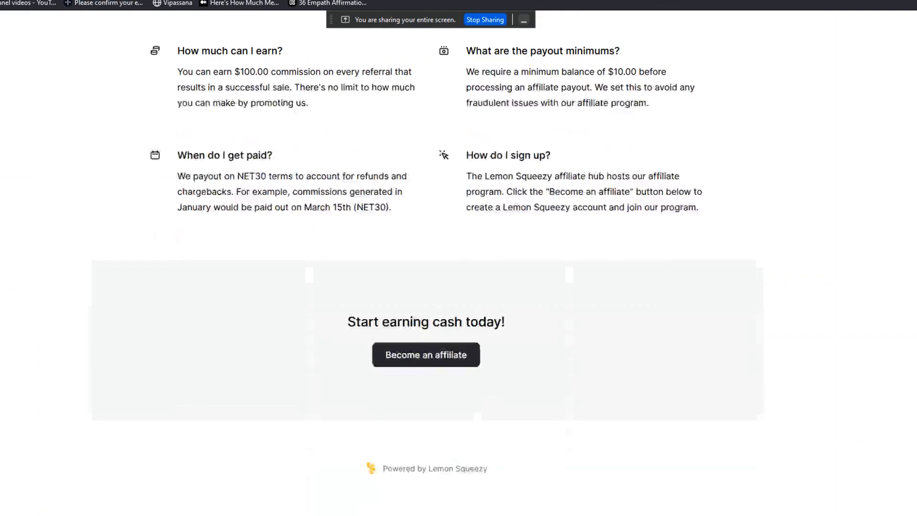
scroll("up", 3)
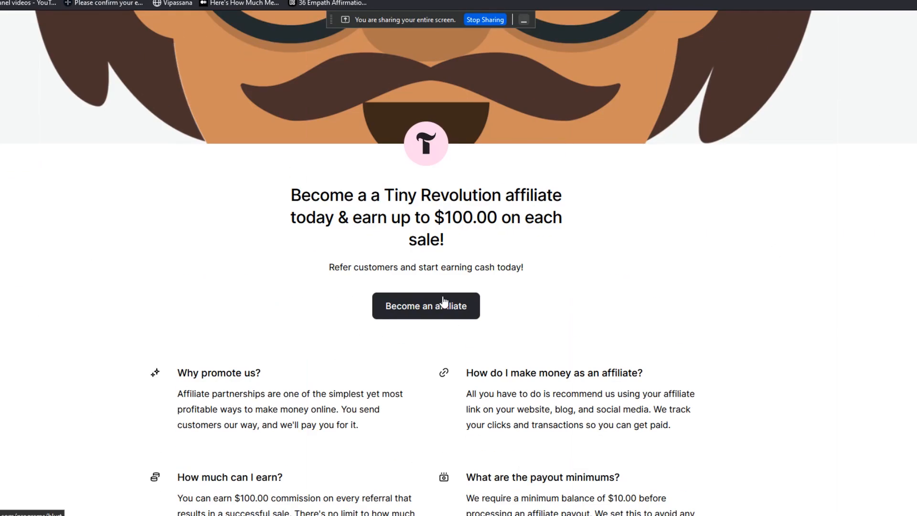
mouse_move(277, 439)
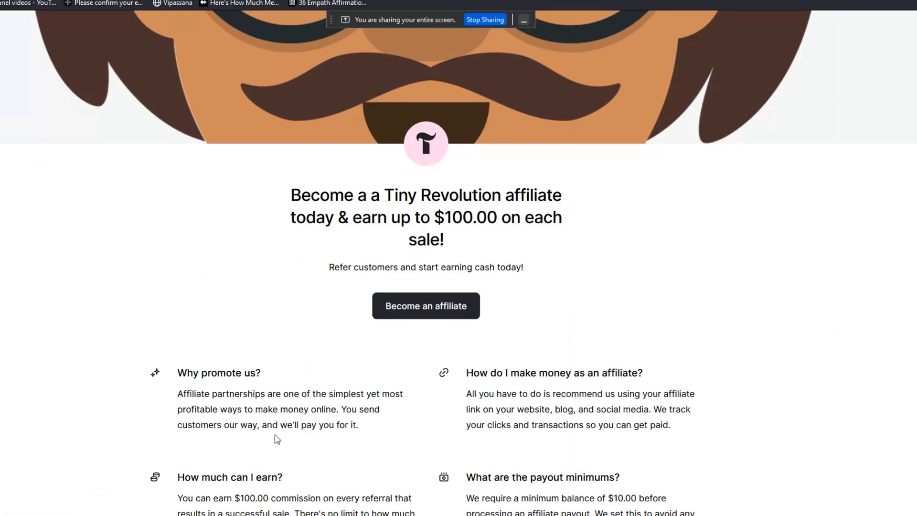
scroll("down", 3)
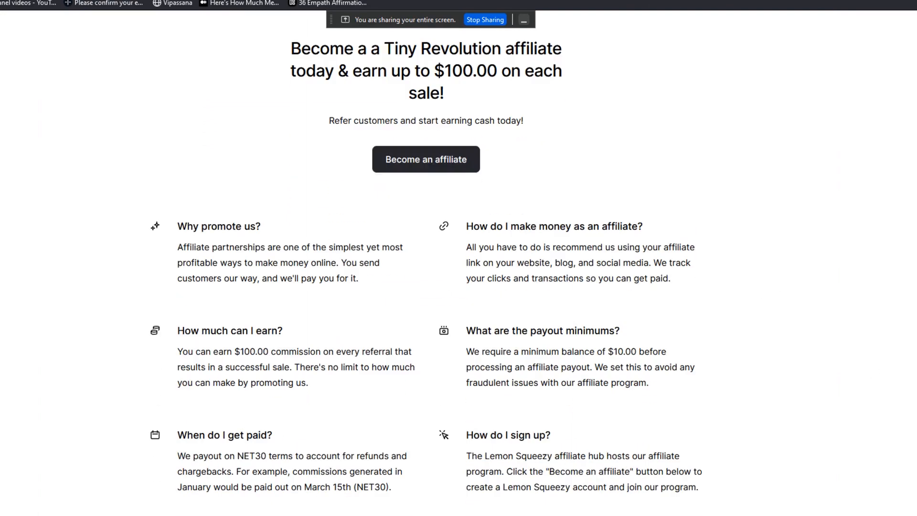
scroll("up", 3)
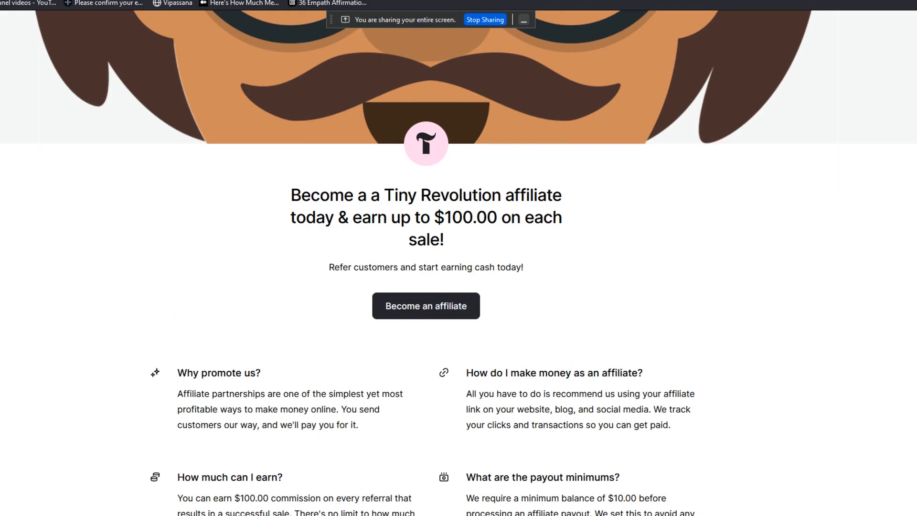
mouse_move(540, 391)
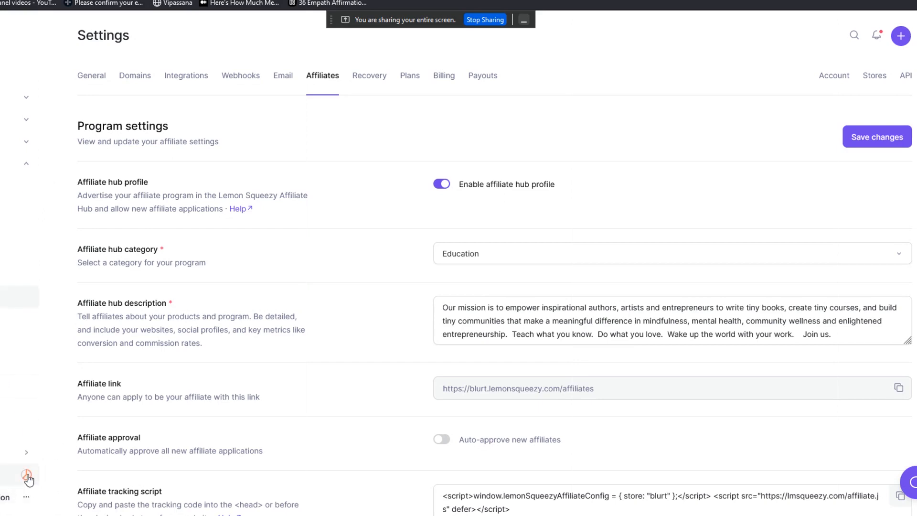
mouse_move(249, 390)
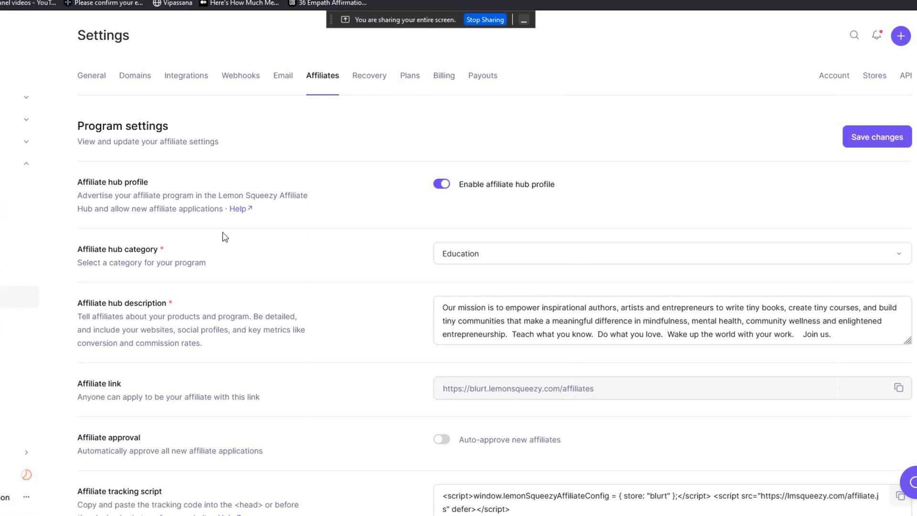
mouse_move(223, 238)
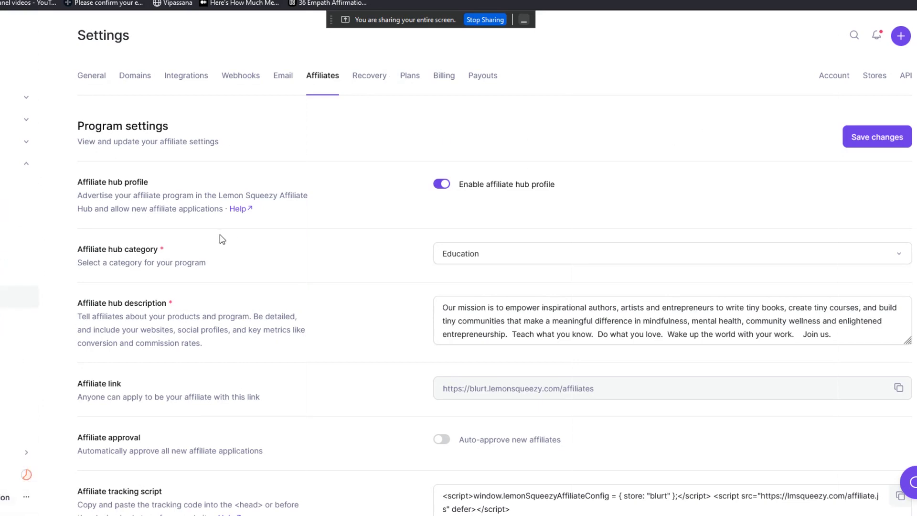
mouse_move(294, 239)
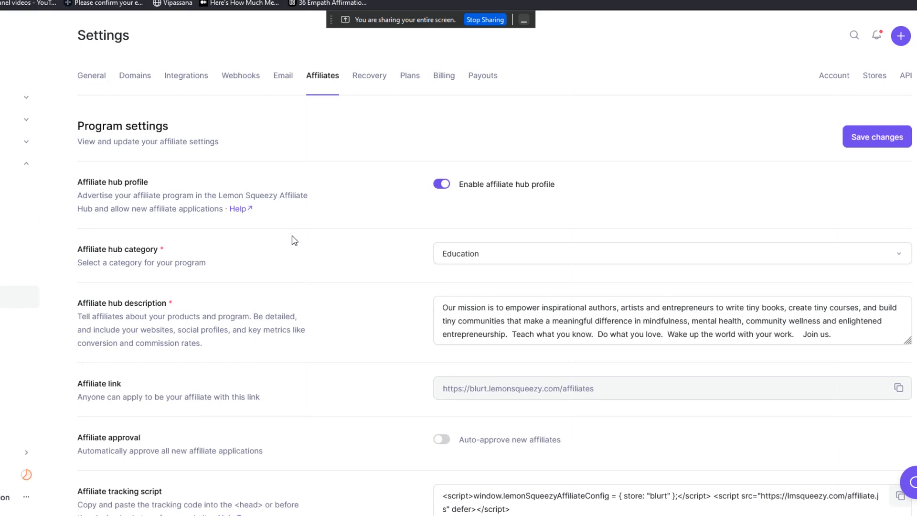
mouse_move(298, 284)
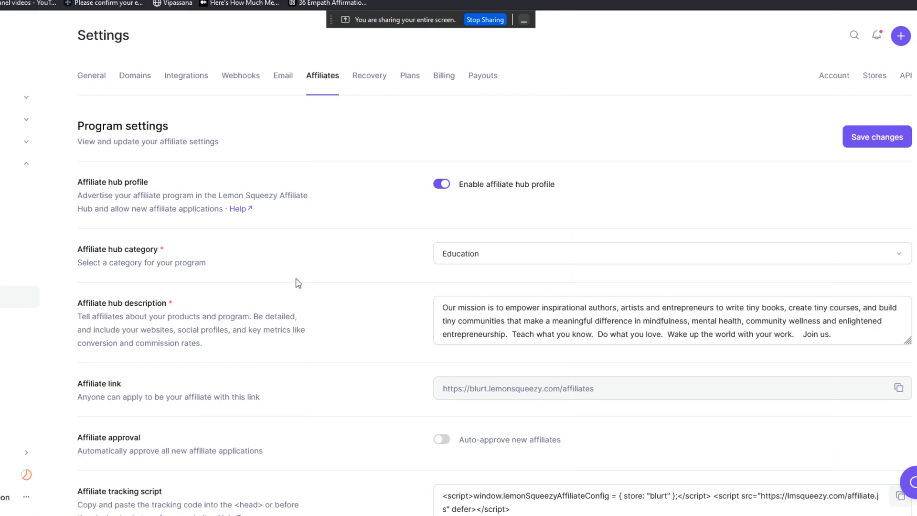
mouse_move(302, 326)
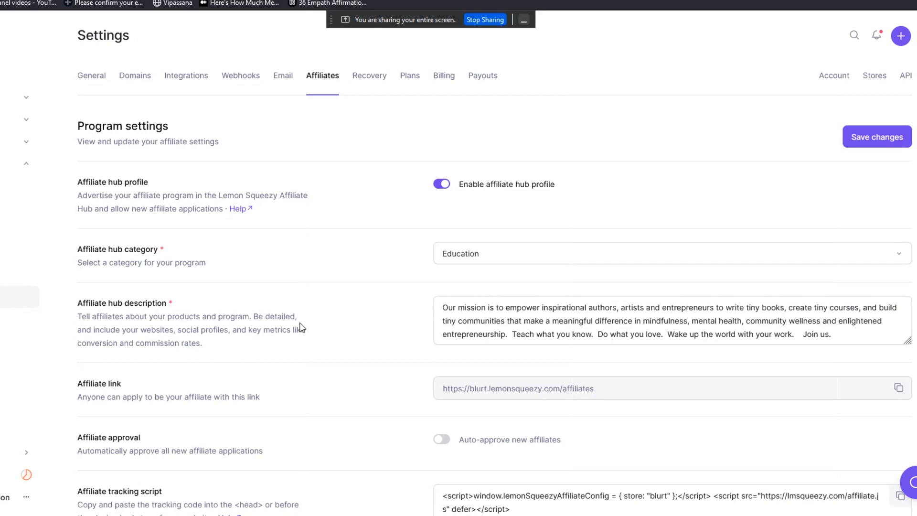
mouse_move(310, 345)
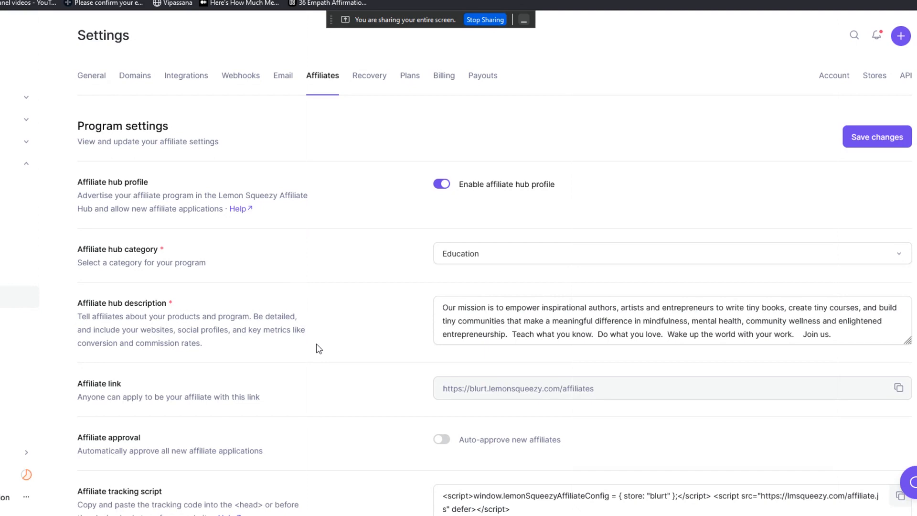
mouse_move(315, 341)
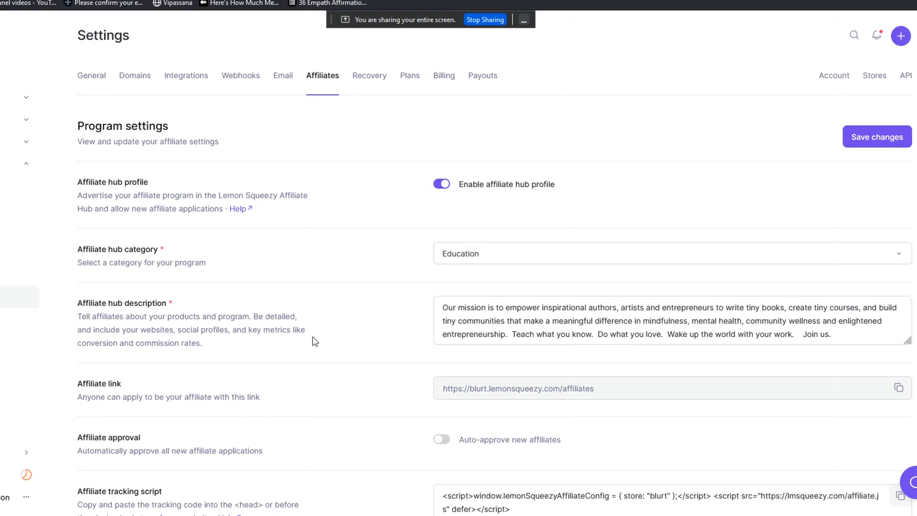
mouse_move(315, 315)
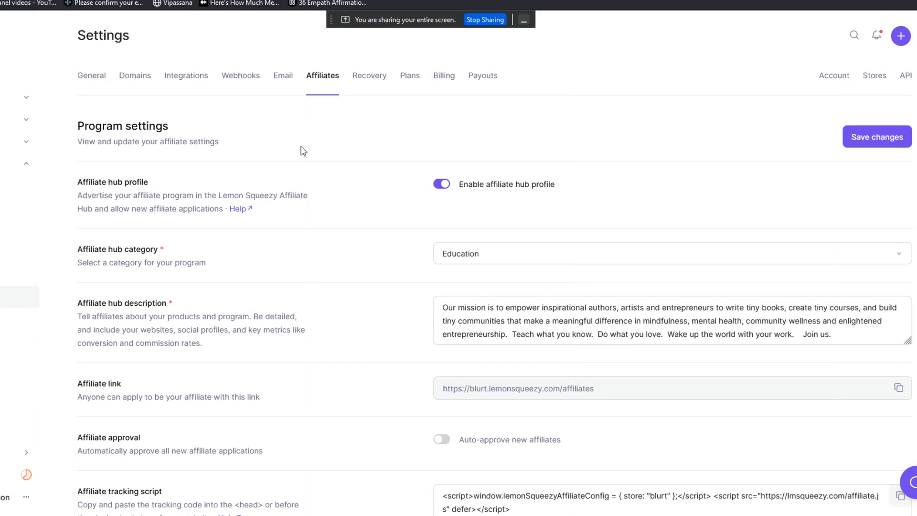
mouse_move(441, 133)
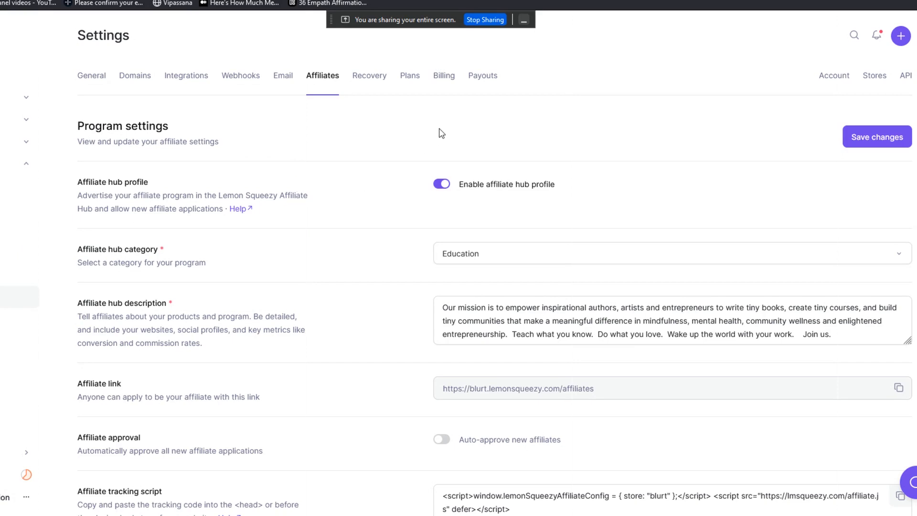
mouse_move(395, 121)
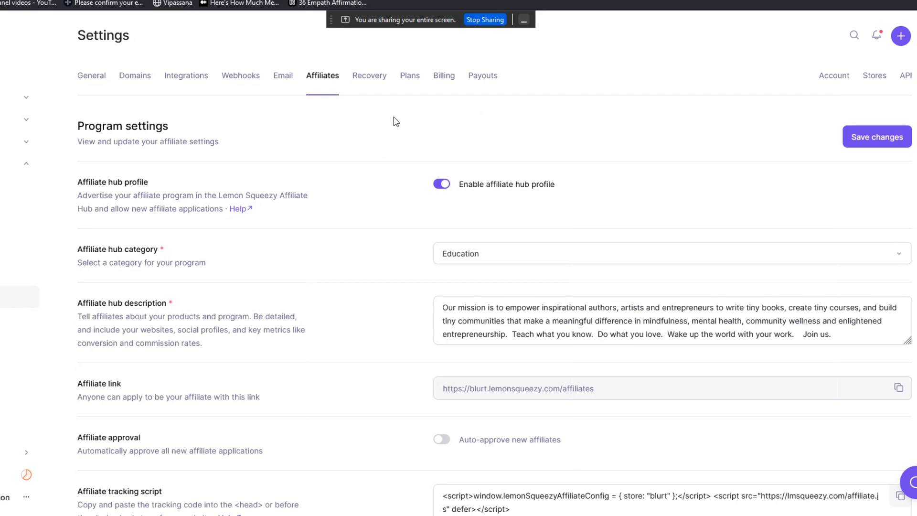
mouse_move(414, 123)
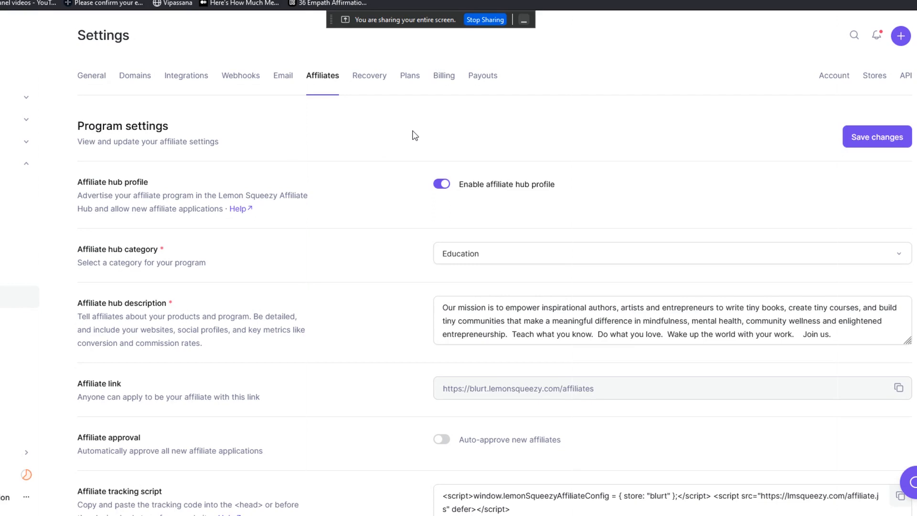
mouse_move(622, 208)
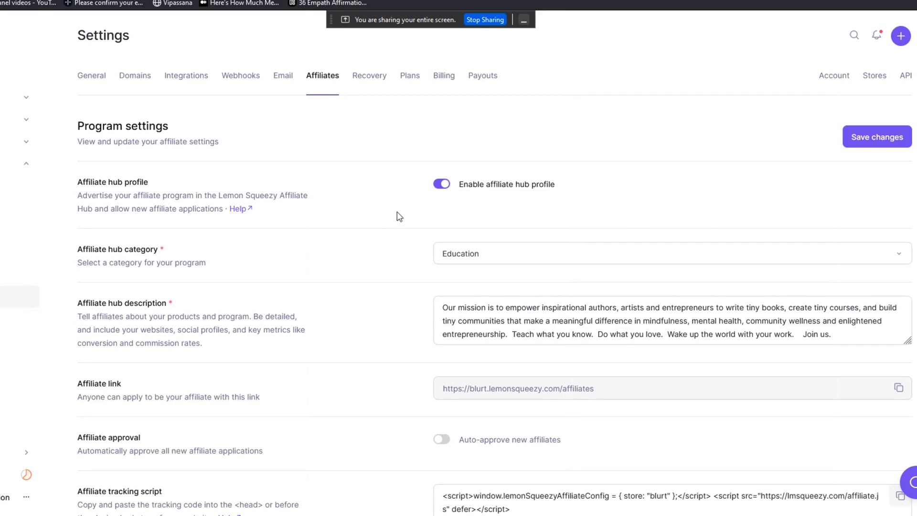
mouse_move(855, 162)
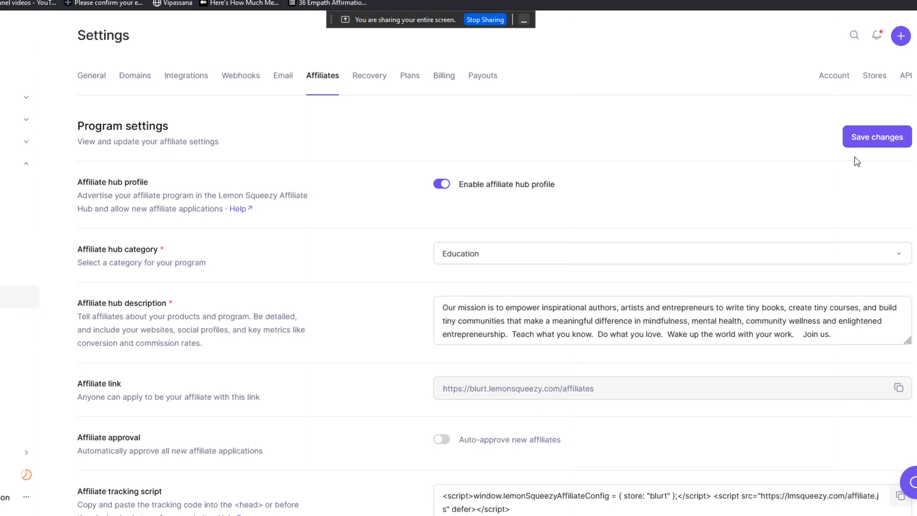
mouse_move(596, 114)
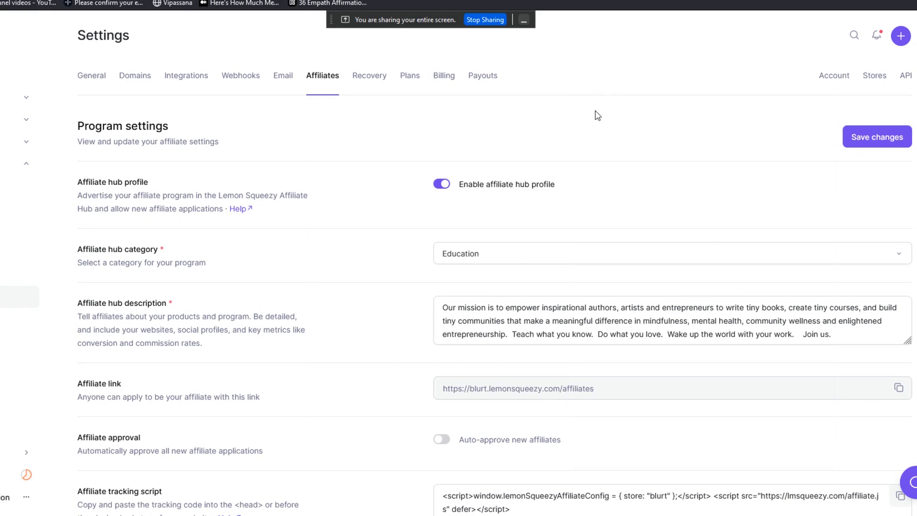
mouse_move(493, 44)
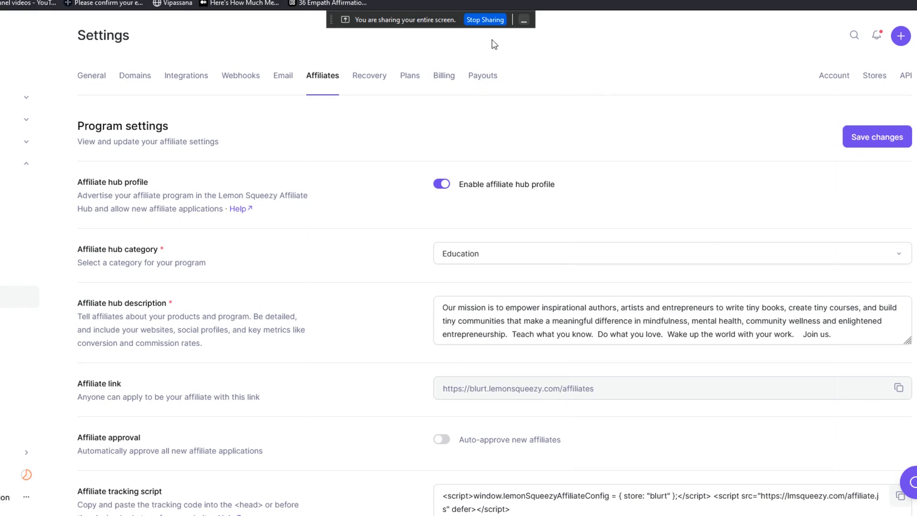